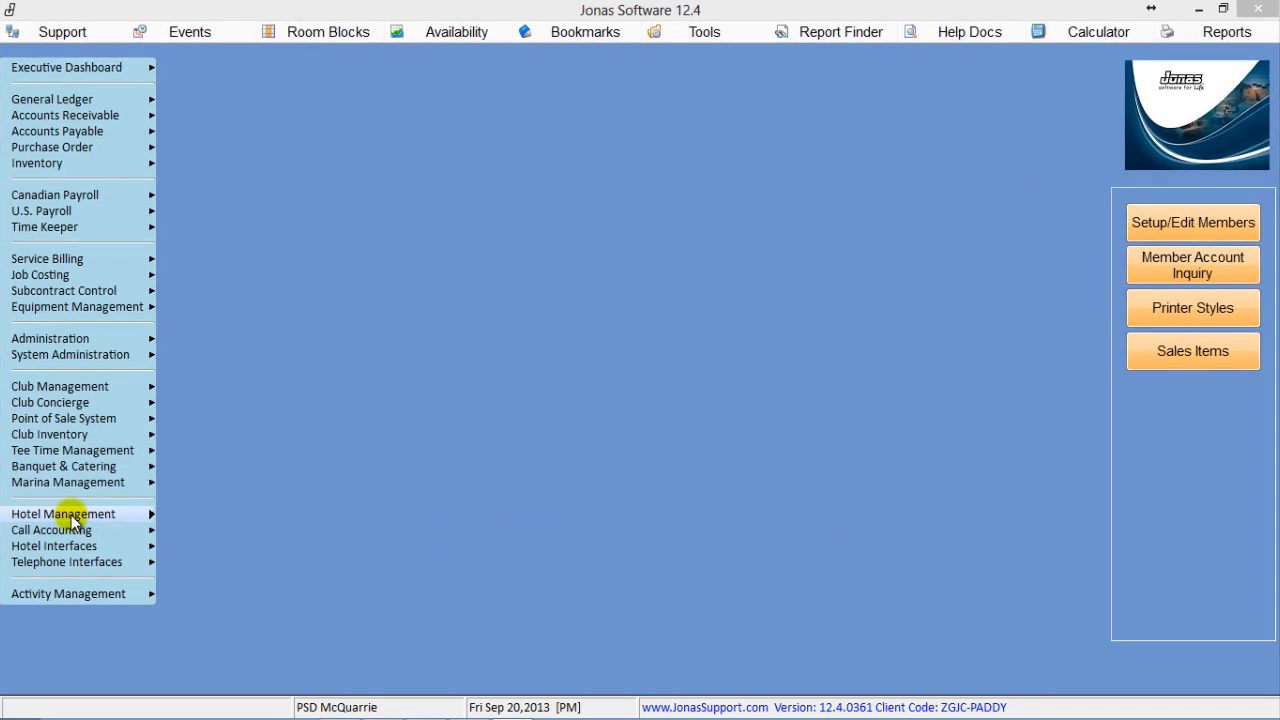
- Open Hotel Management's Group Reservations list, showing existing groups such as the Ewart Wedding
left_click(63, 513)
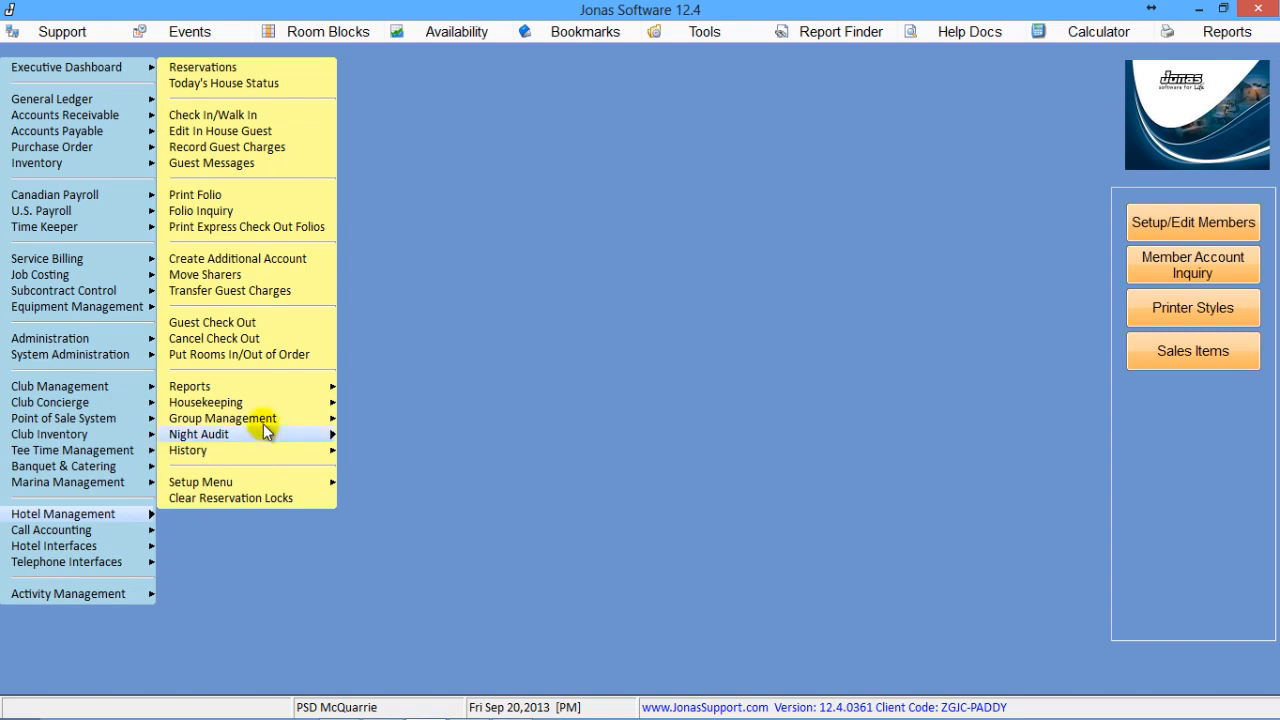
left_click(223, 418)
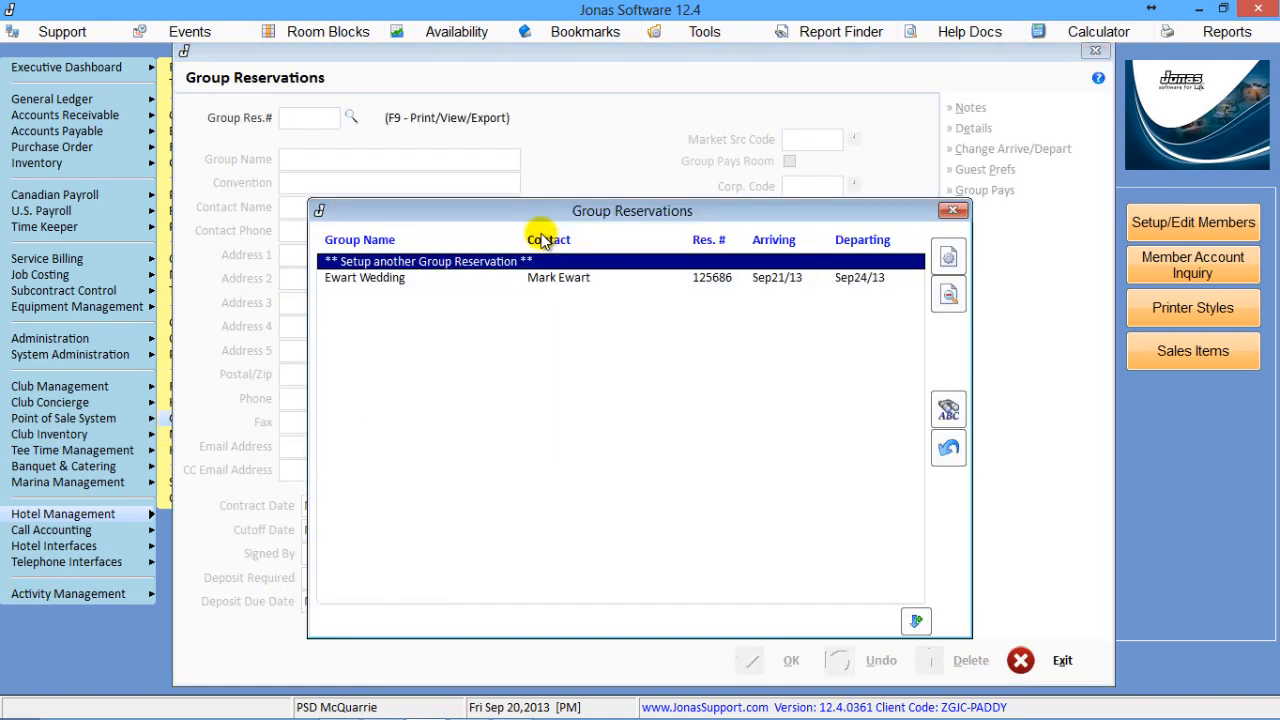
mouse_move(325, 120)
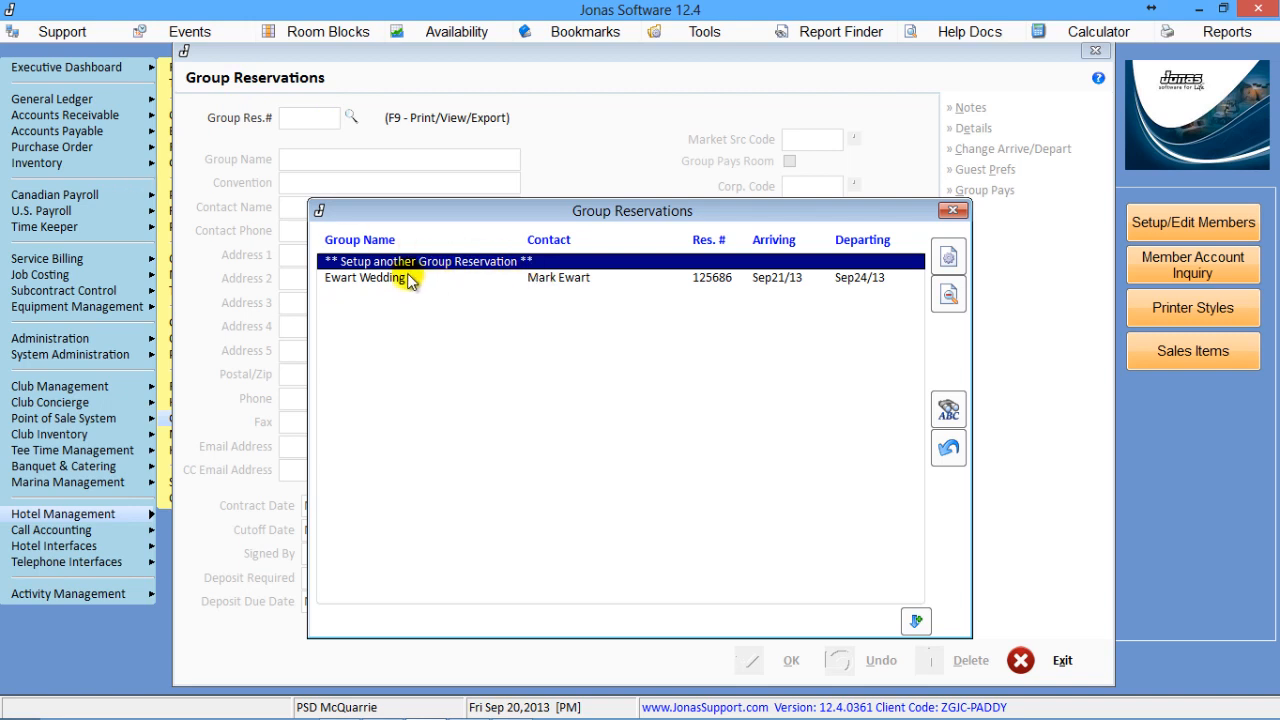
mouse_move(423, 384)
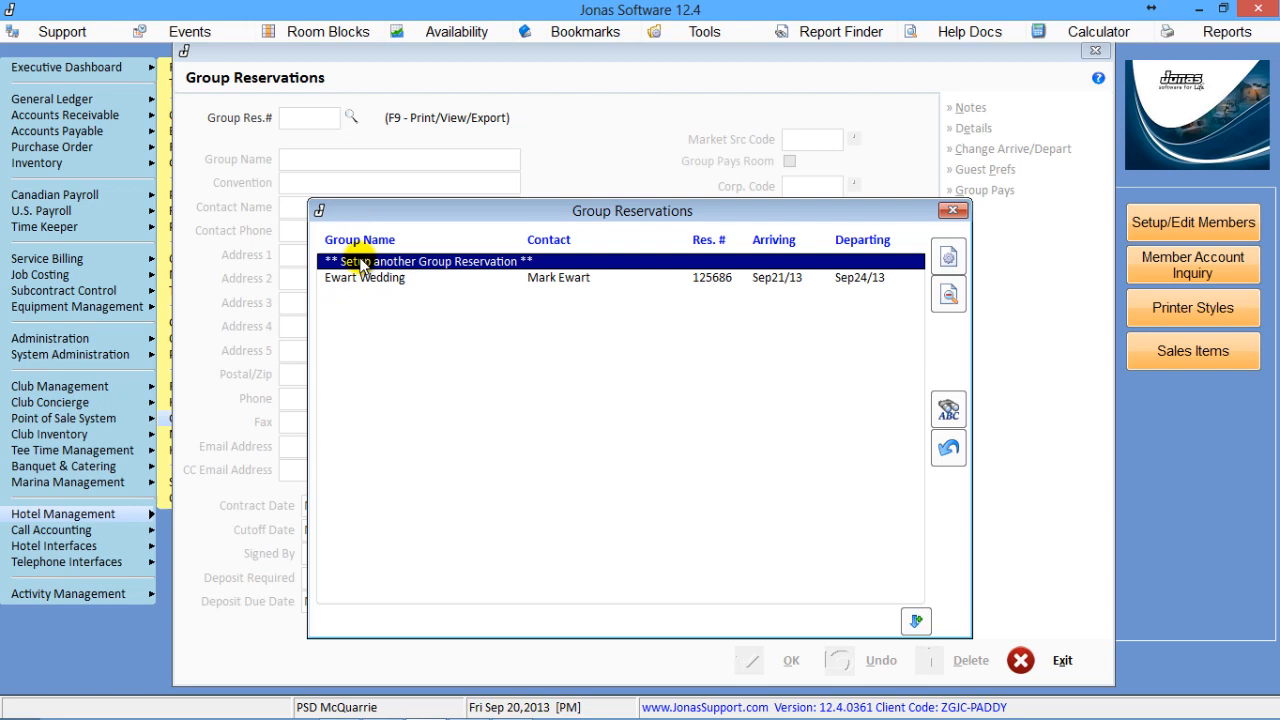
mouse_move(480, 290)
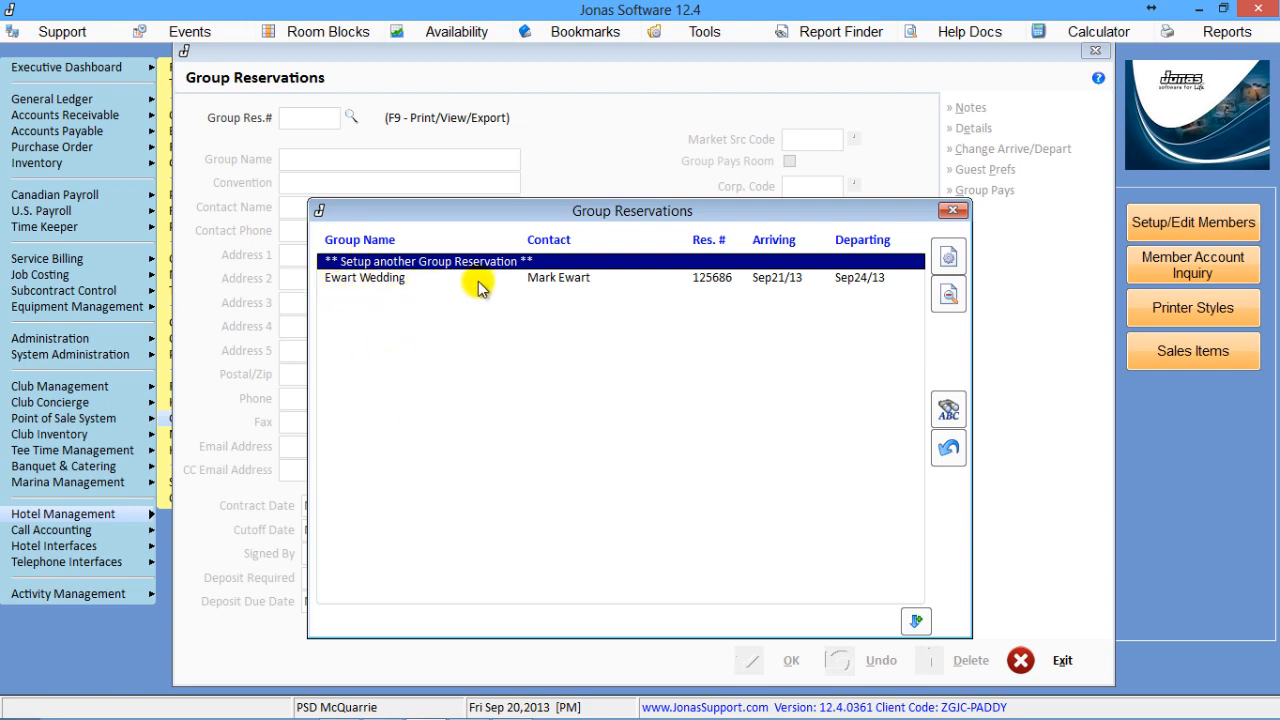
mouse_move(440, 307)
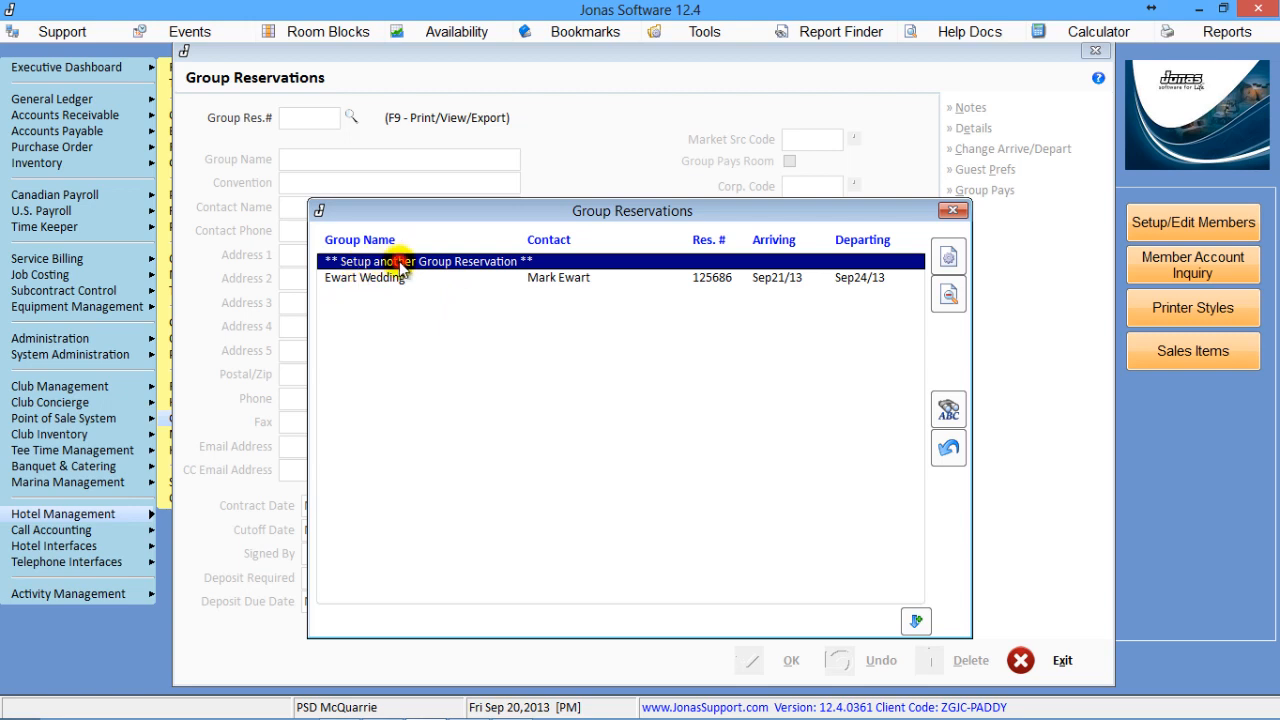
- Start a new group reservation named Jonas with contact Padd and phone 519
double_click(430, 261)
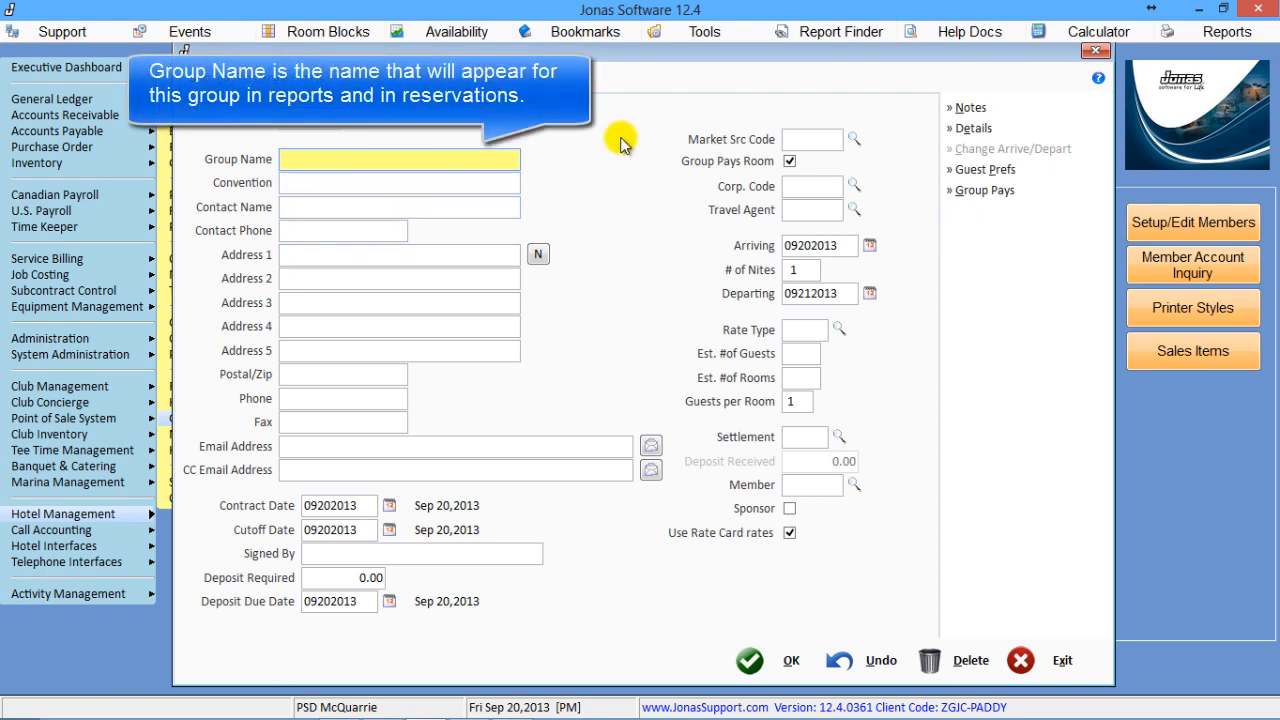
mouse_move(355, 451)
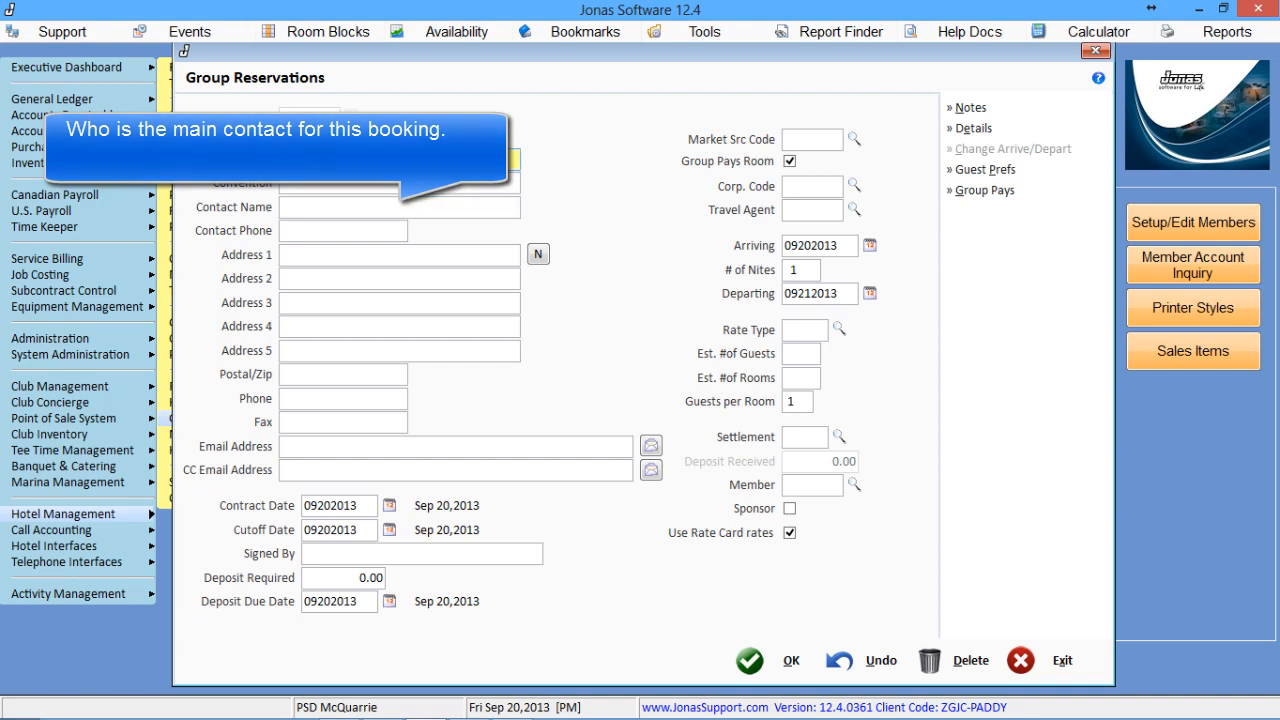
type("Jonas Party")
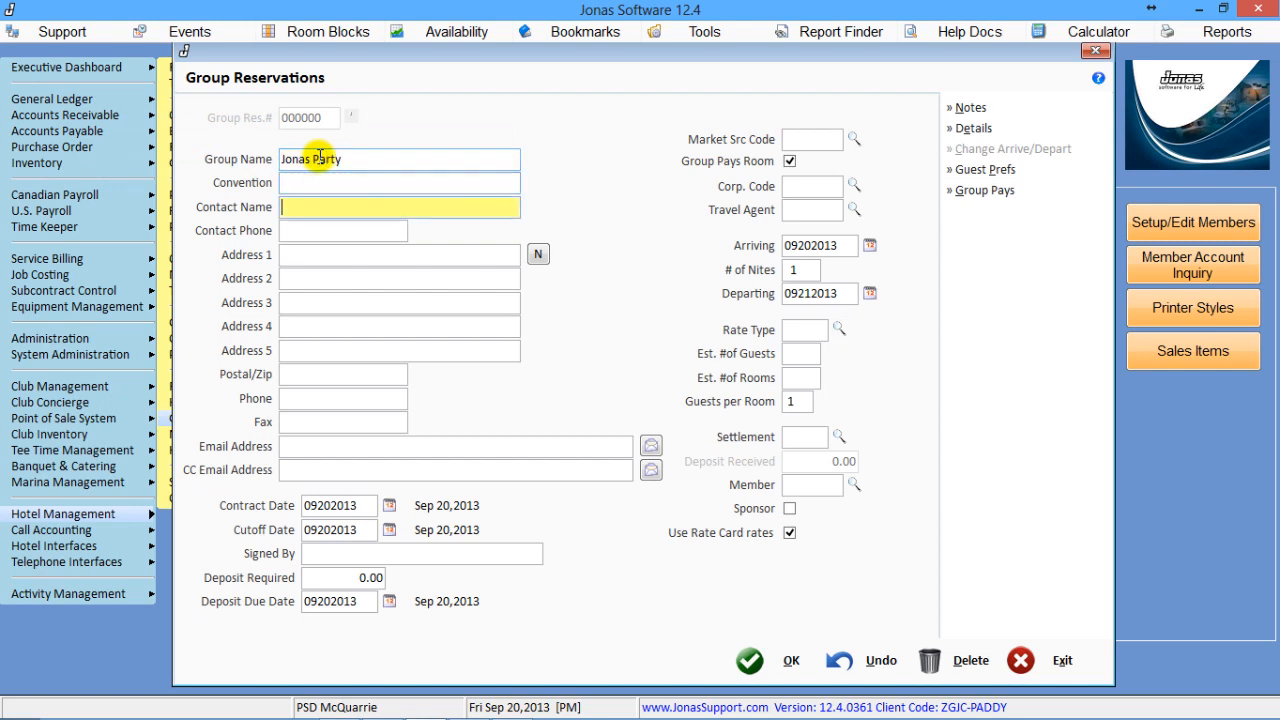
type("Padd")
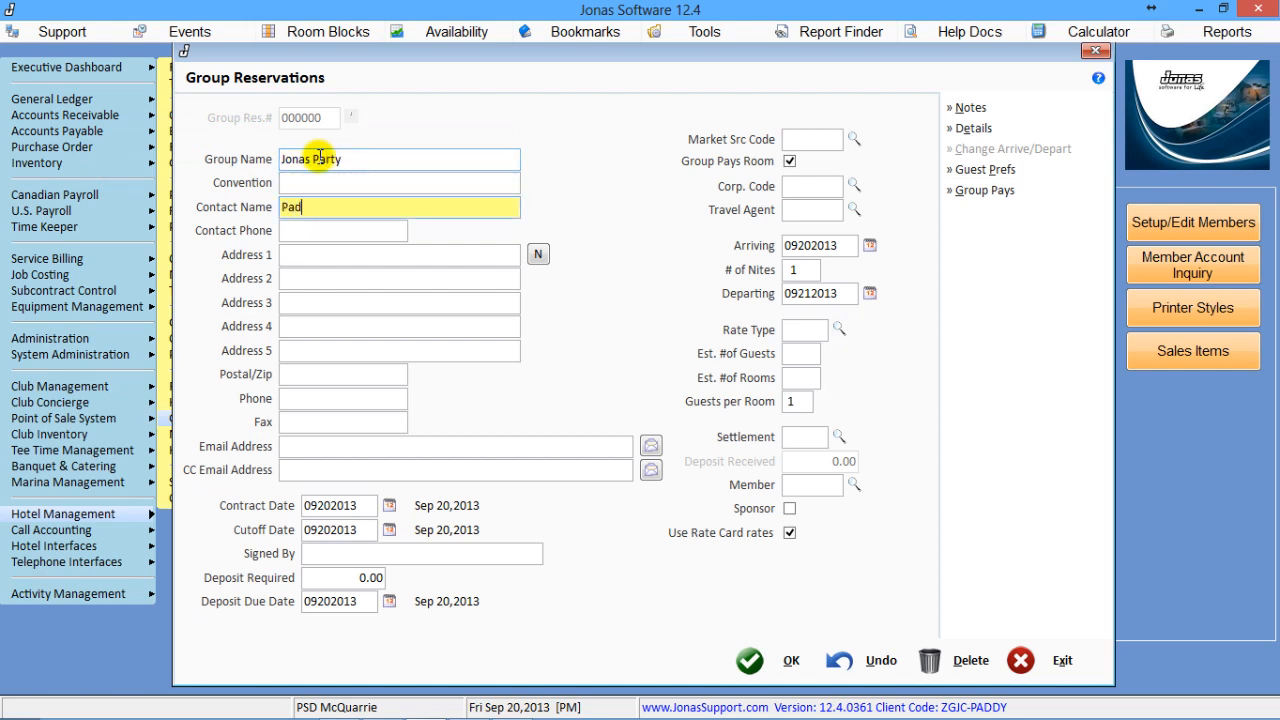
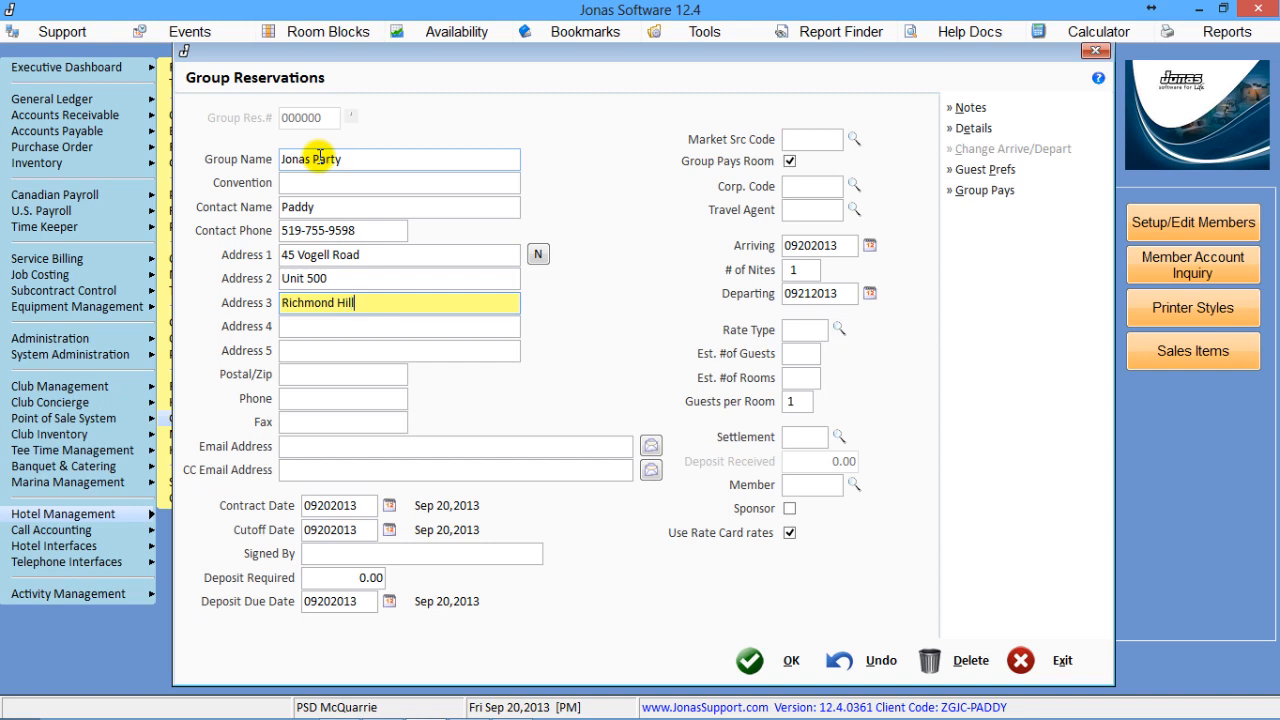
- Enter the address lines 45 and Richmond Hill and a 905- group phone
left_click(343, 374)
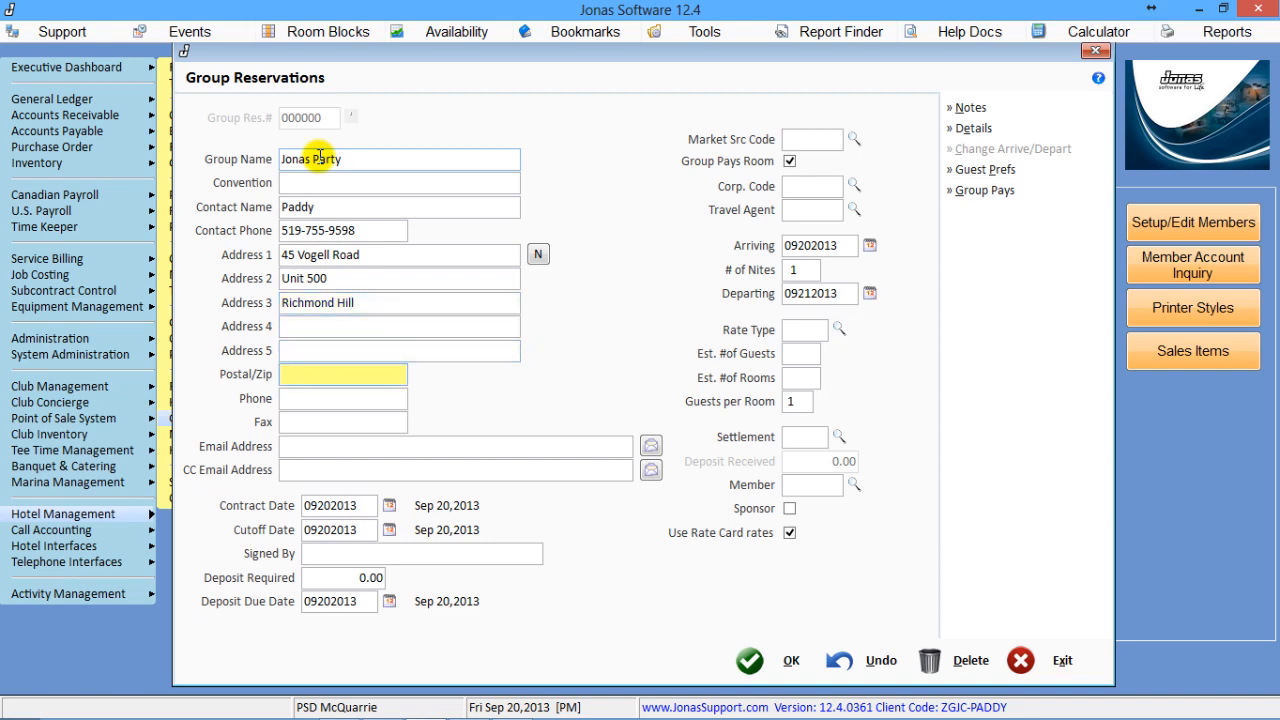
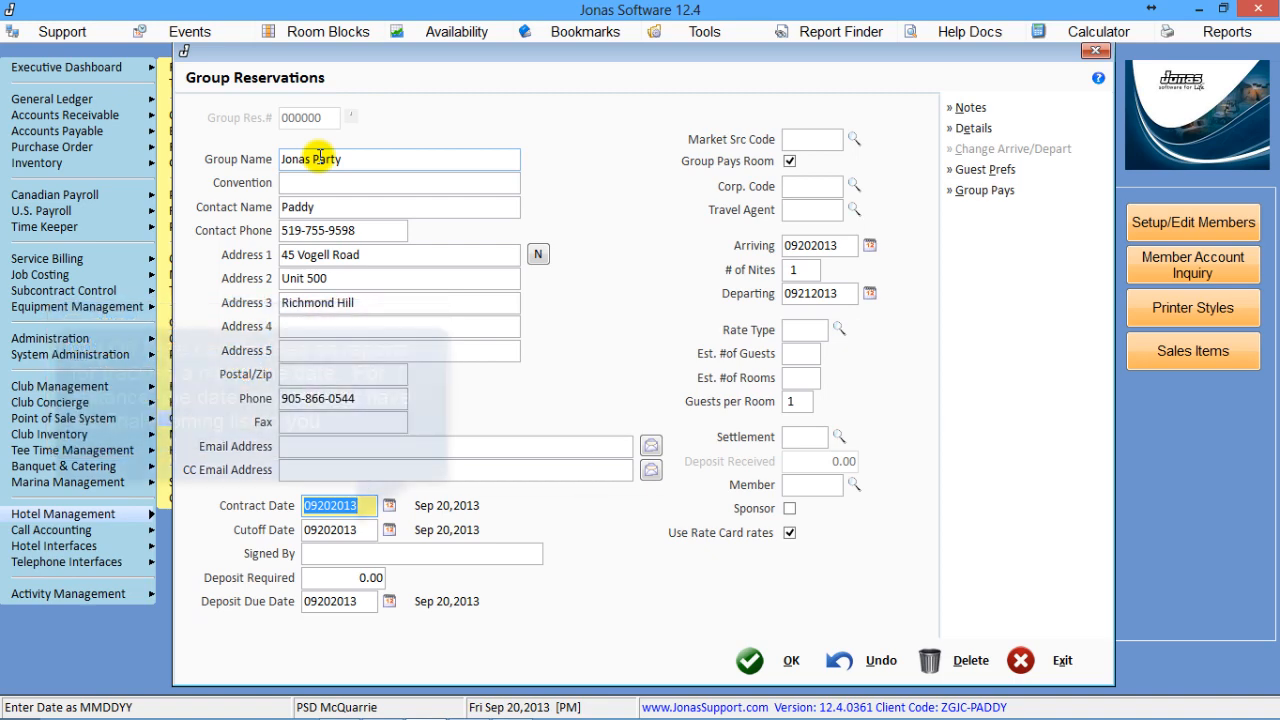
- Move past the contract and cutoff dates and enter PSM as signer
left_click(338, 529)
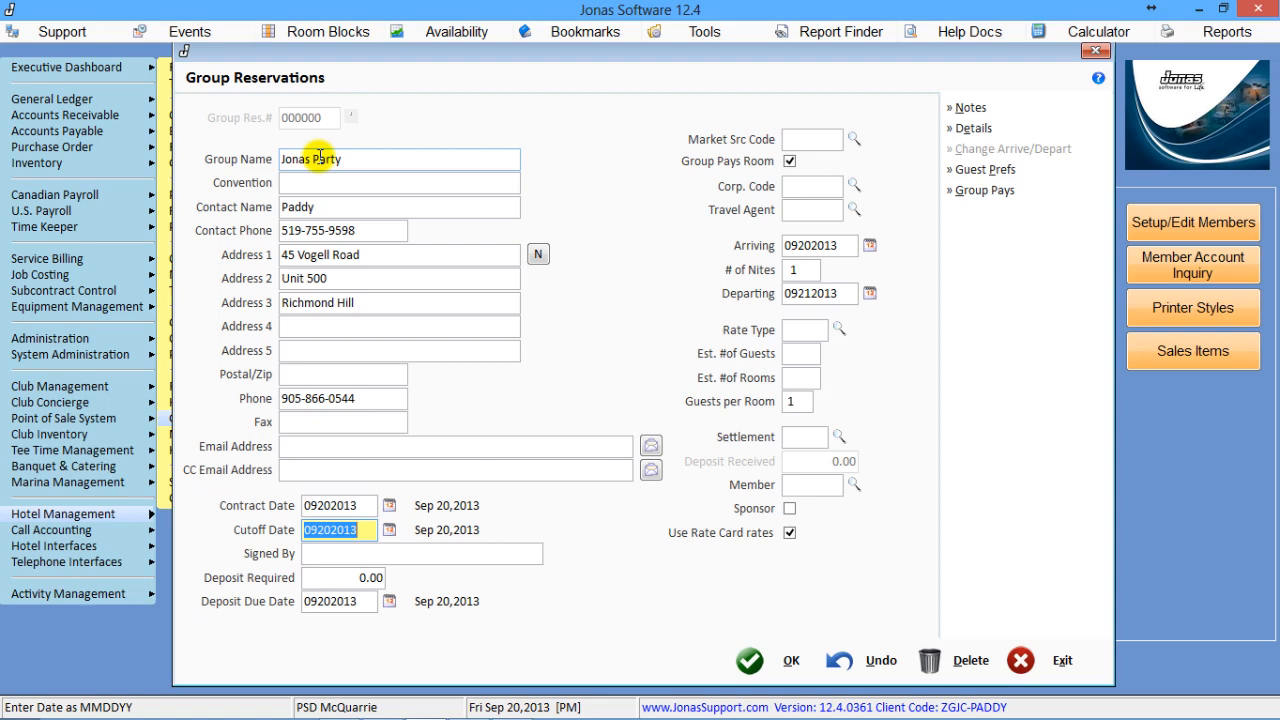
left_click(420, 553)
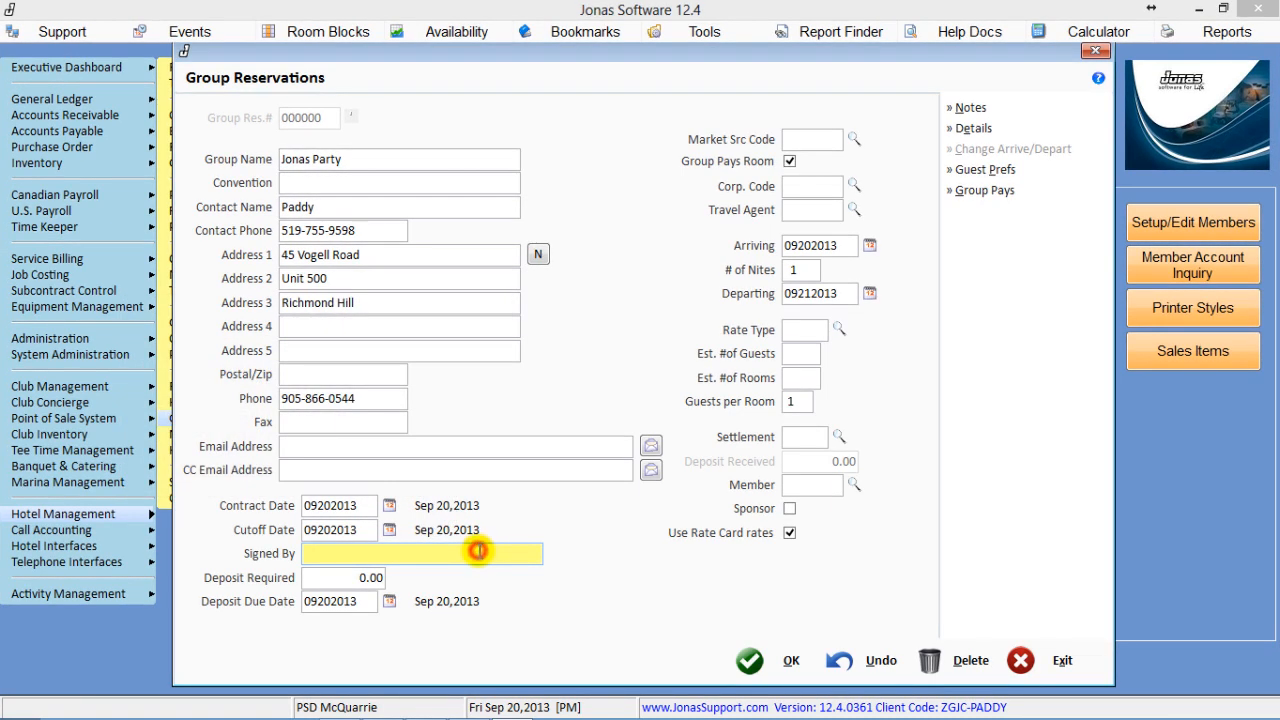
left_click(420, 553)
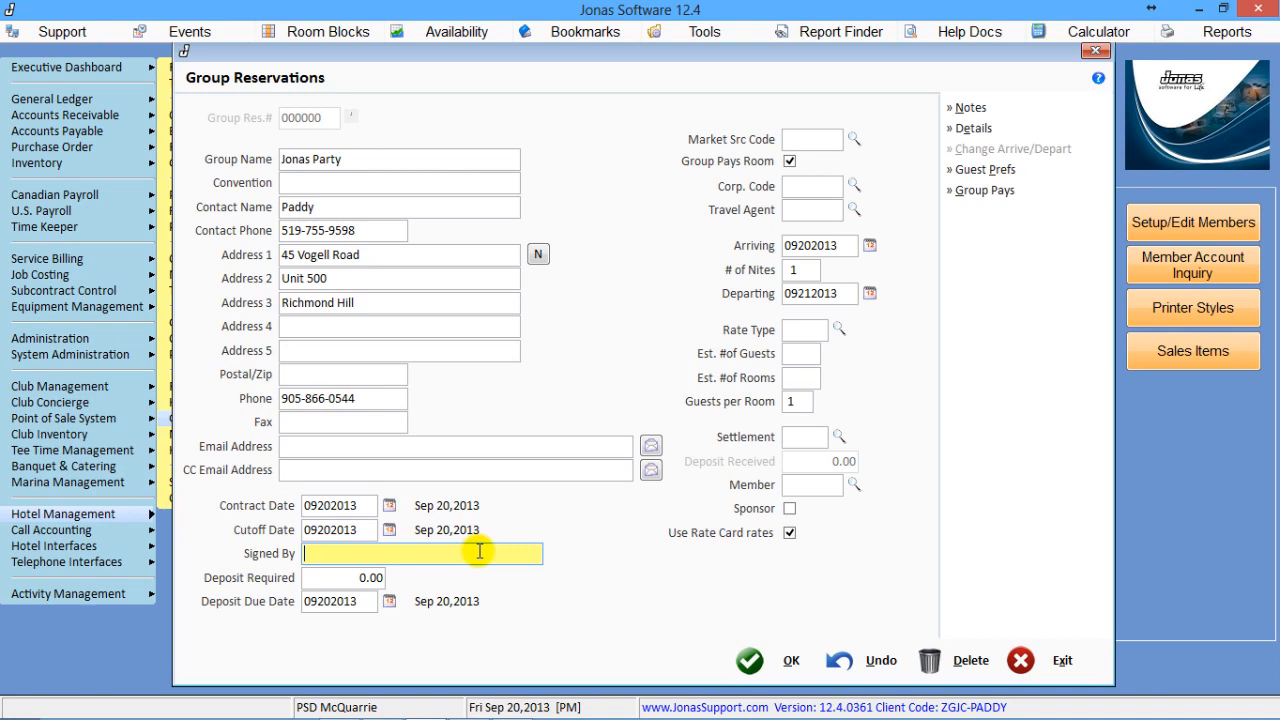
type("PSM")
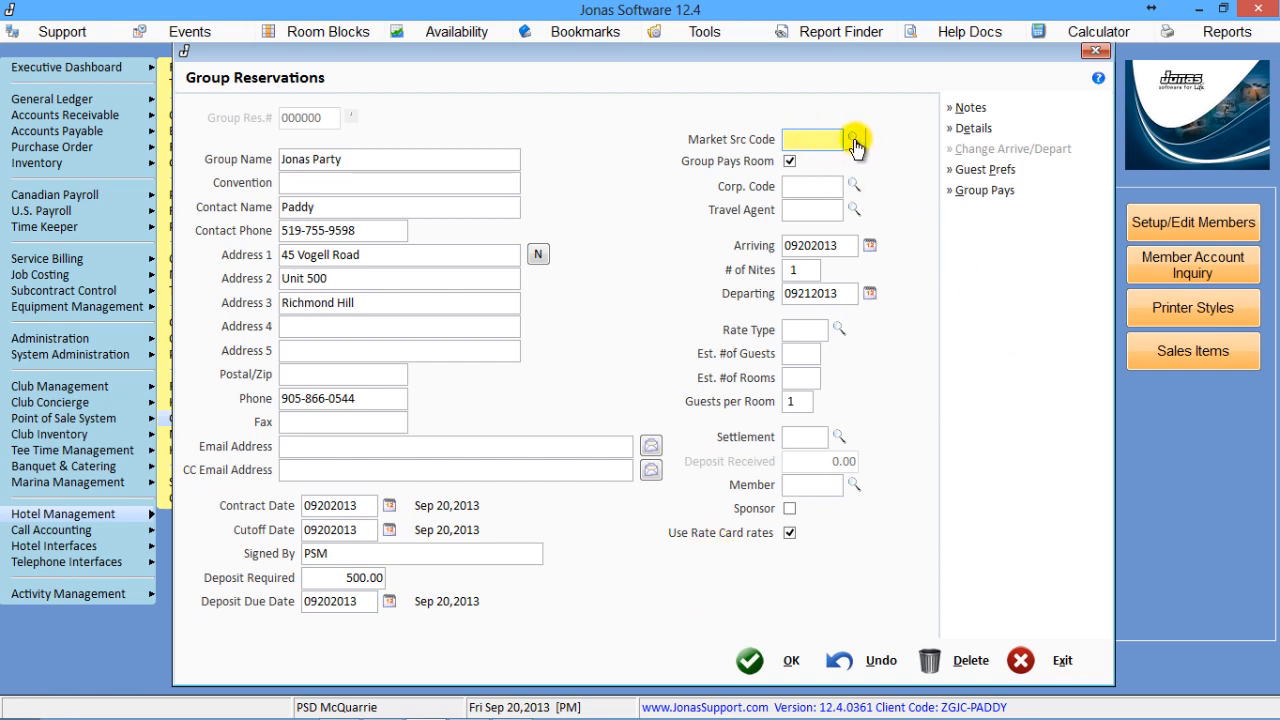
mouse_move(854, 140)
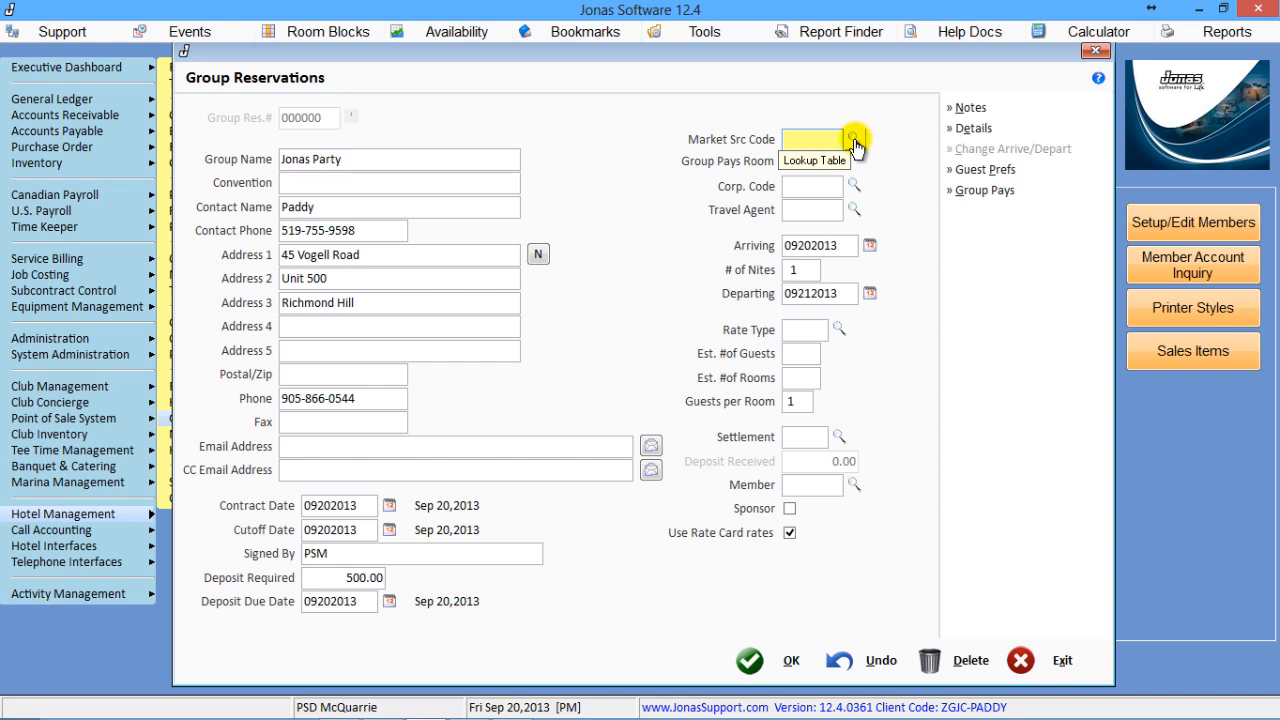
- Leave corporate code and travel agent empty, closing the agent lookup unchosen
left_click(812, 139)
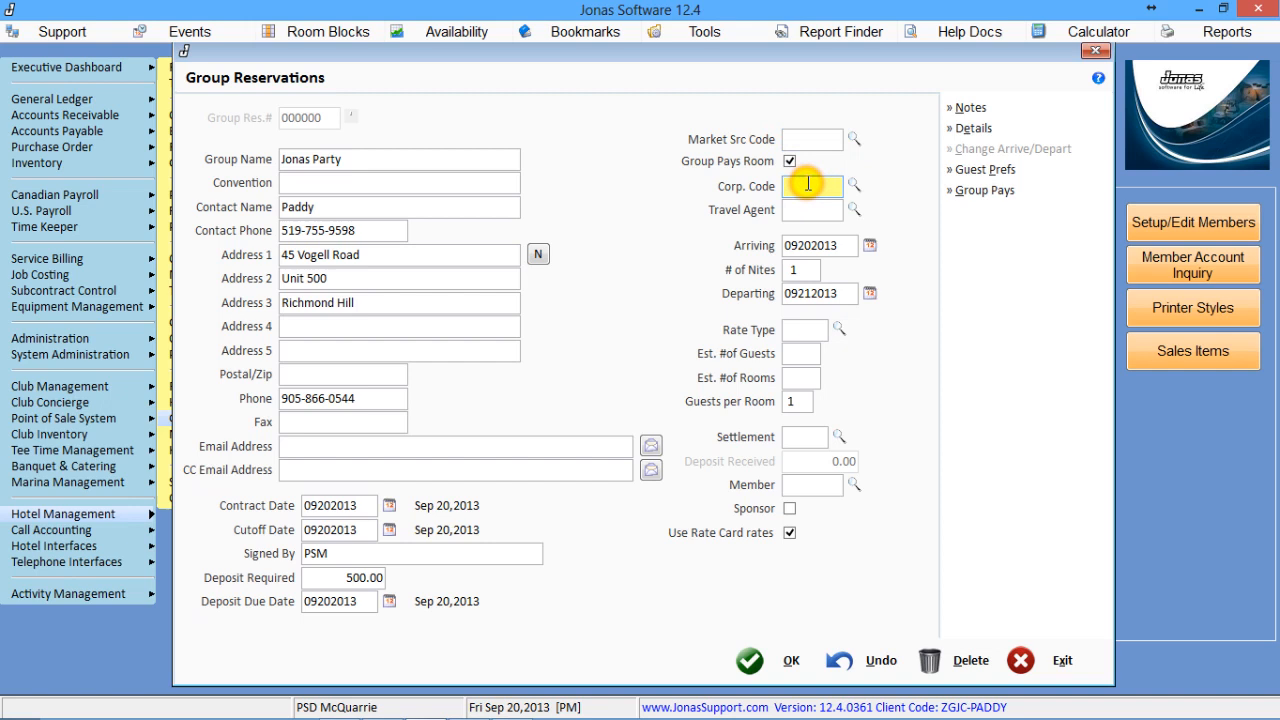
left_click(812, 209)
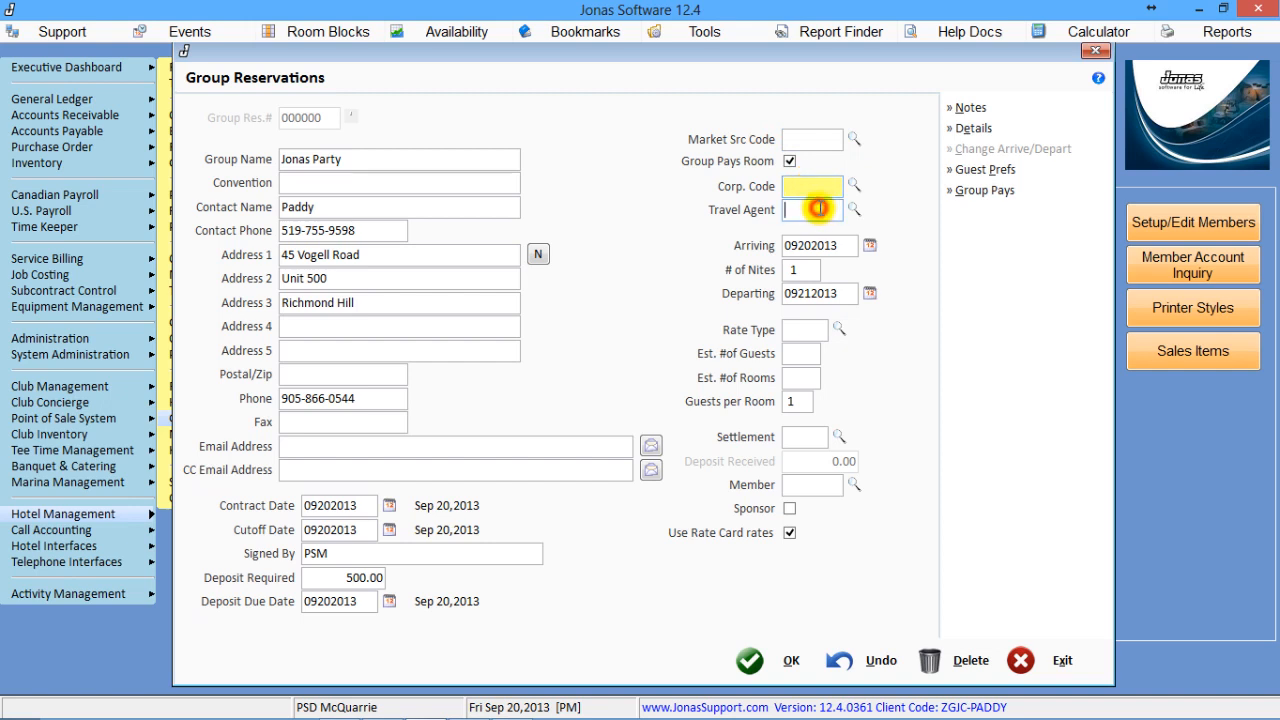
mouse_move(856, 211)
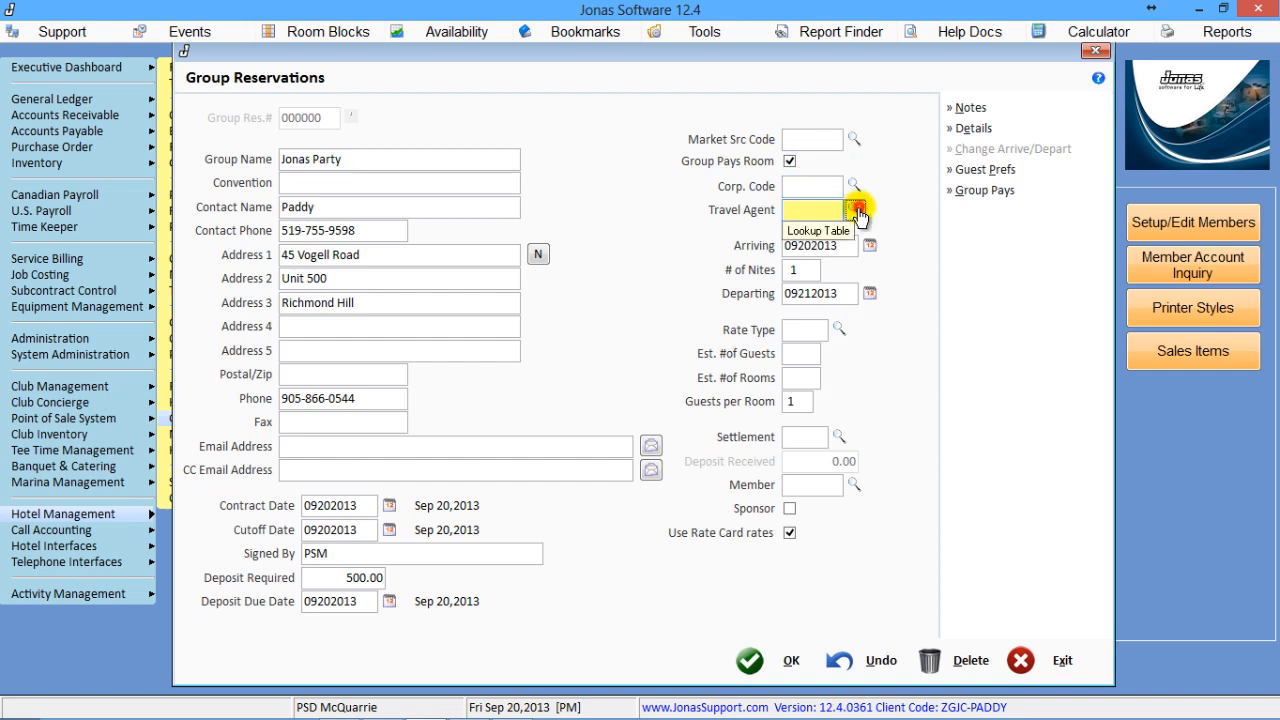
left_click(857, 209)
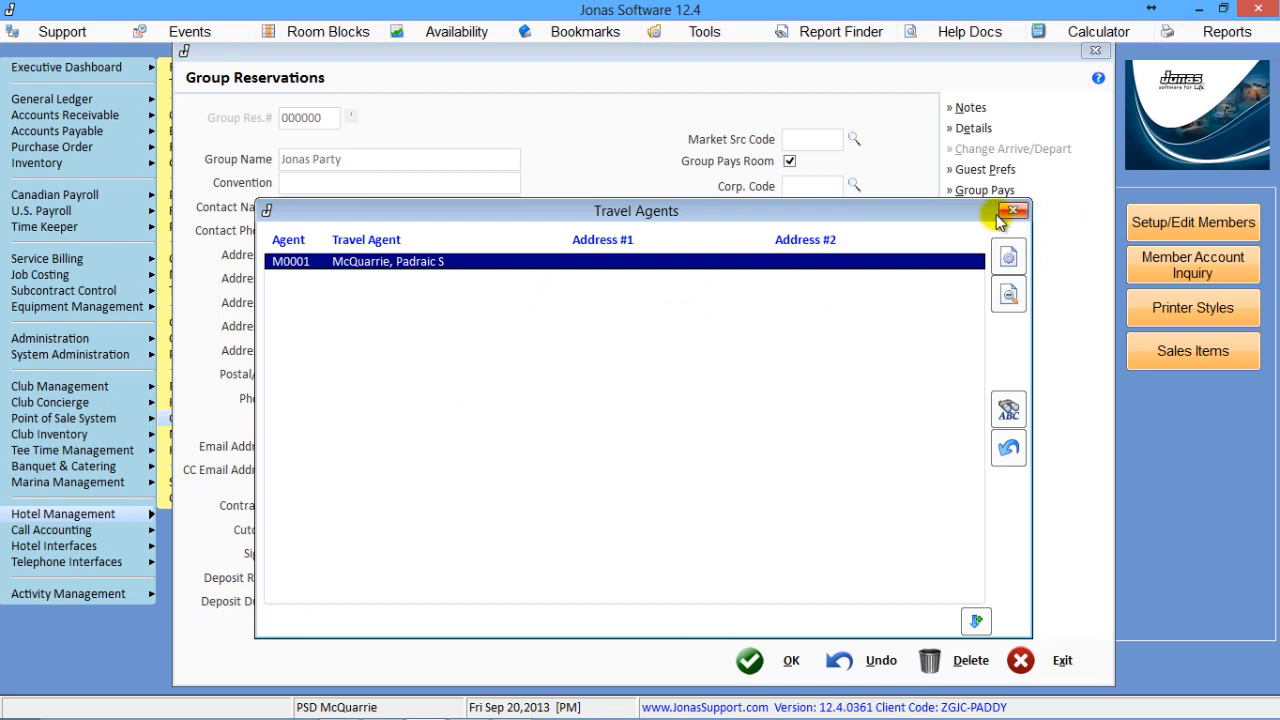
left_click(1012, 210)
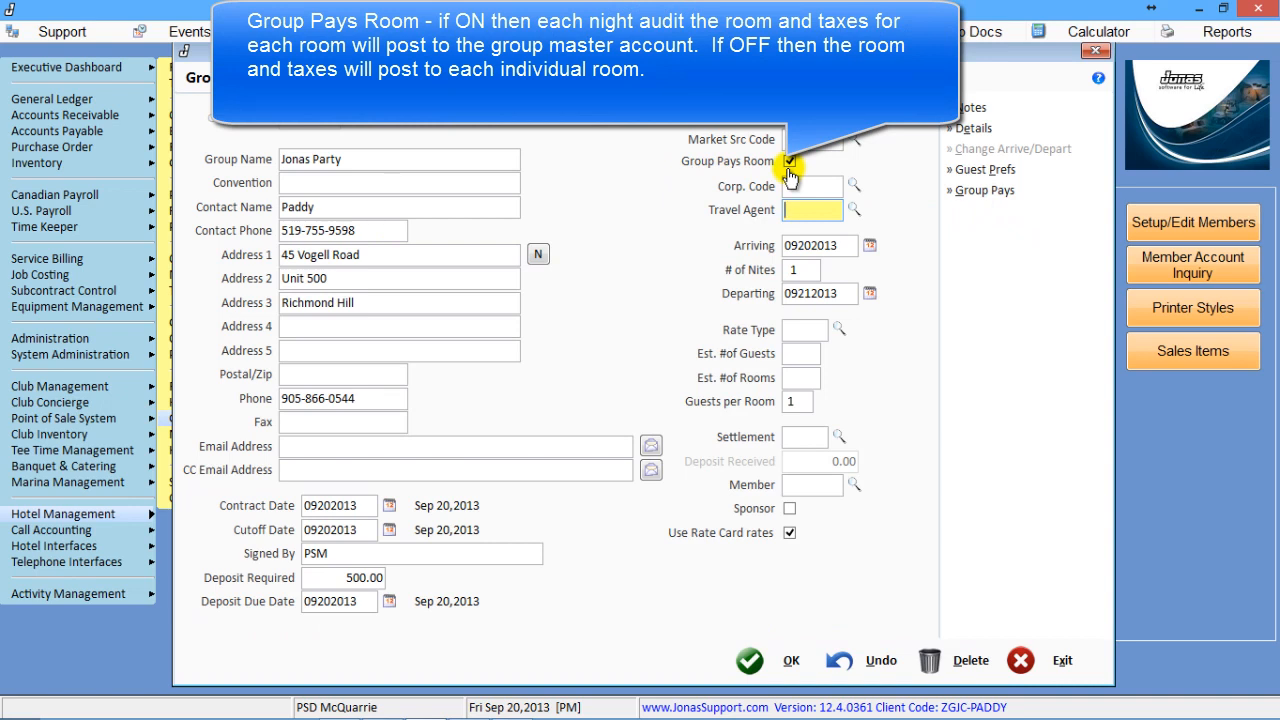
- Keep Group Pays Room ticked after toggling it off and back on
left_click(791, 161)
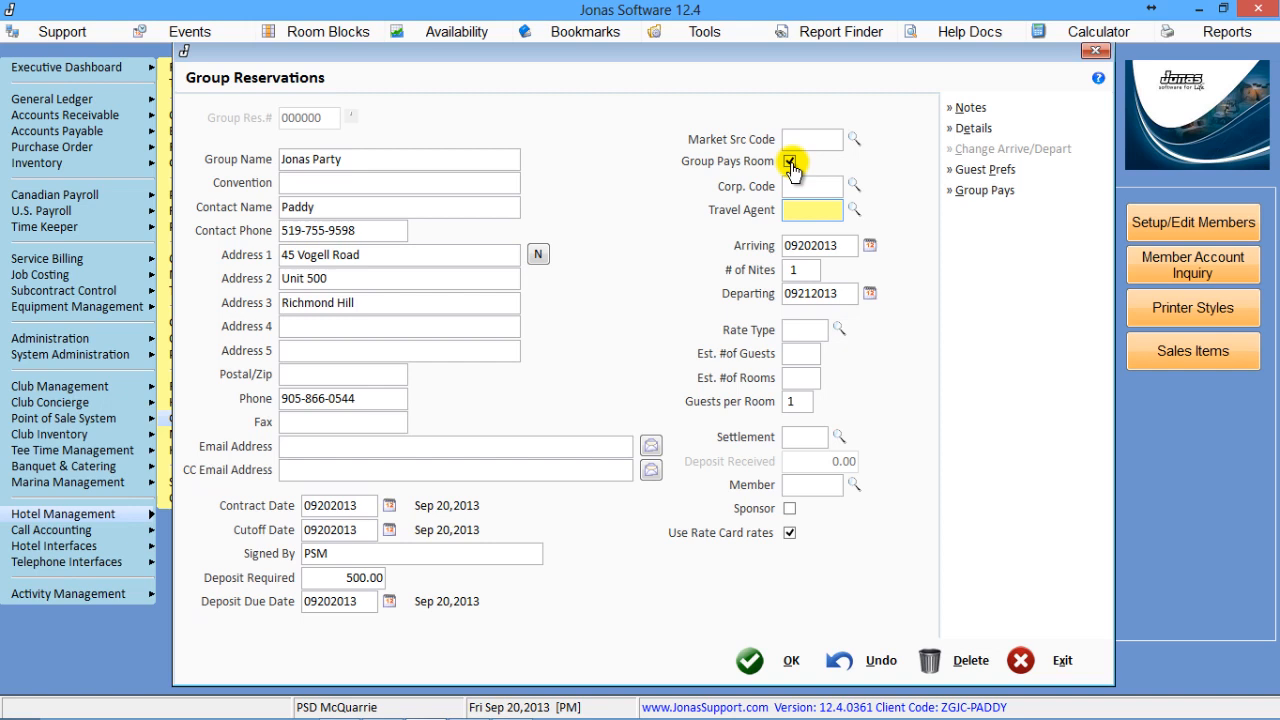
left_click(791, 161)
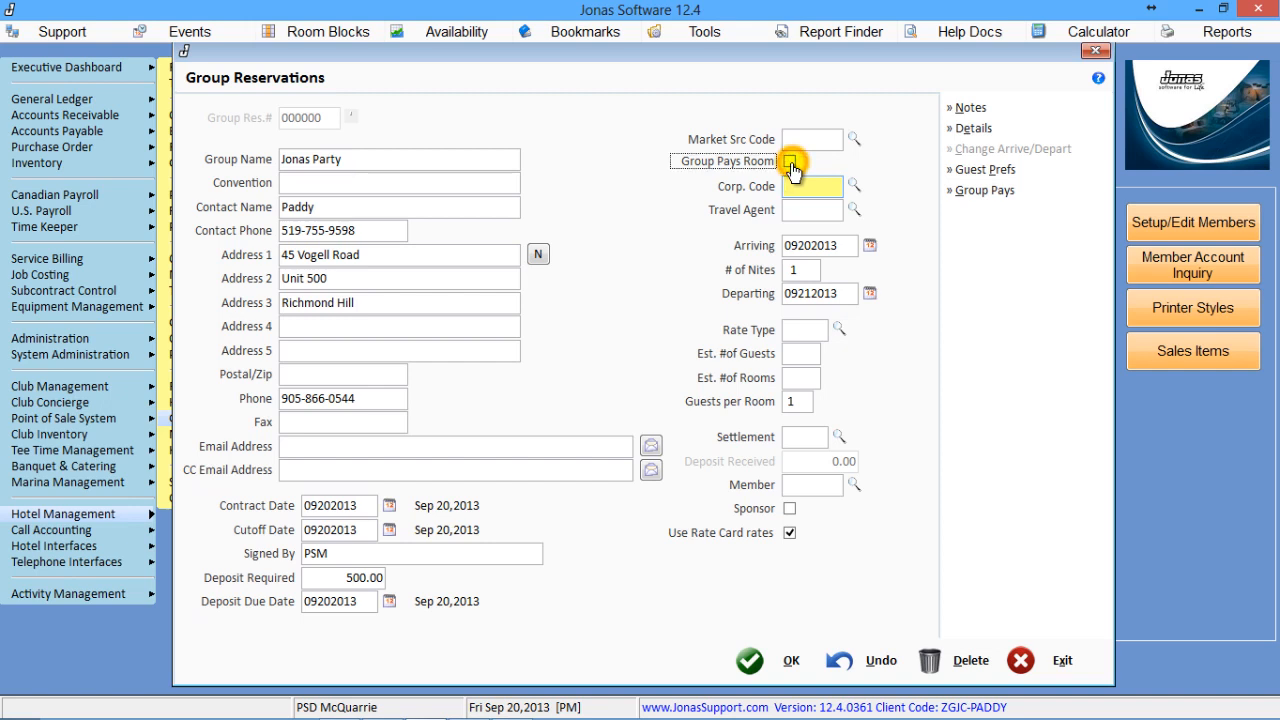
left_click(790, 161)
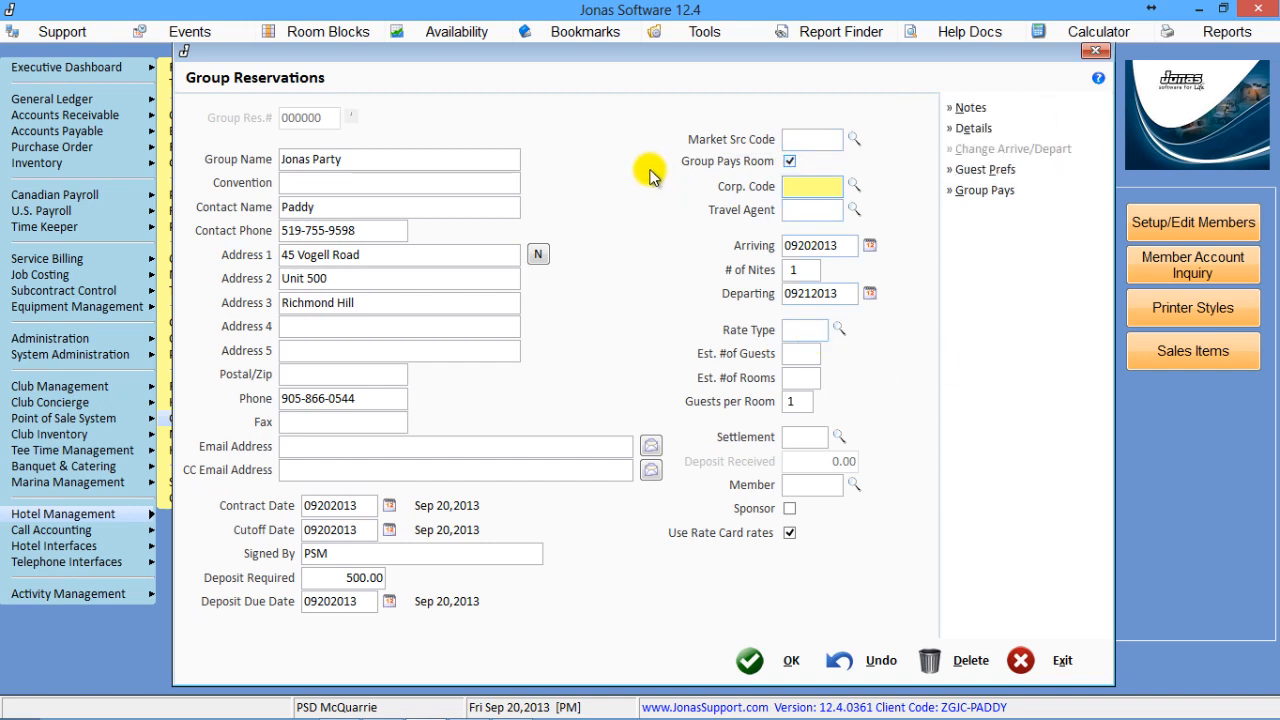
mouse_move(700, 175)
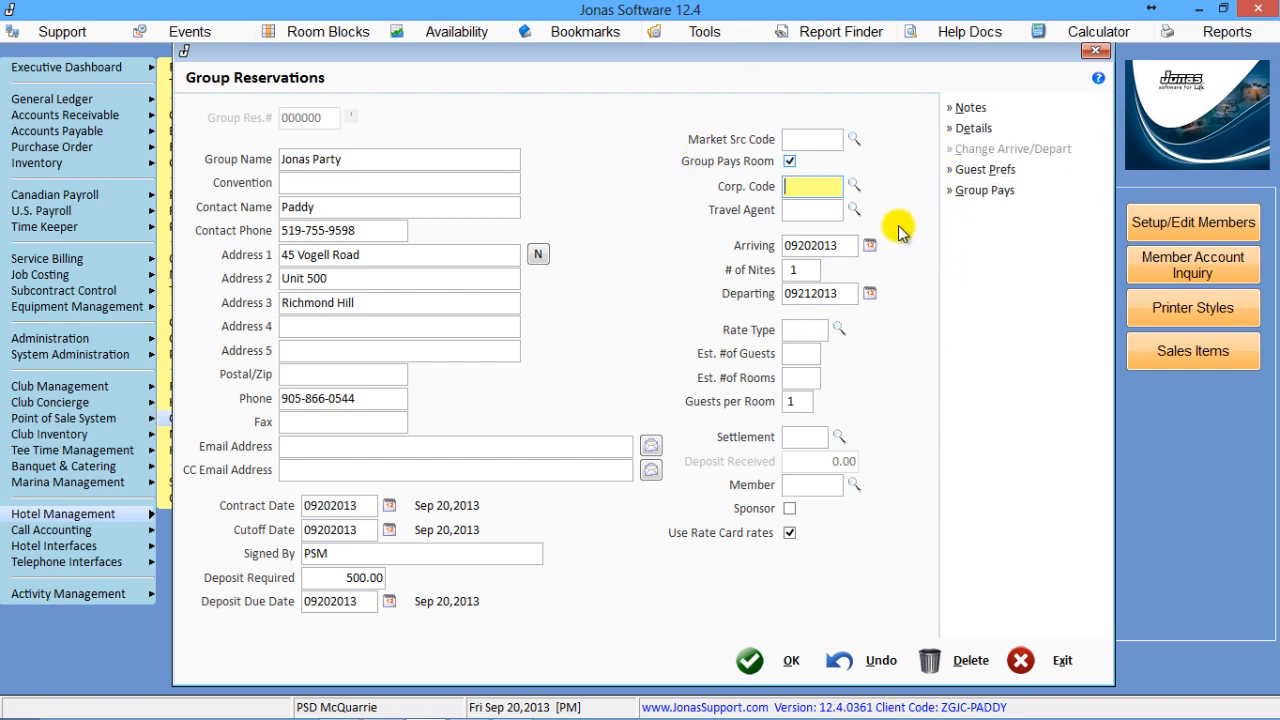
left_click(819, 245)
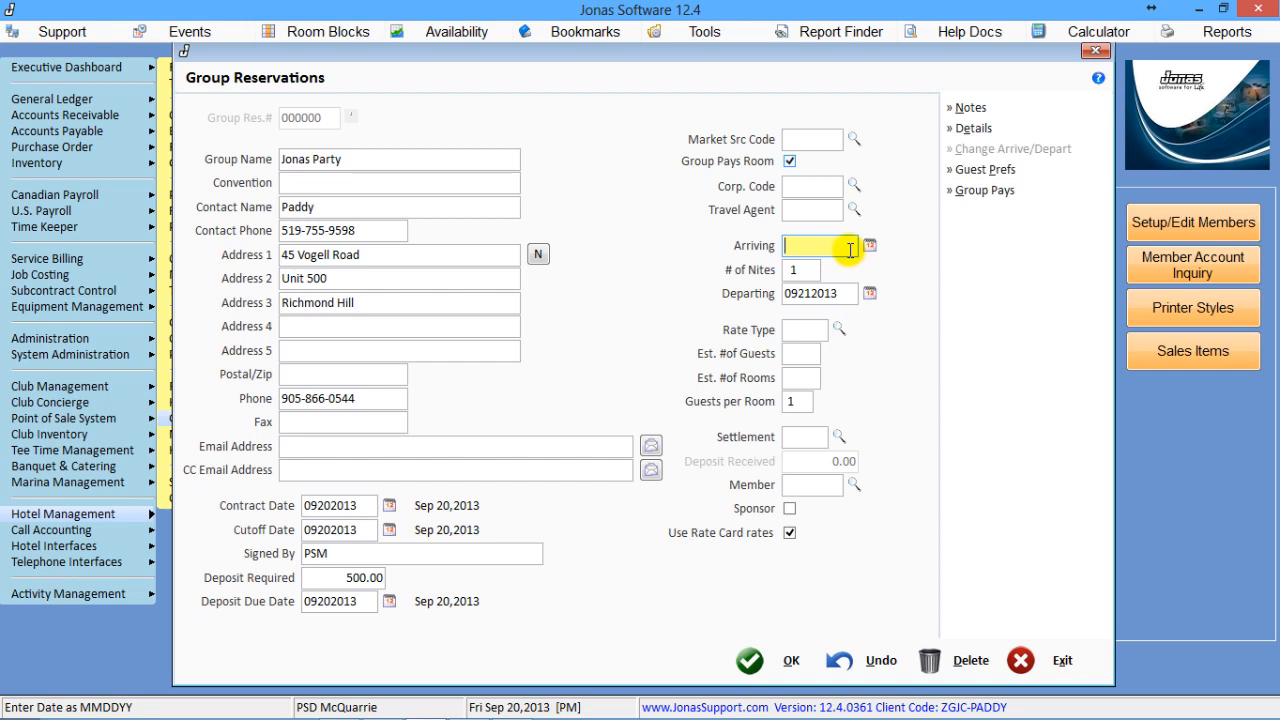
- Set arrival to 11/01/2013 for 3 nights with the GRUP rate type
type("11012013")
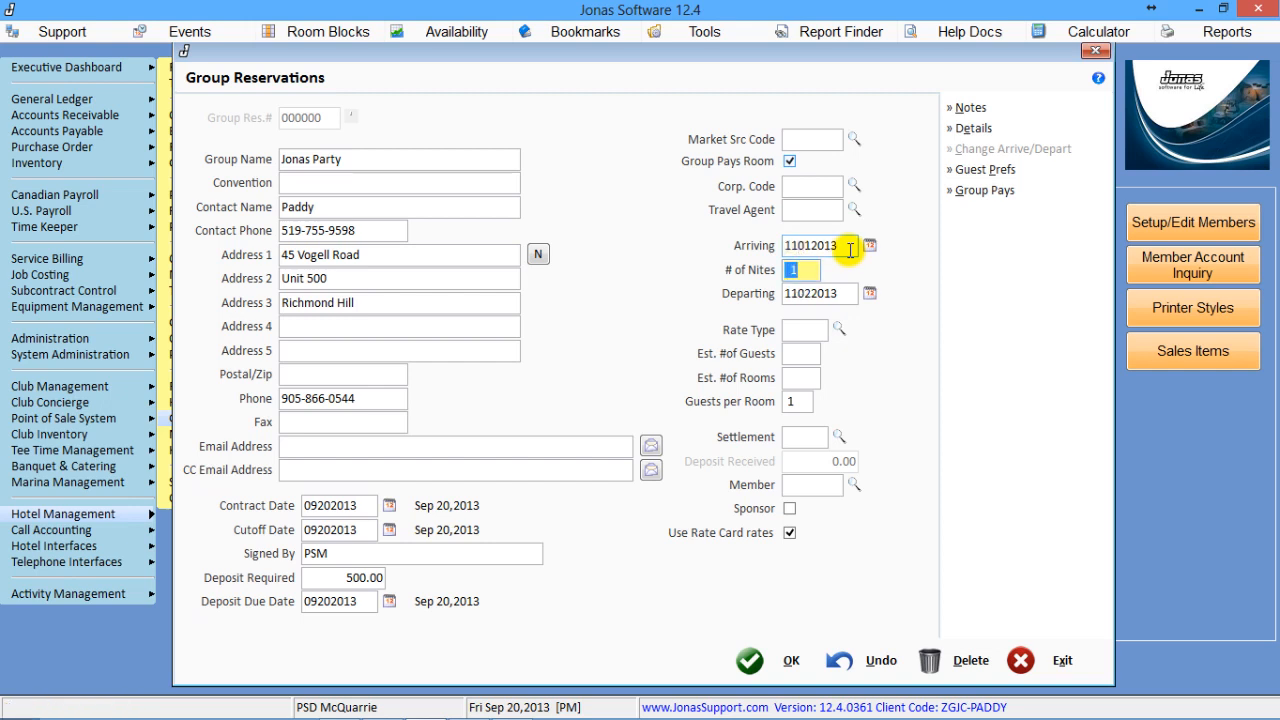
type("3")
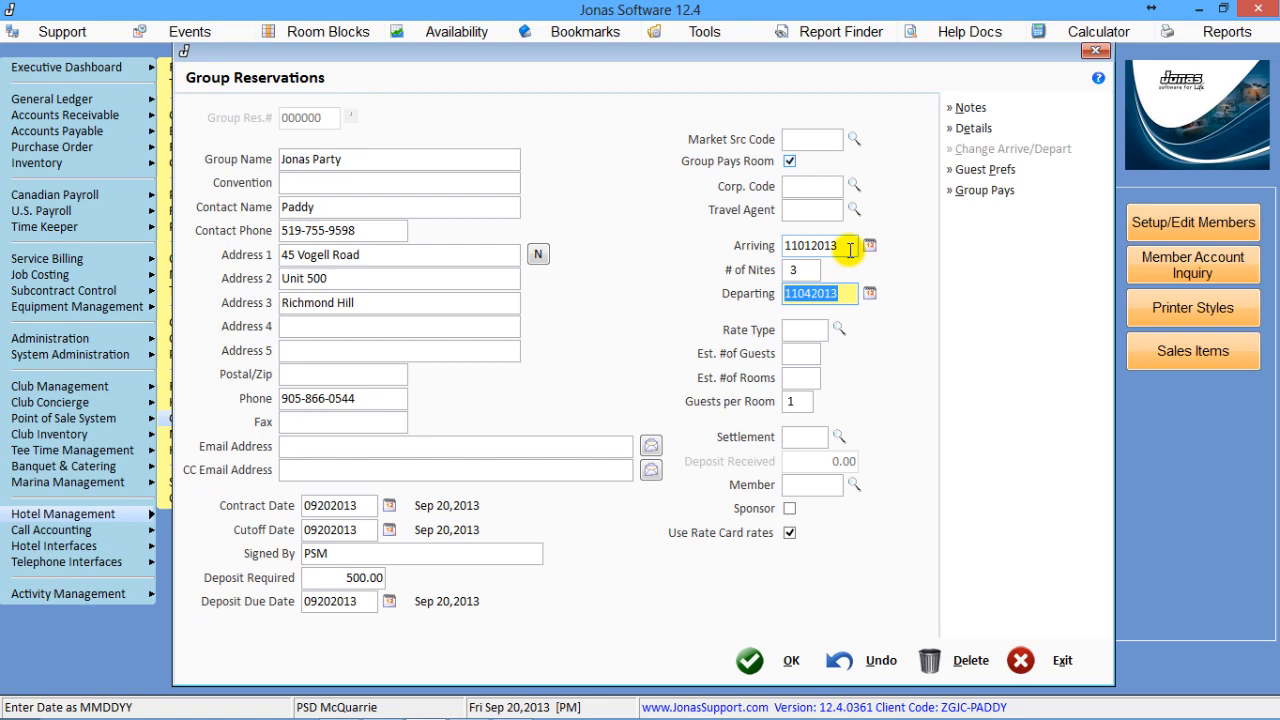
left_click(840, 329)
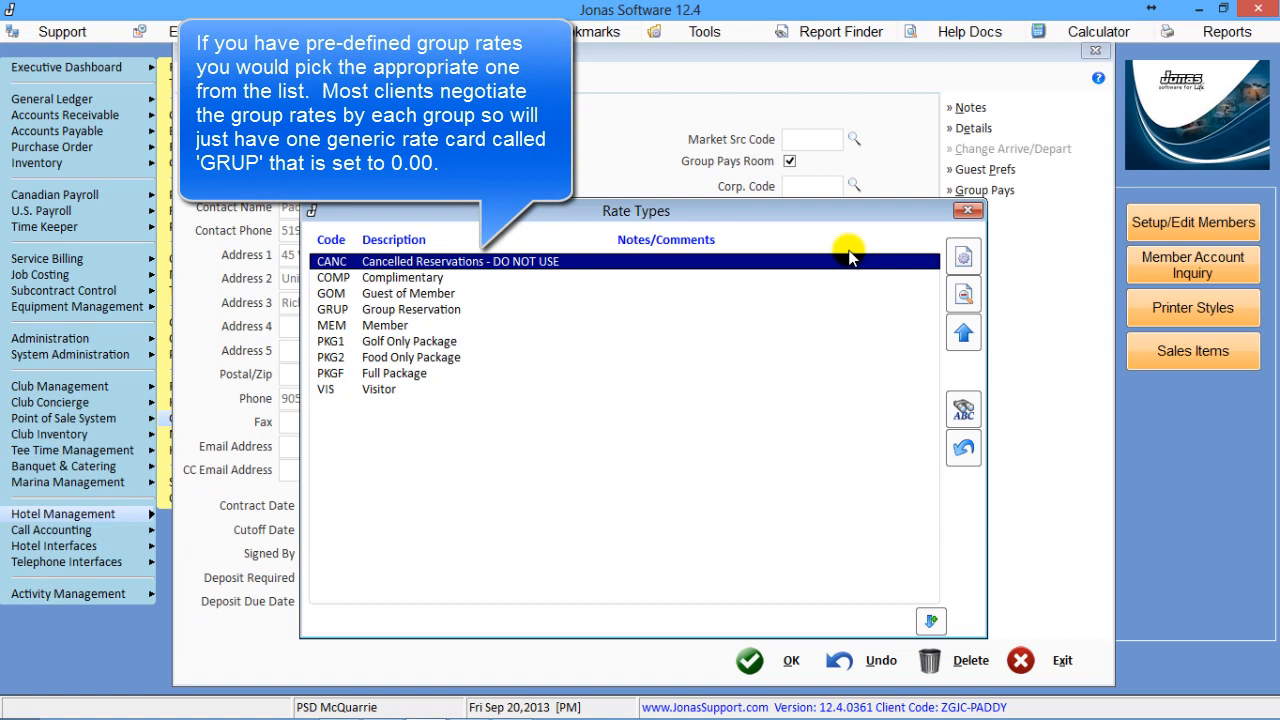
left_click(411, 309)
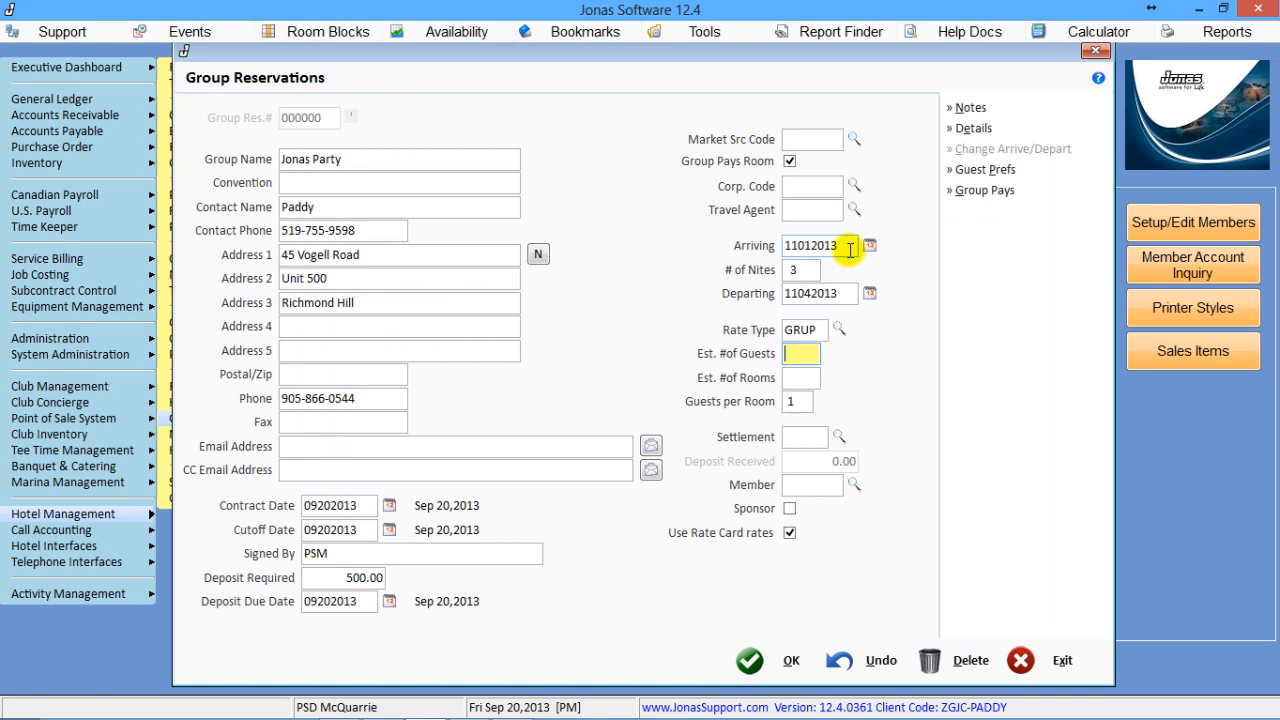
mouse_move(801, 353)
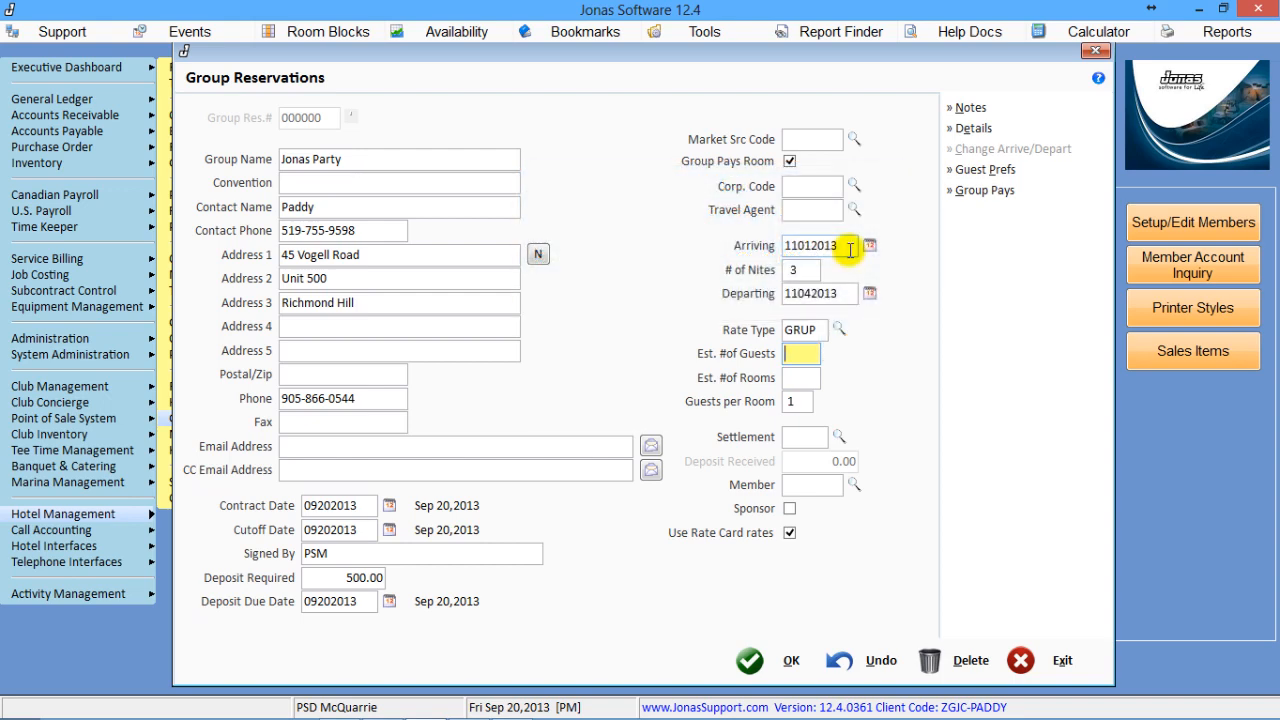
- Enter 12 guests, pick settlement *NA, dismiss the prompt, and look up member A0123
left_click(801, 353)
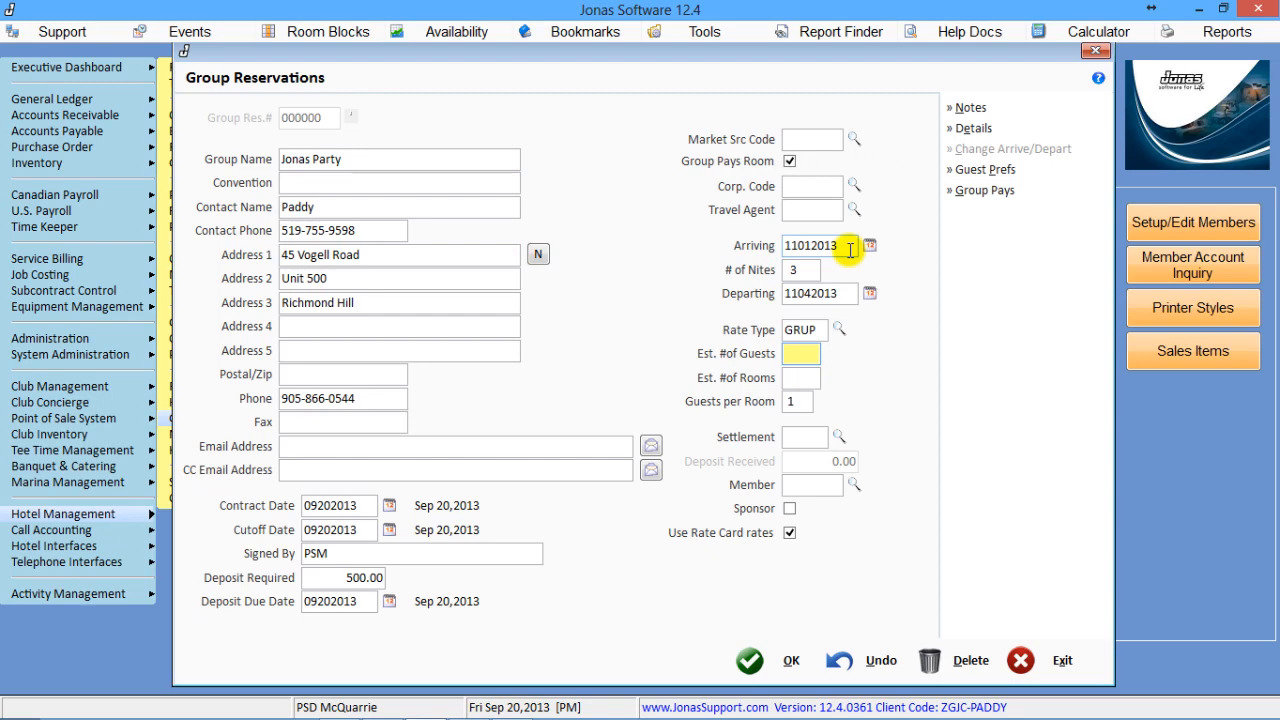
type("12")
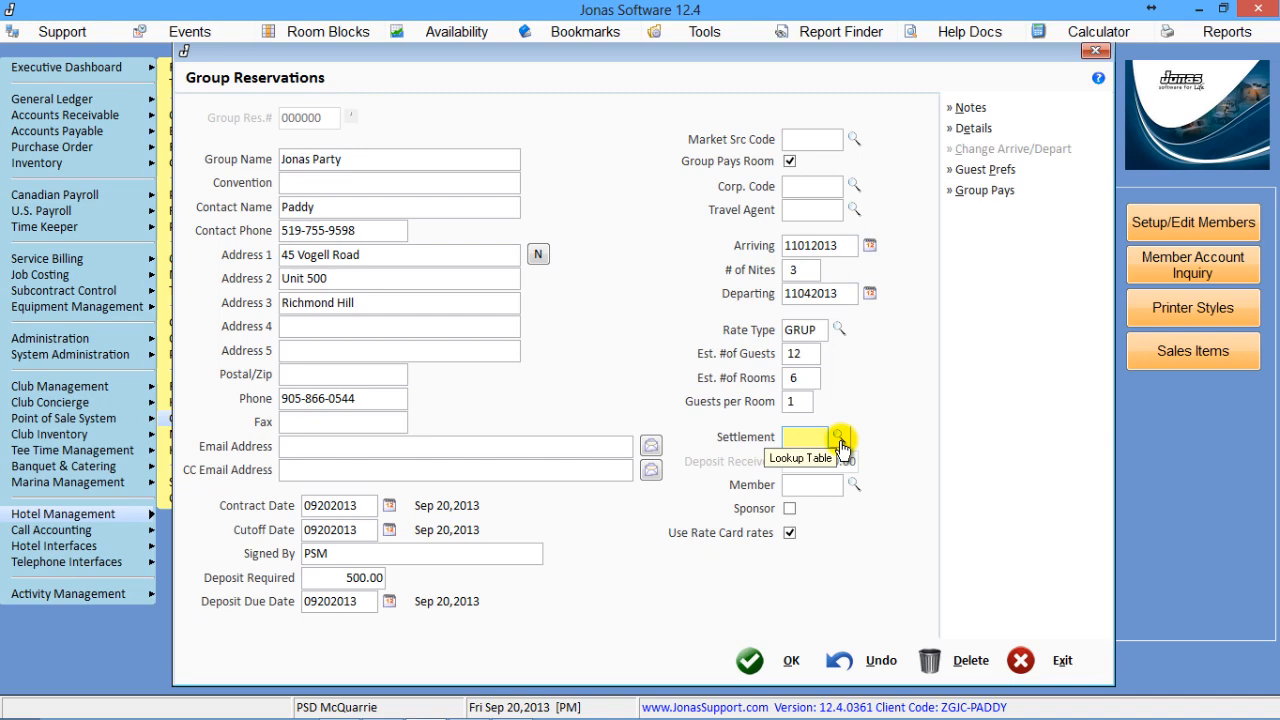
left_click(803, 436)
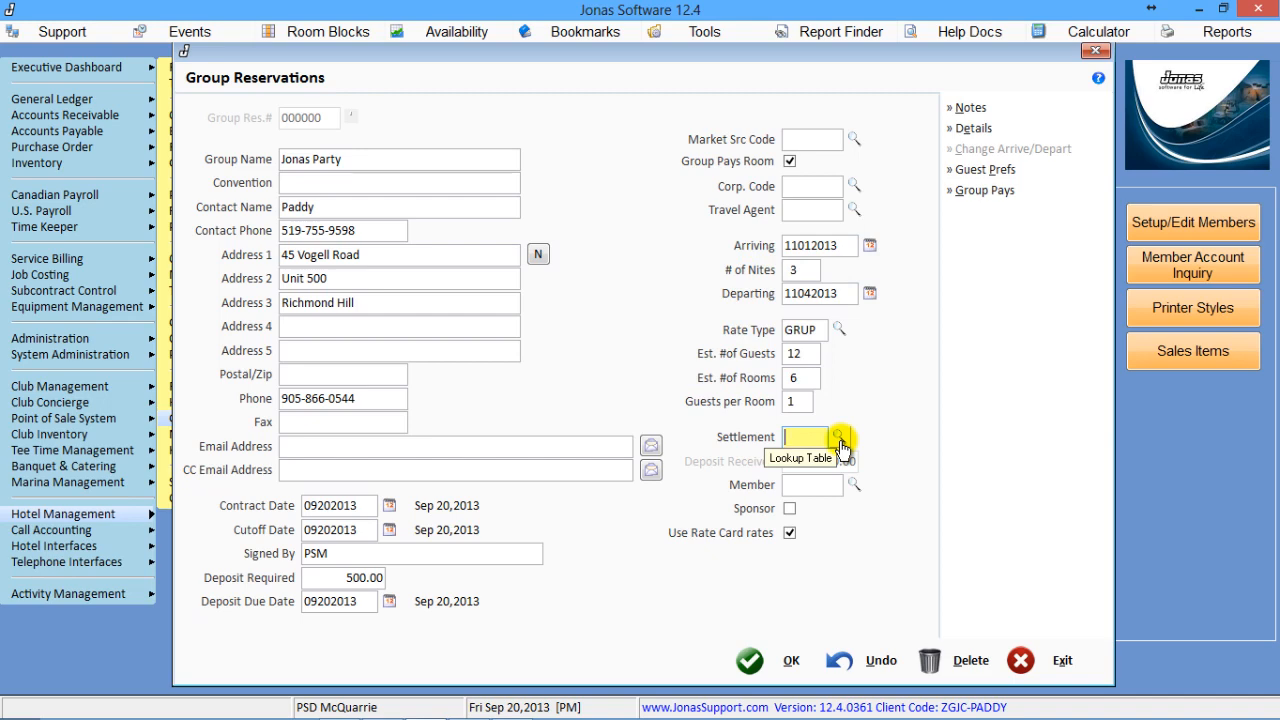
left_click(840, 436)
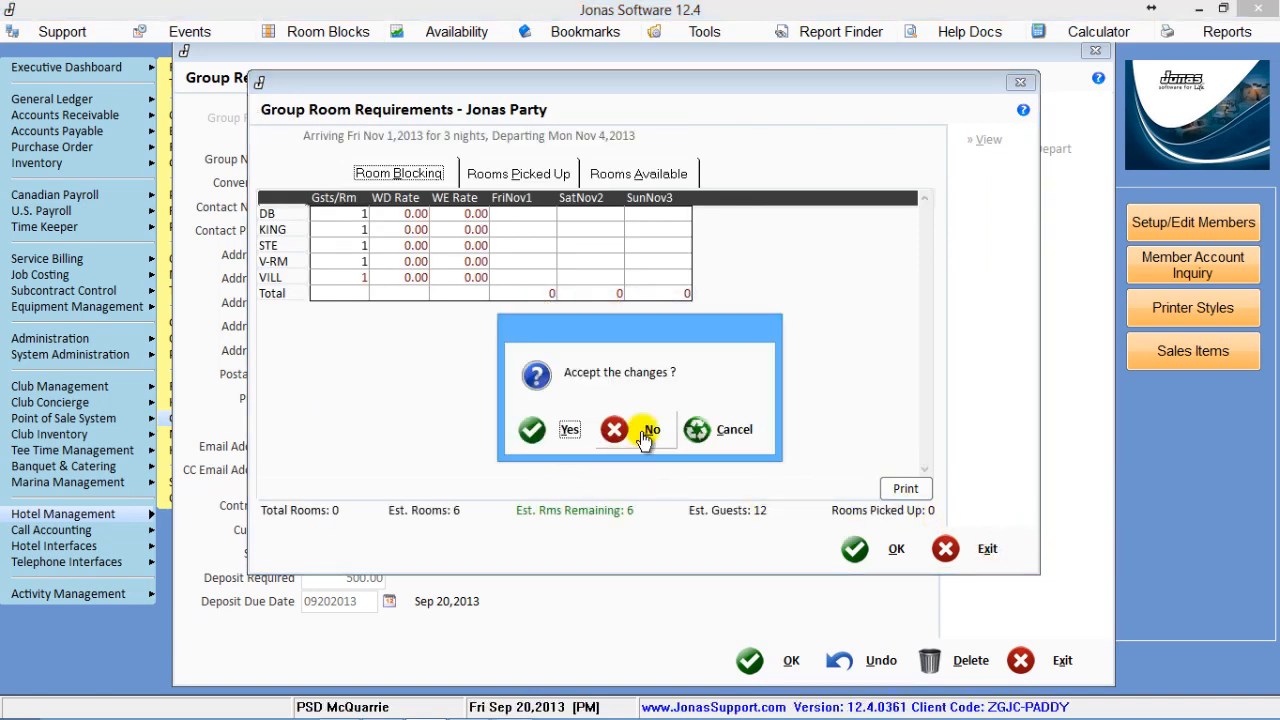
left_click(650, 429)
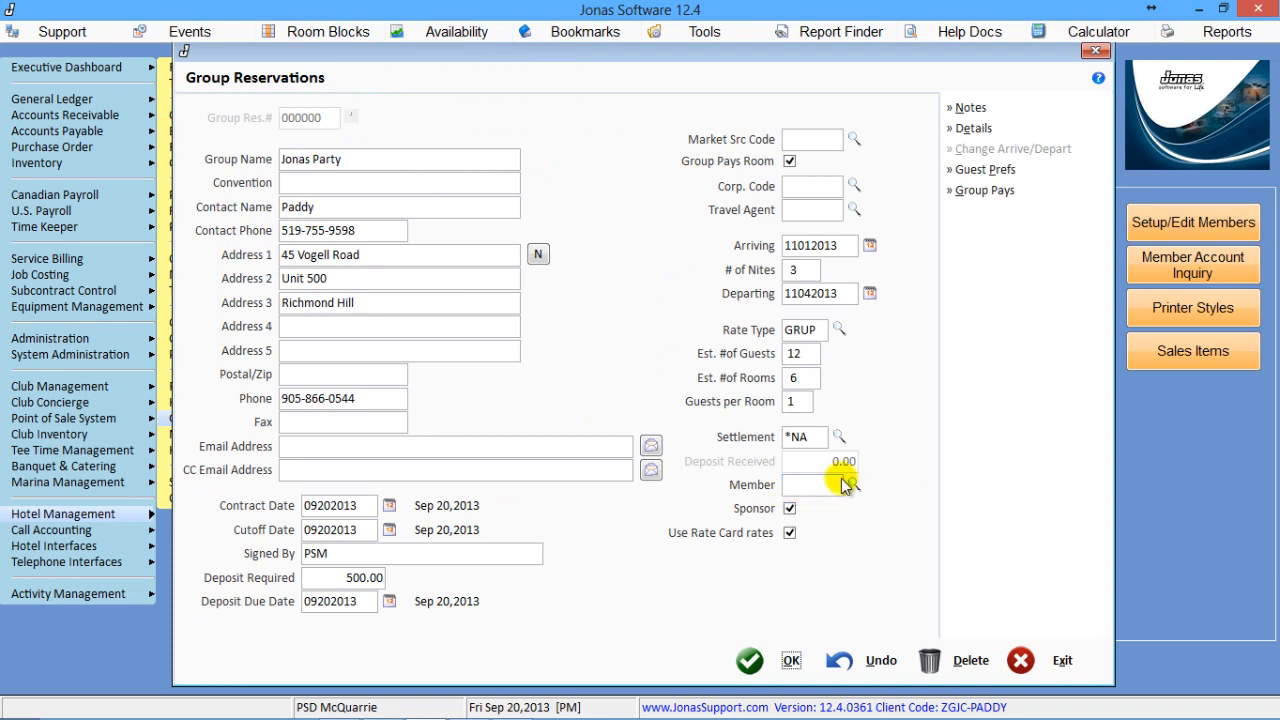
mouse_move(846, 485)
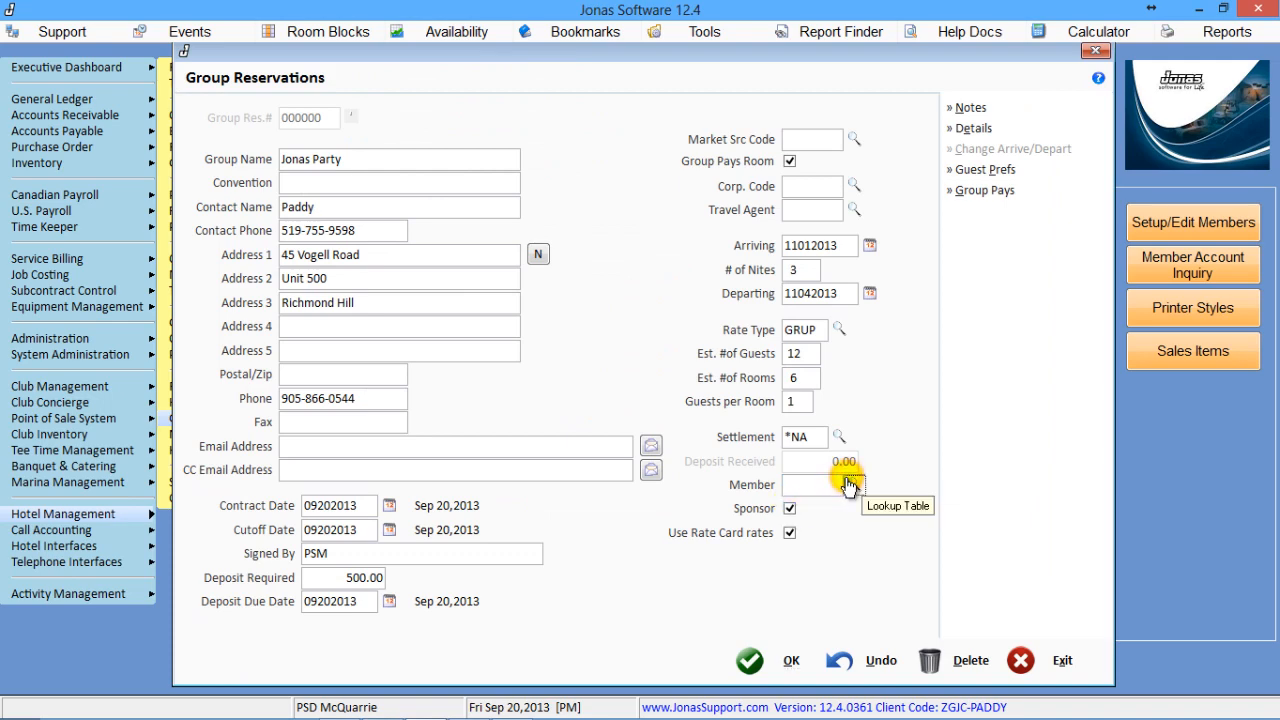
left_click(841, 486)
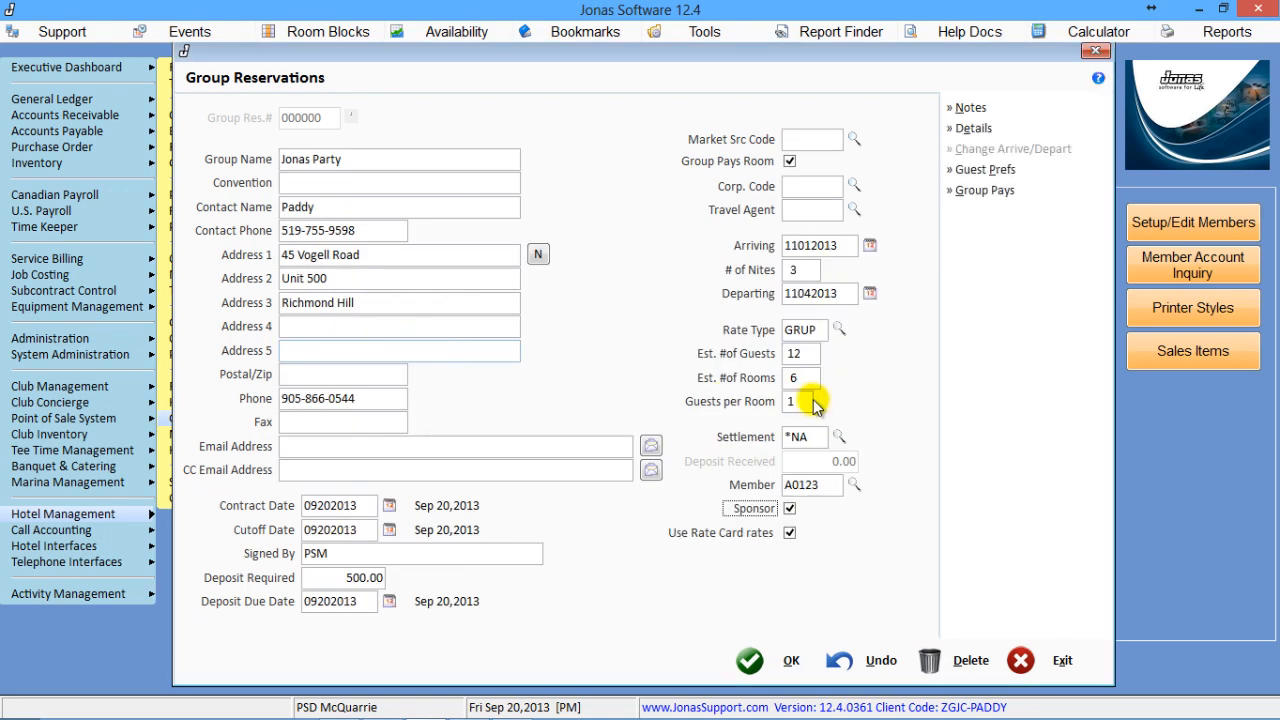
mouse_move(893, 417)
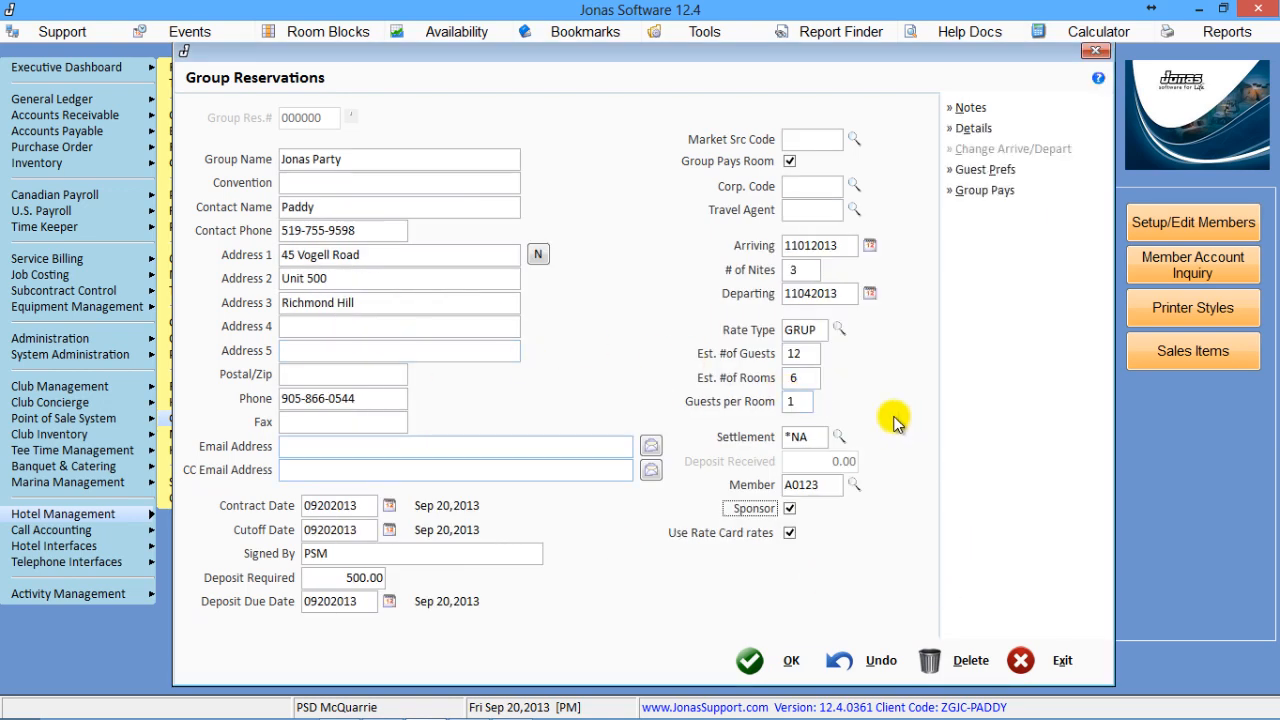
mouse_move(693, 540)
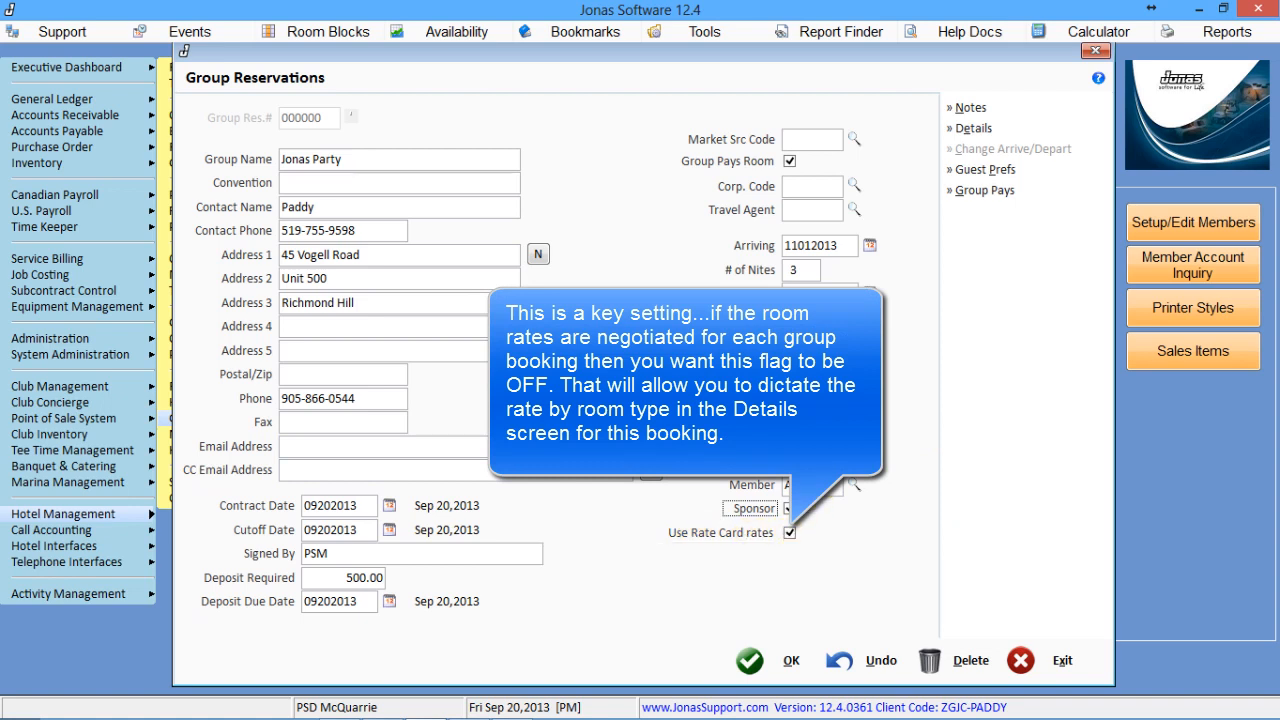
- Untick Use Rate Card rates to reveal the five-room-type blocking grid at 0.00
left_click(818, 245)
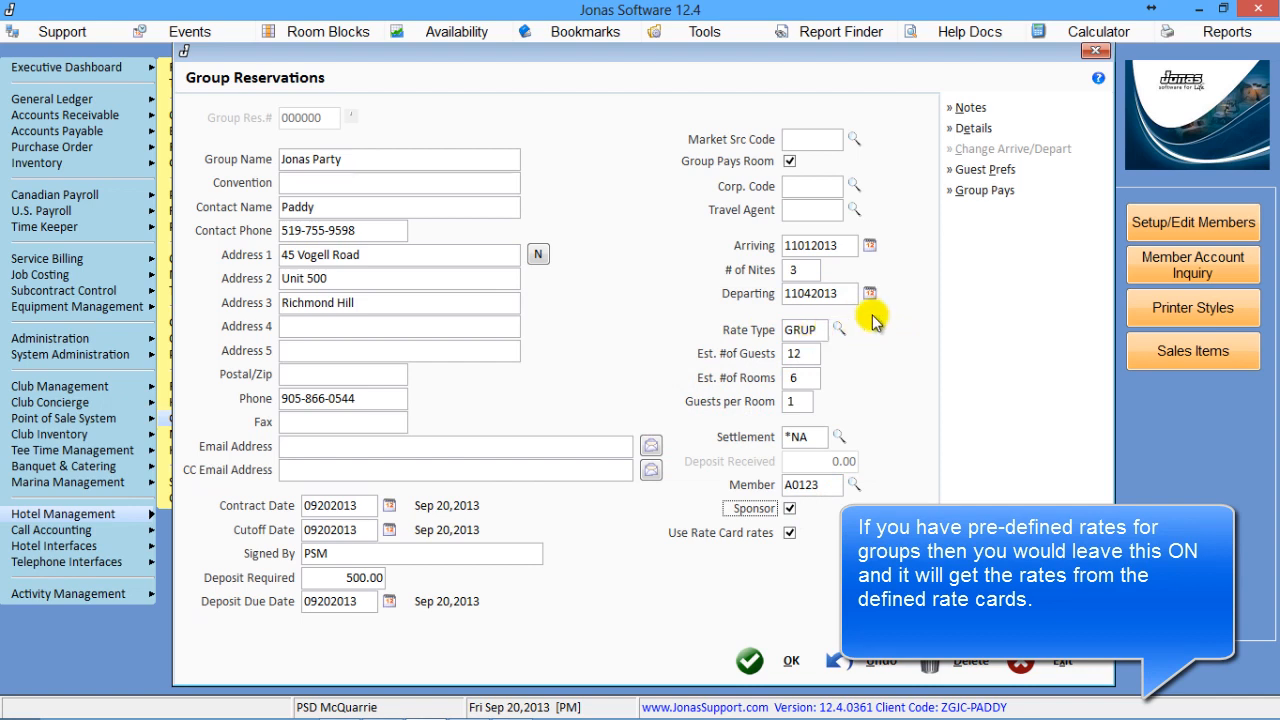
mouse_move(815, 530)
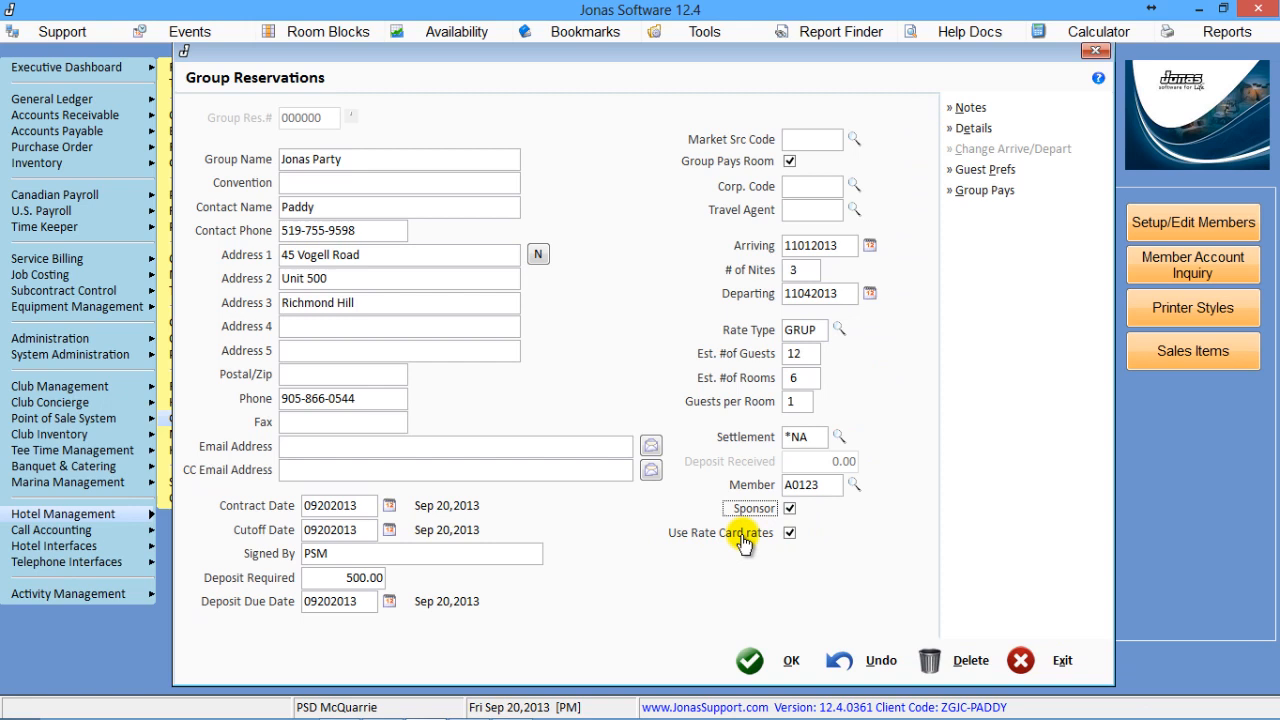
left_click(790, 532)
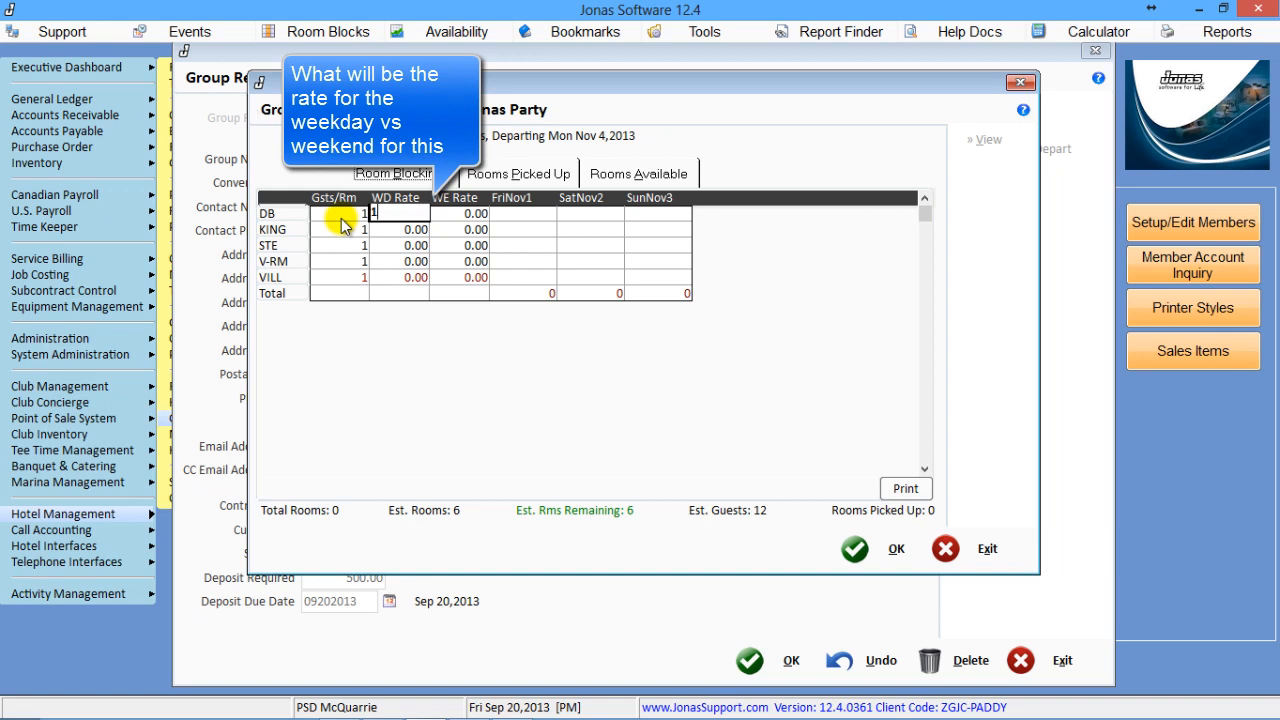
- Fill the blocking grid with DB and KING rates of 150.00 and nightly room counts
type("150.00")
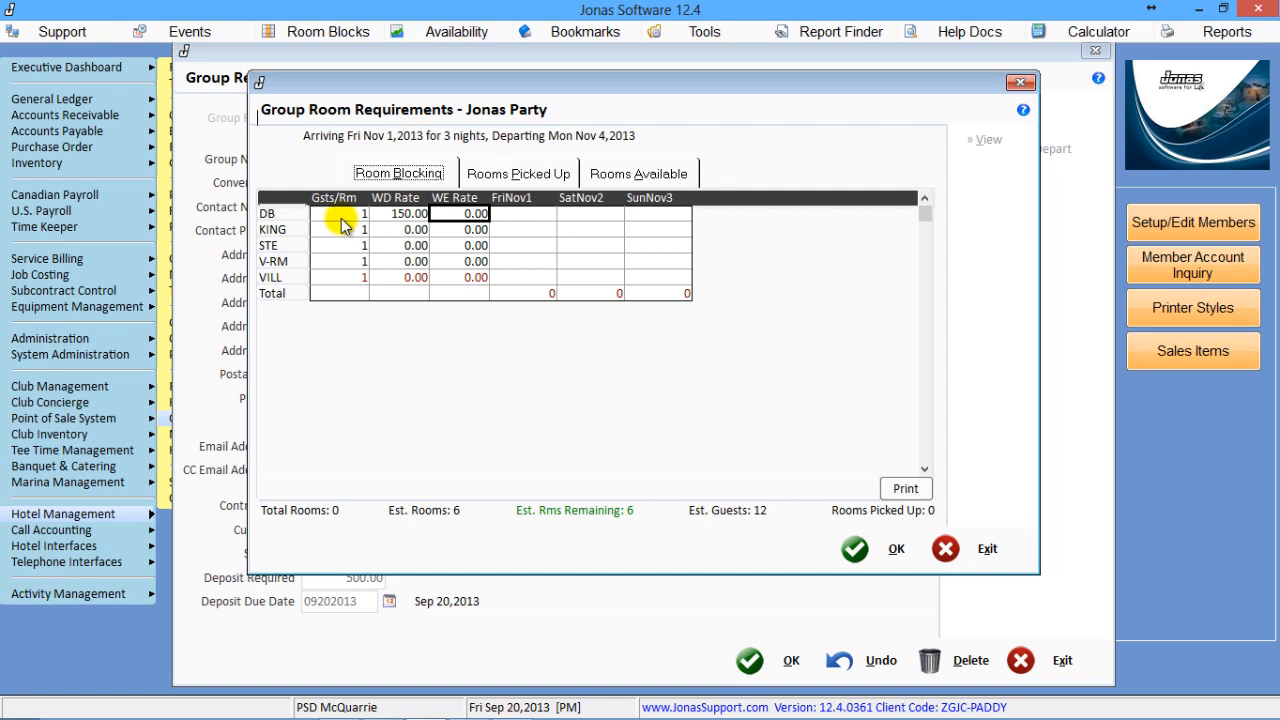
type("175")
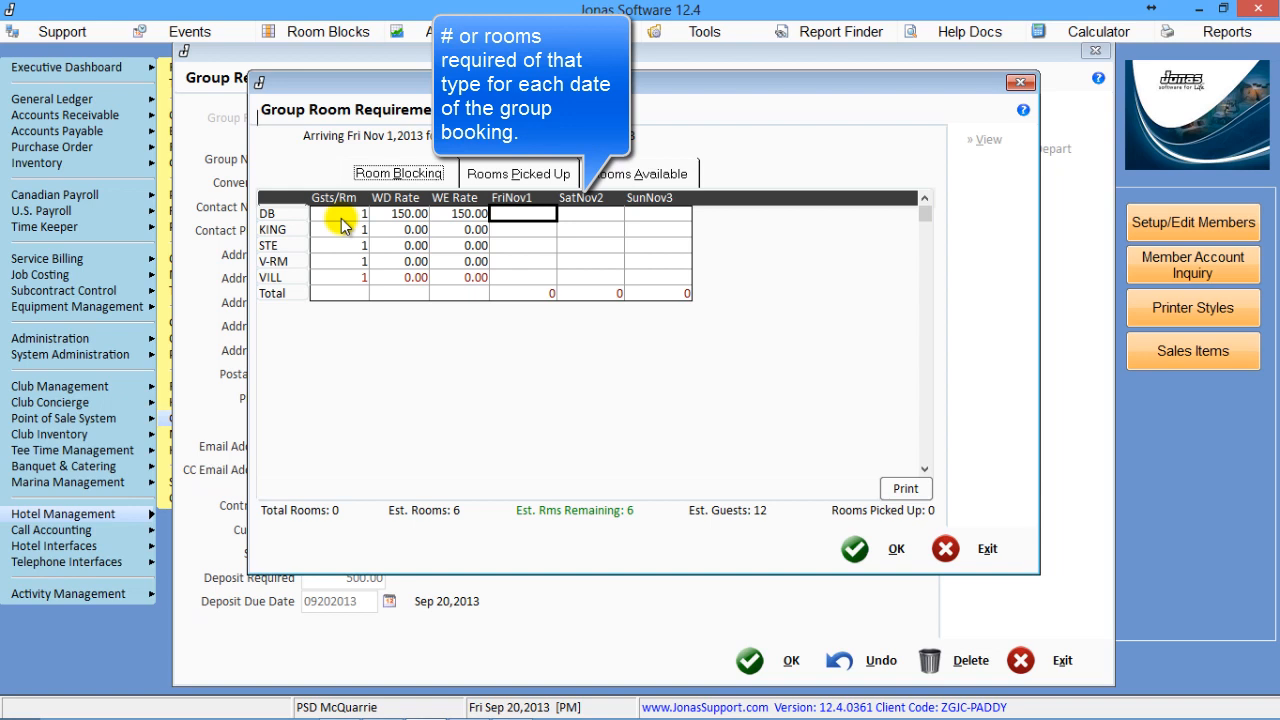
mouse_move(680, 218)
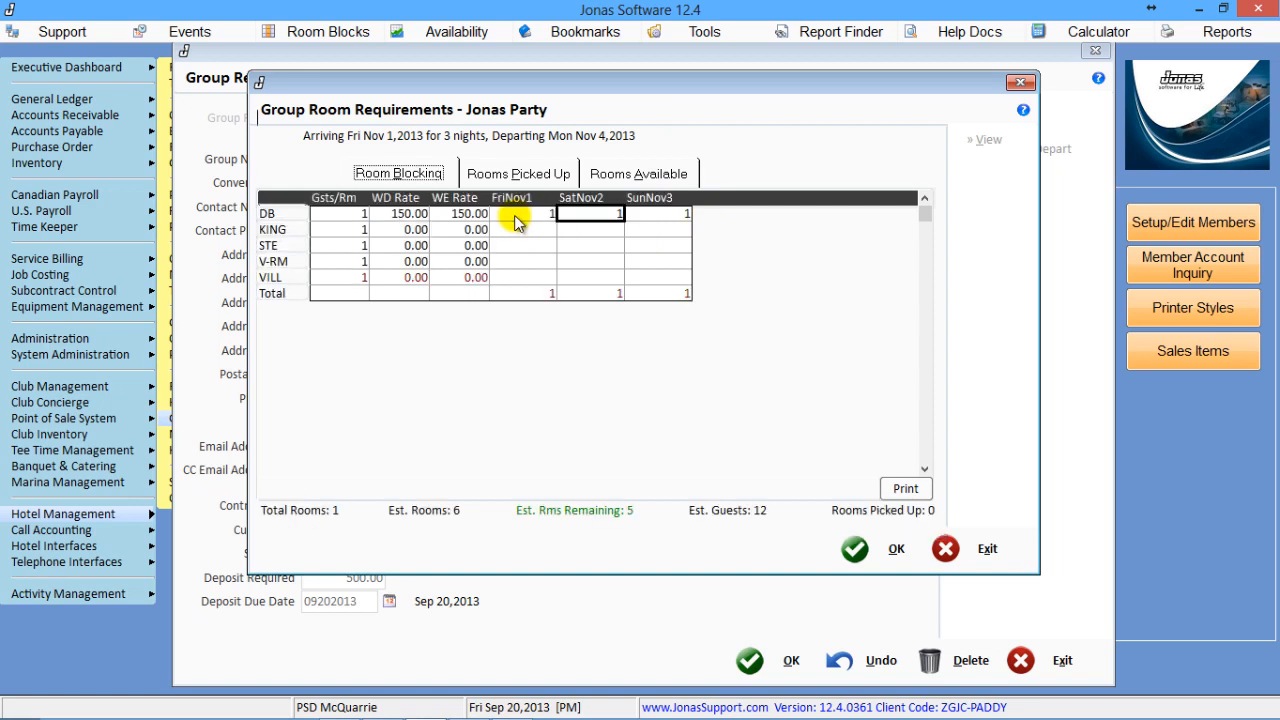
type("3")
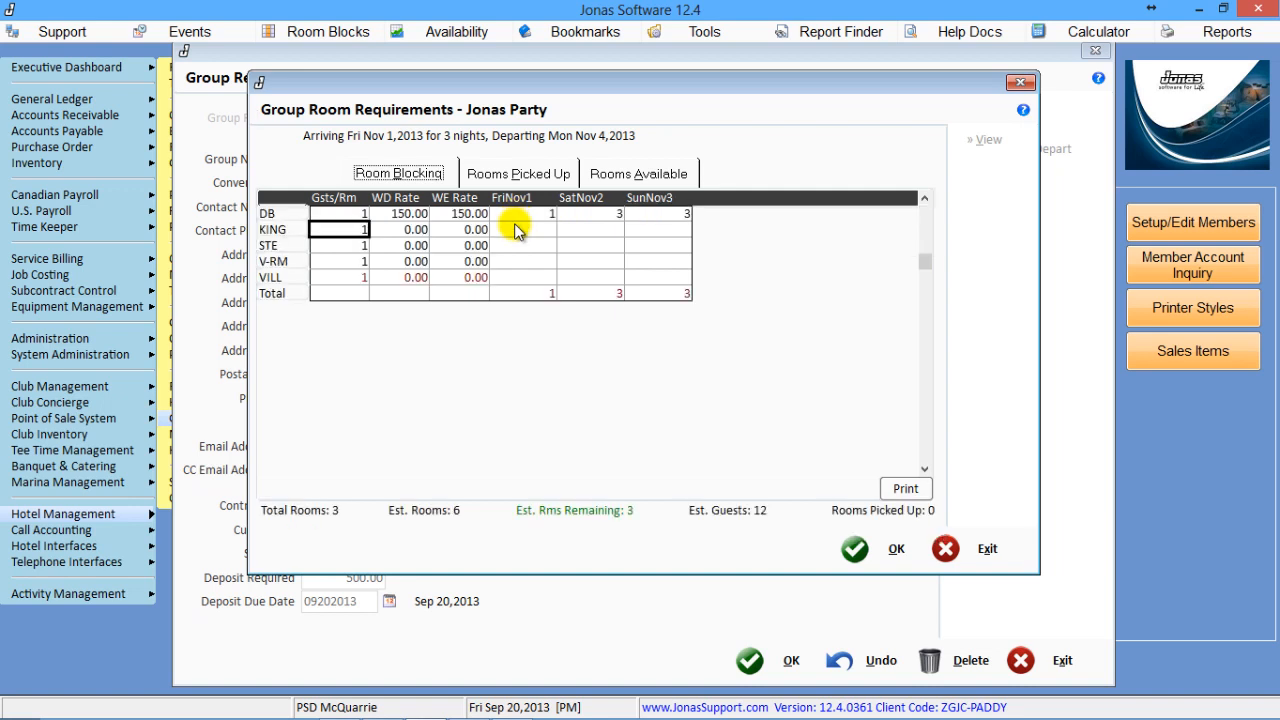
mouse_move(531, 223)
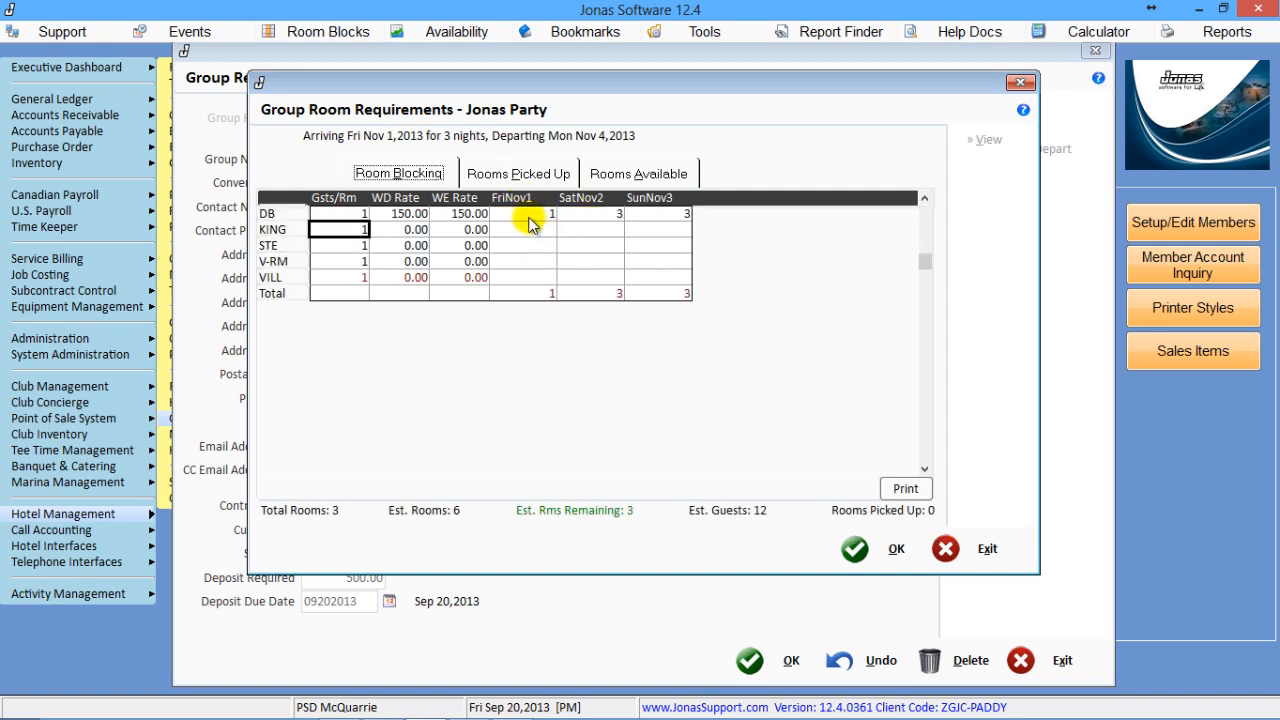
mouse_move(600, 273)
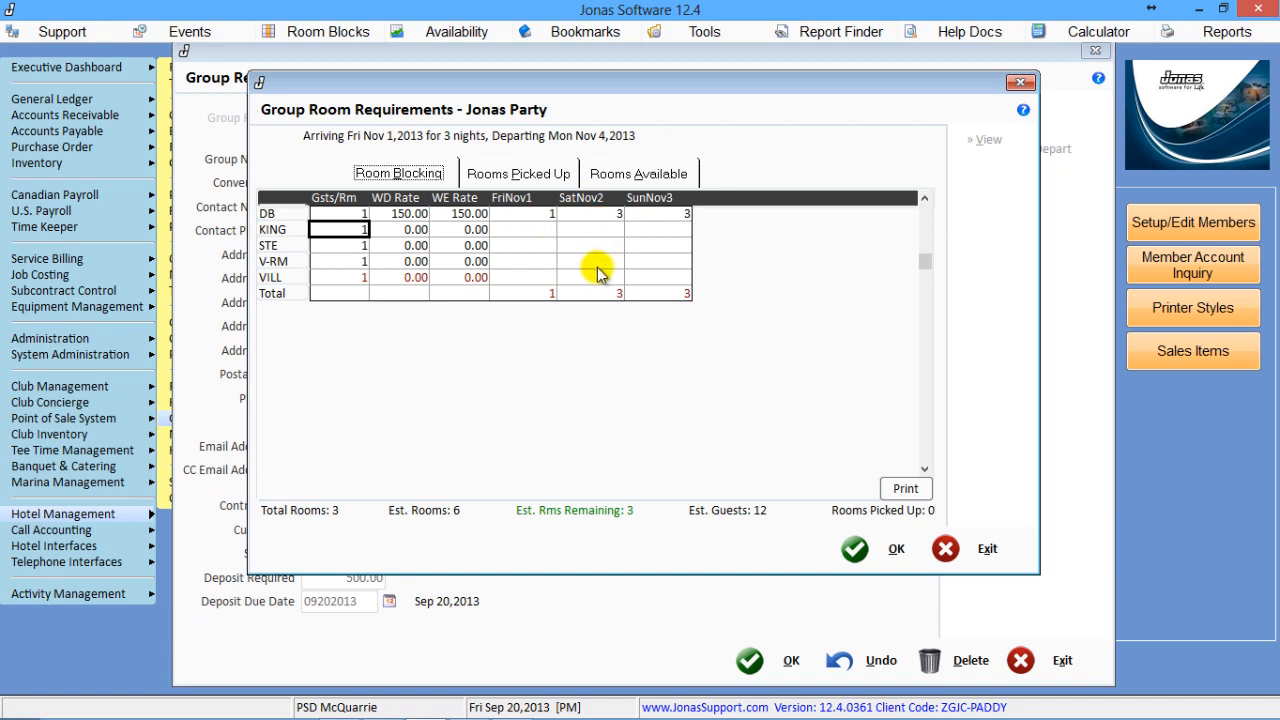
mouse_move(670, 256)
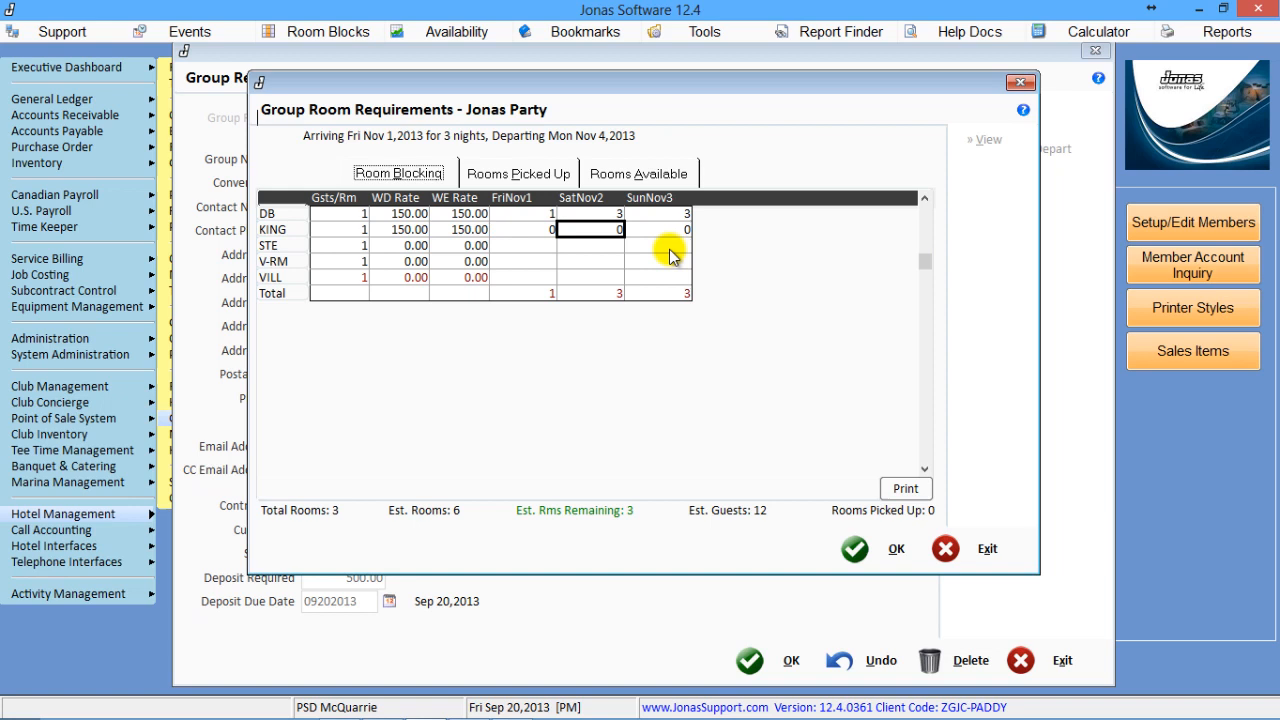
type("2")
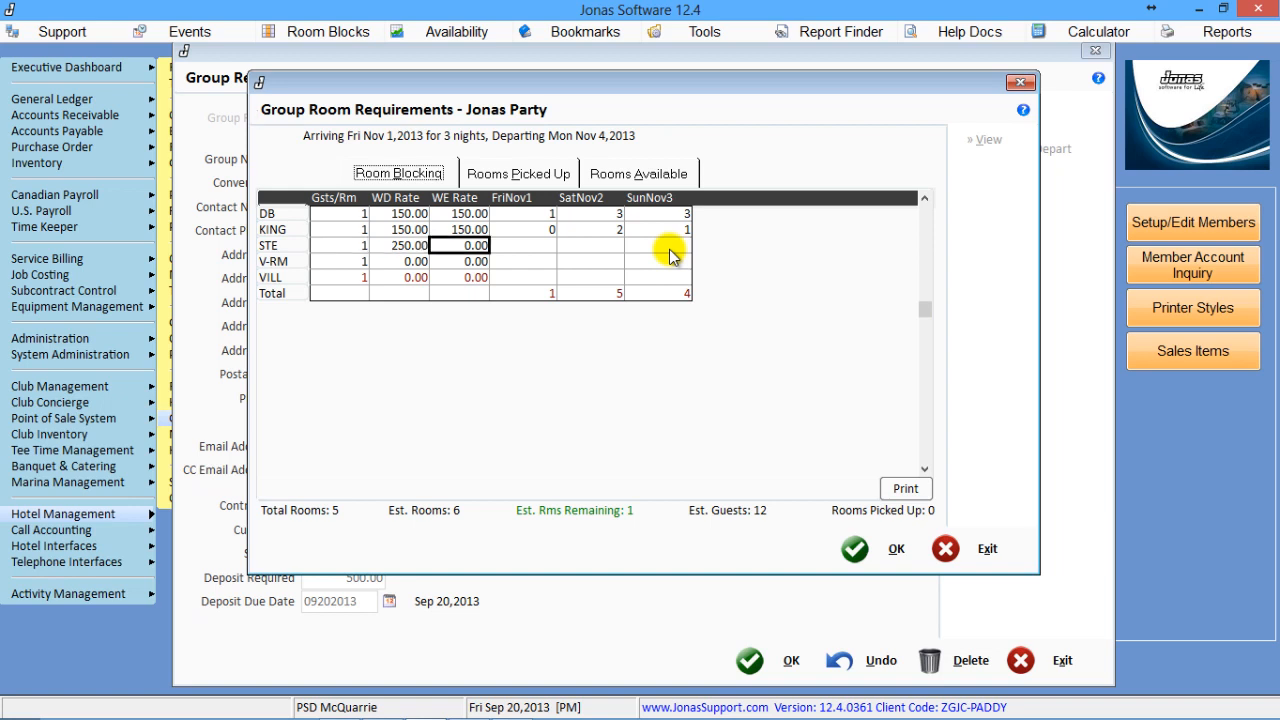
- Block STE rooms at 250.00, check availability for the dates, and exit the summary
type("250.00")
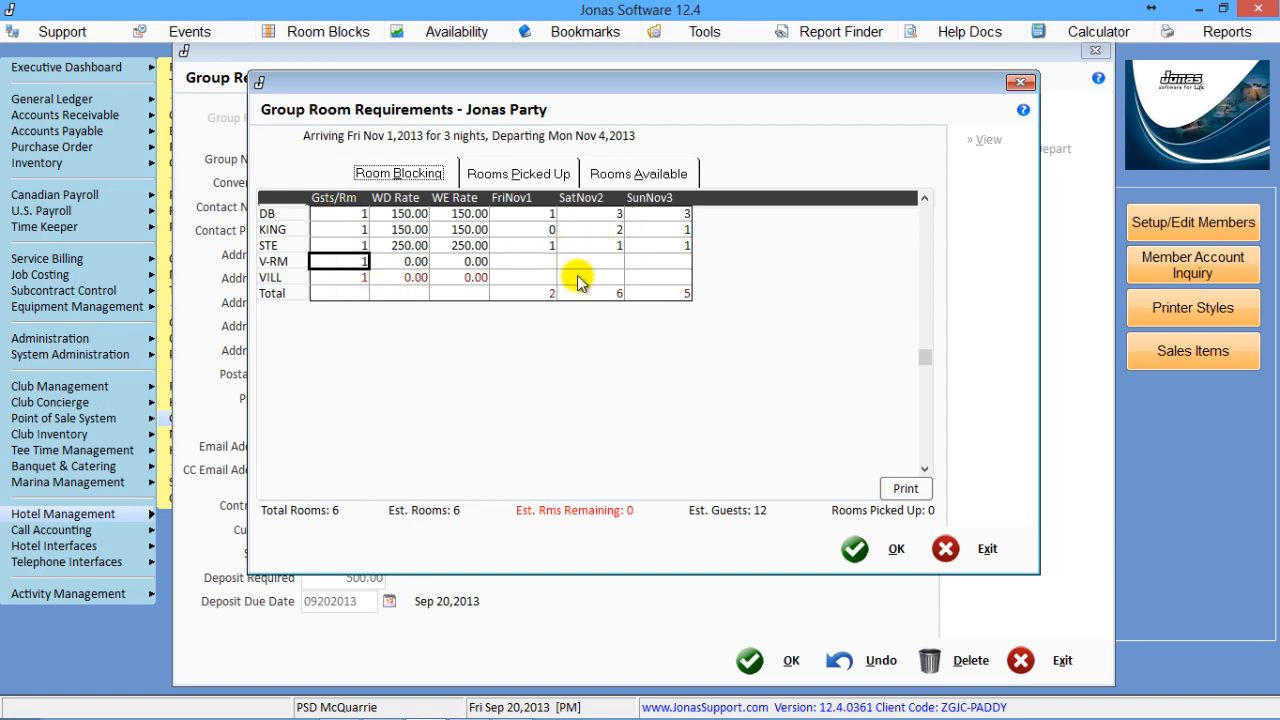
mouse_move(530, 270)
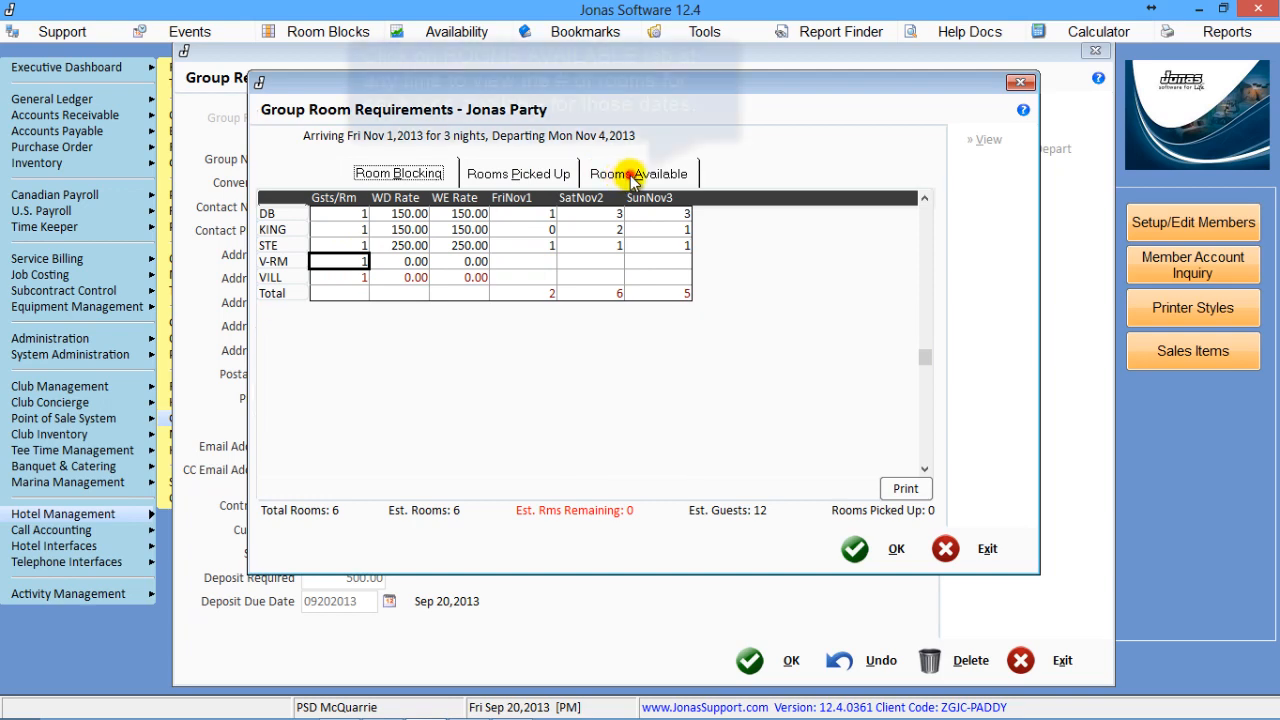
left_click(638, 173)
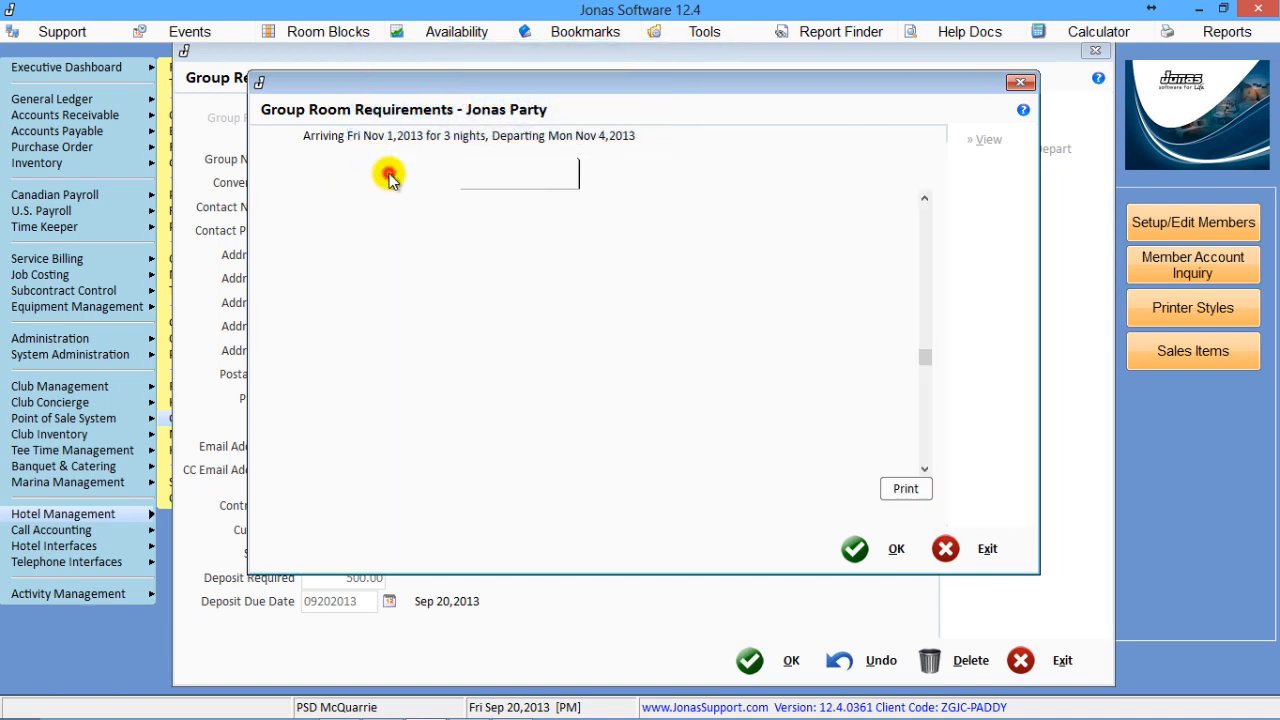
left_click(896, 548)
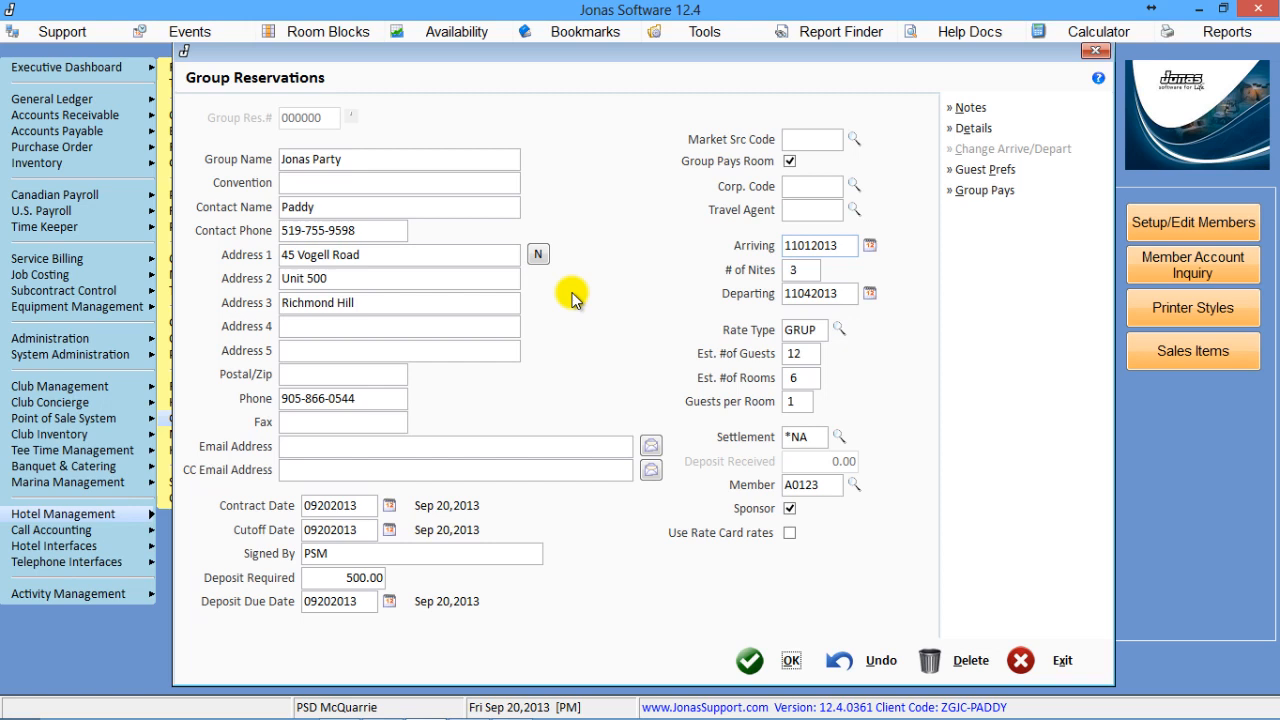
mouse_move(740, 272)
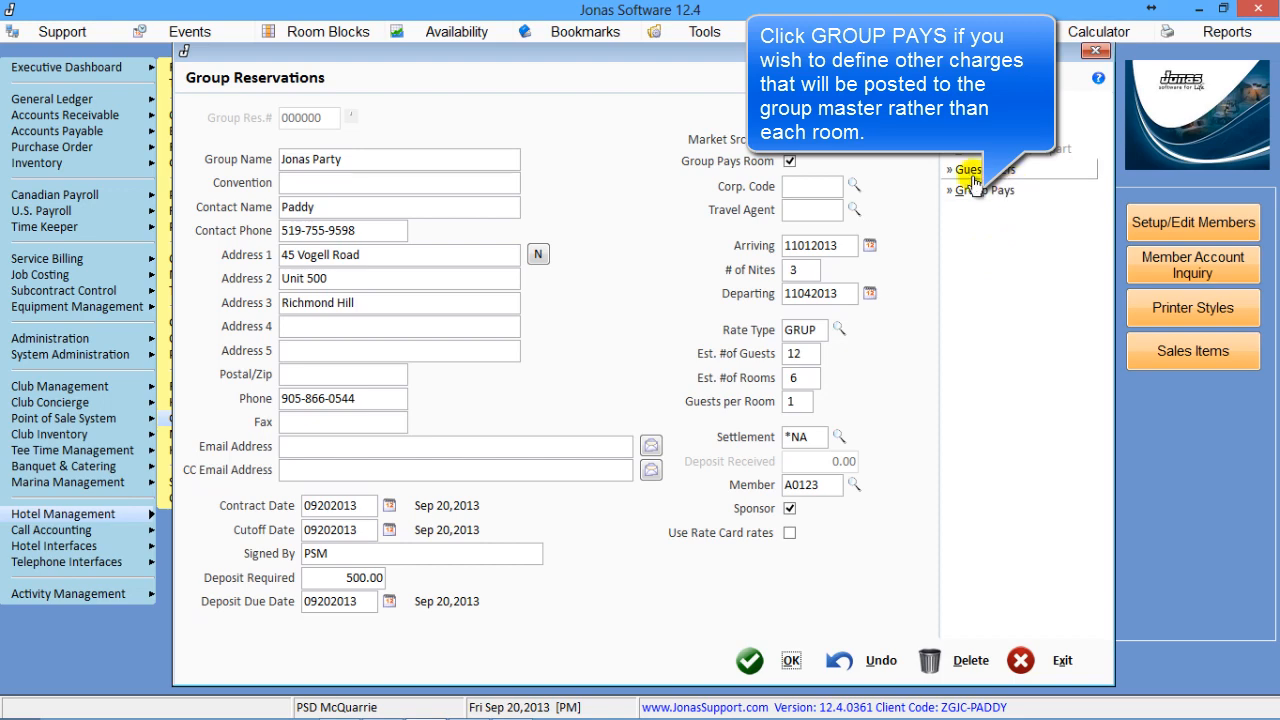
left_click(988, 190)
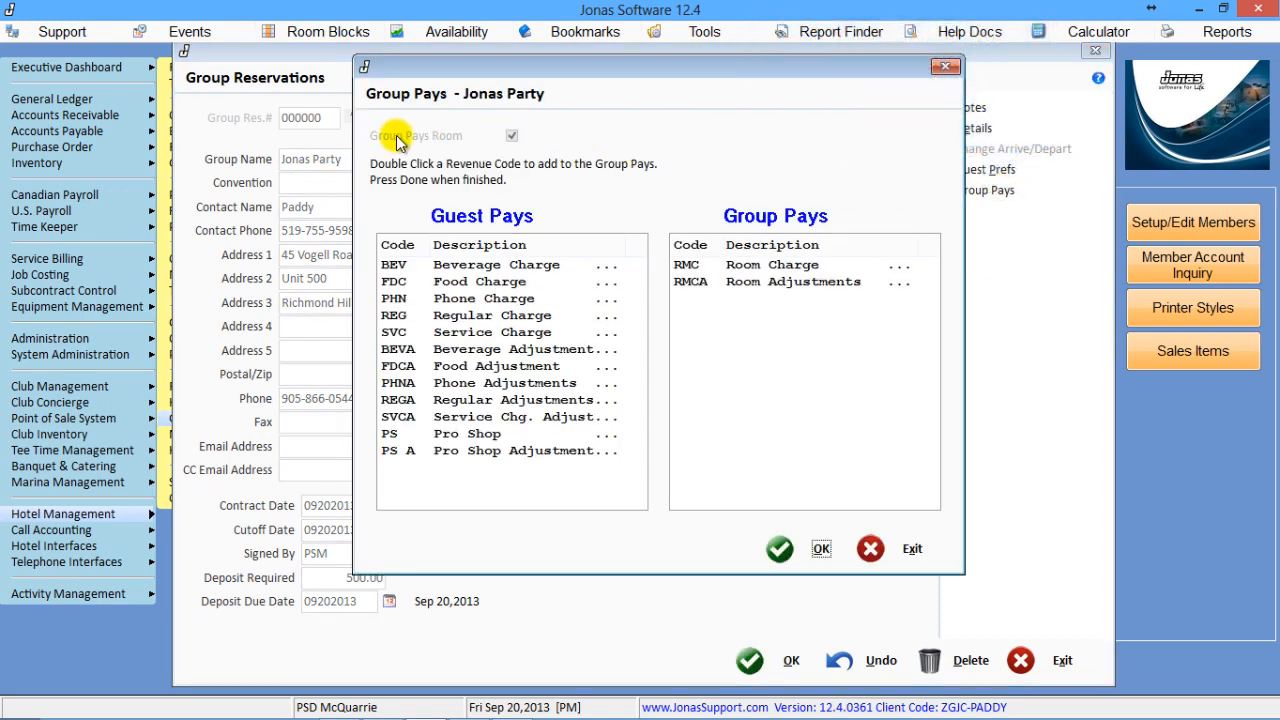
mouse_move(590, 298)
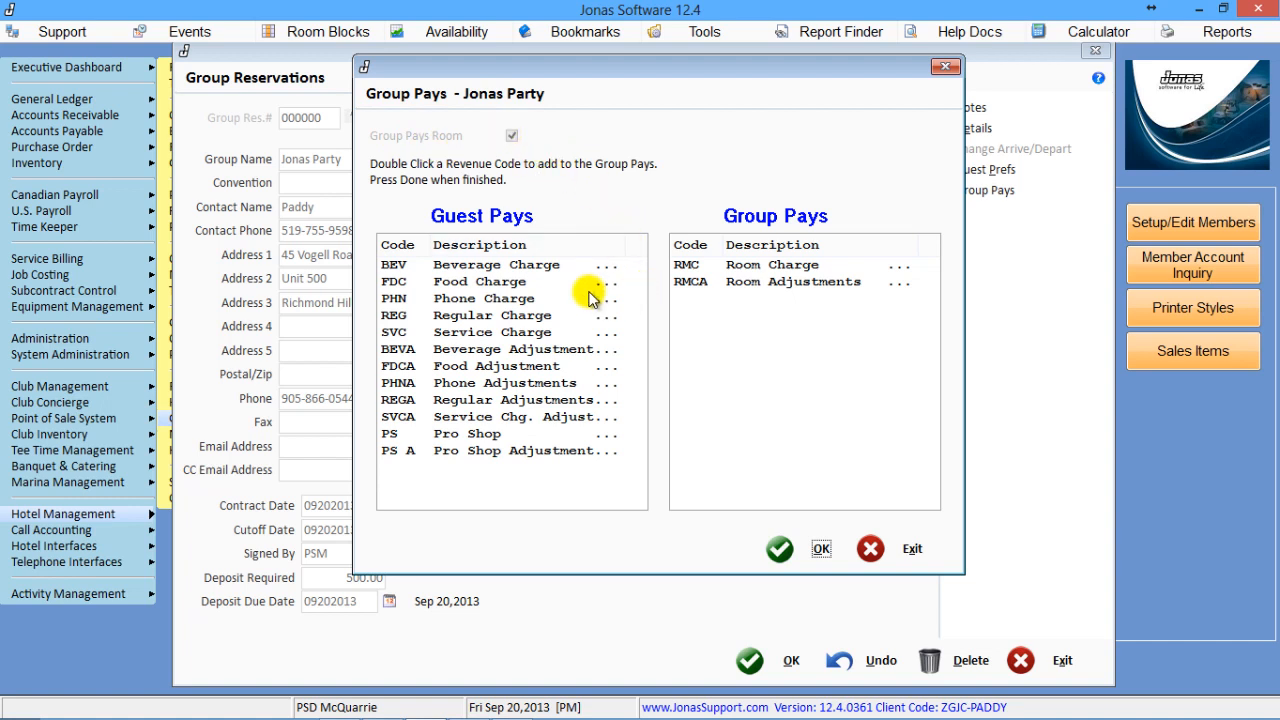
mouse_move(463, 307)
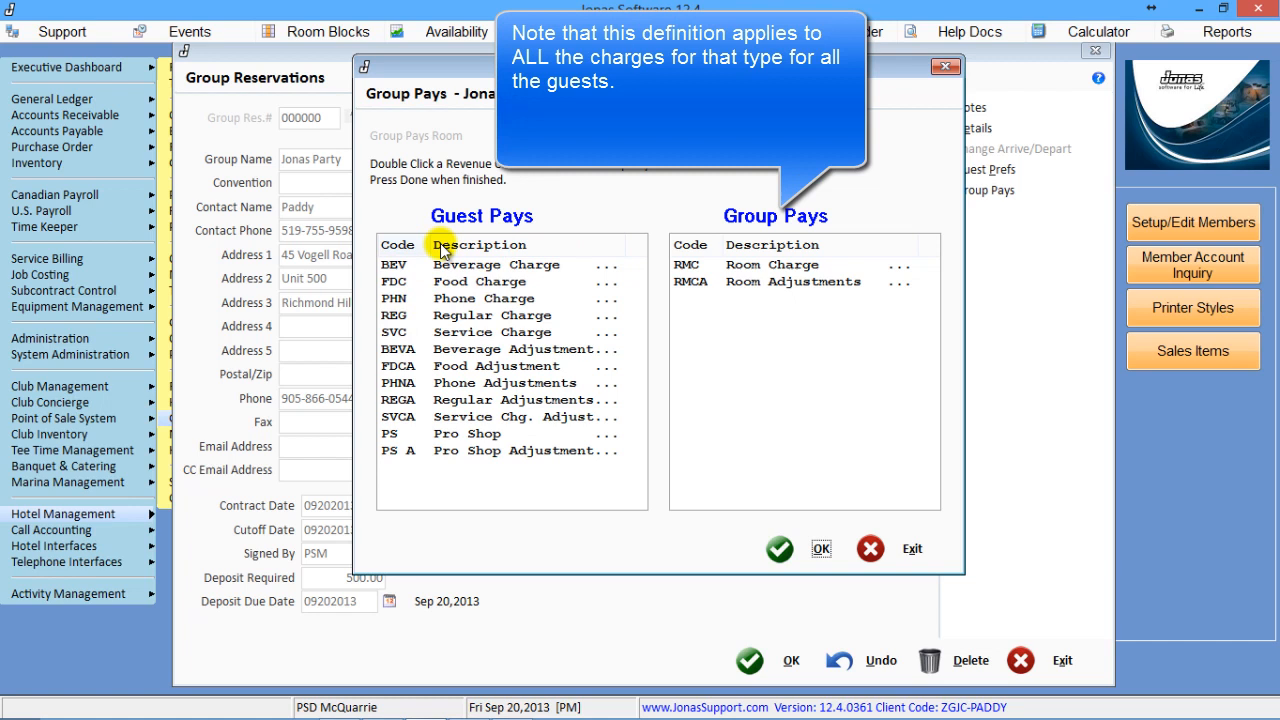
mouse_move(497, 298)
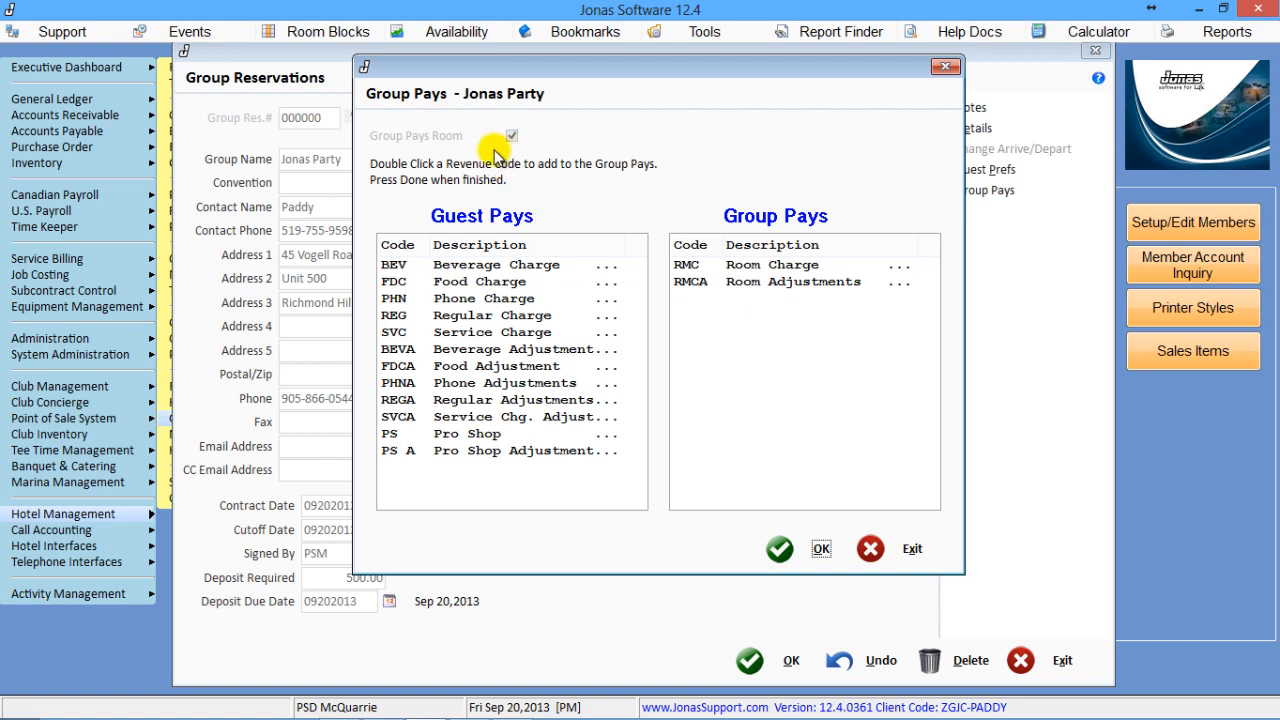
mouse_move(490, 298)
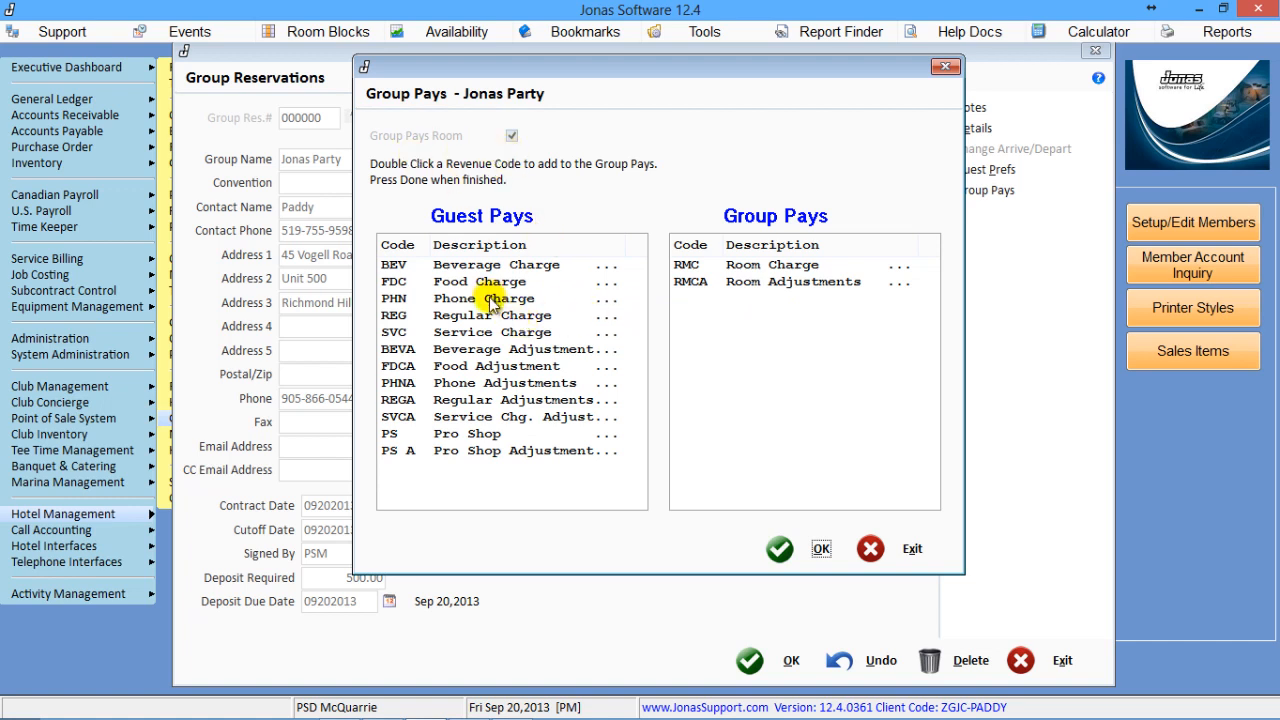
mouse_move(958, 530)
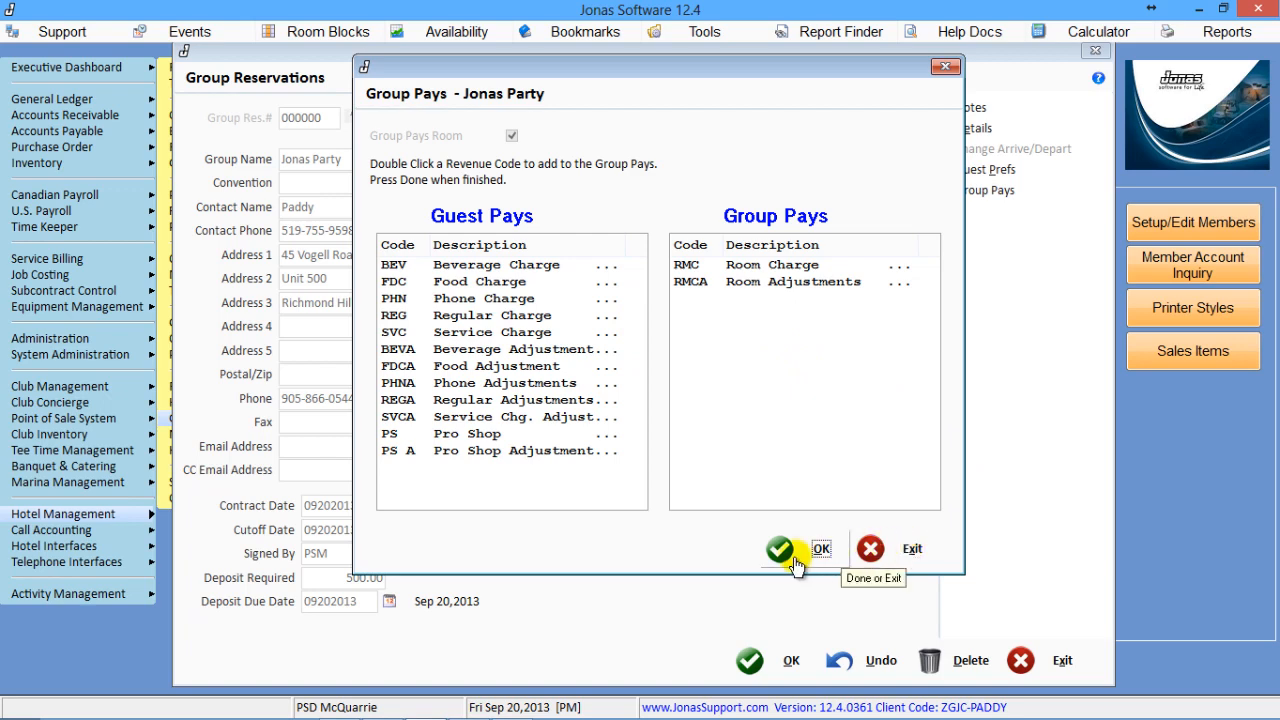
left_click(820, 549)
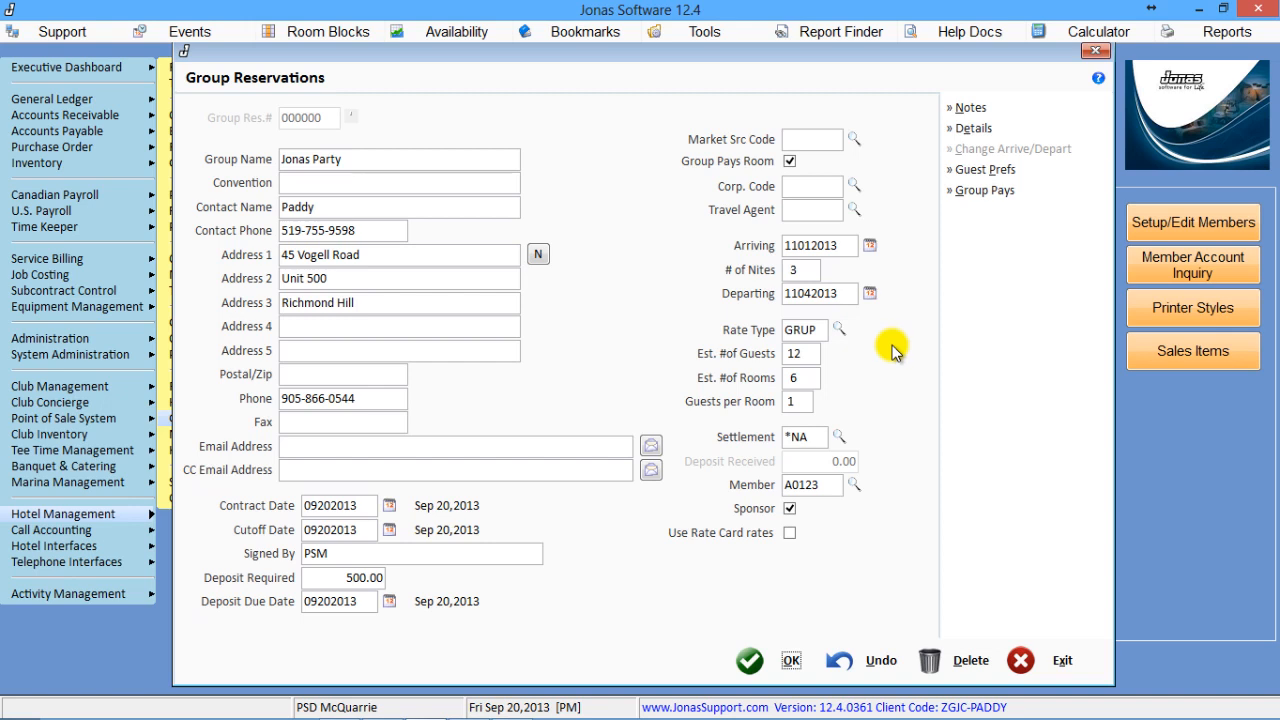
mouse_move(1009, 519)
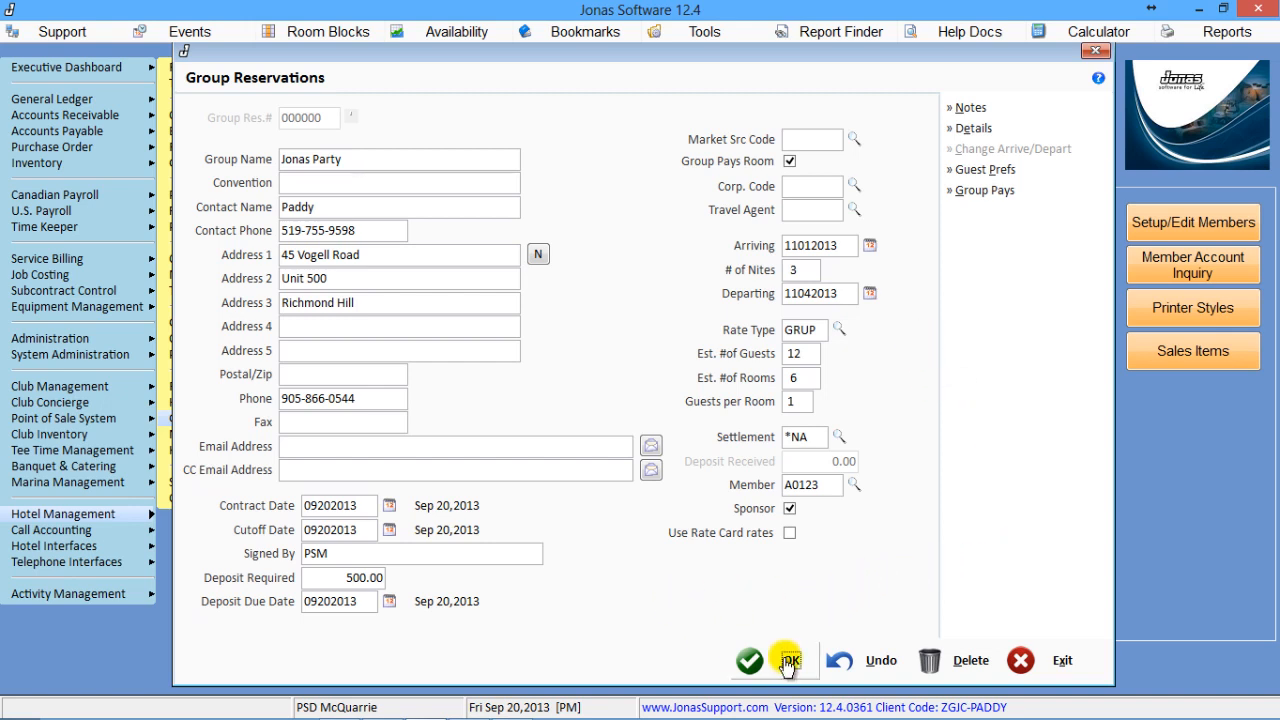
left_click(788, 660)
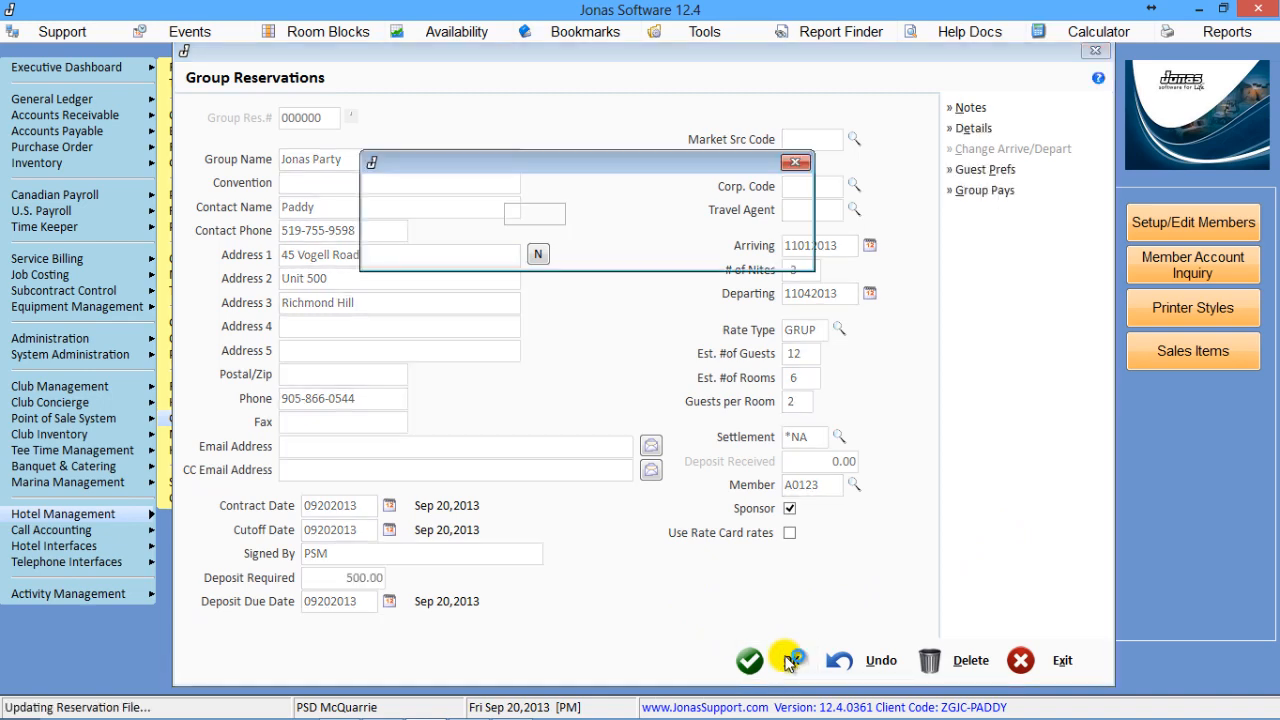
left_click(791, 660)
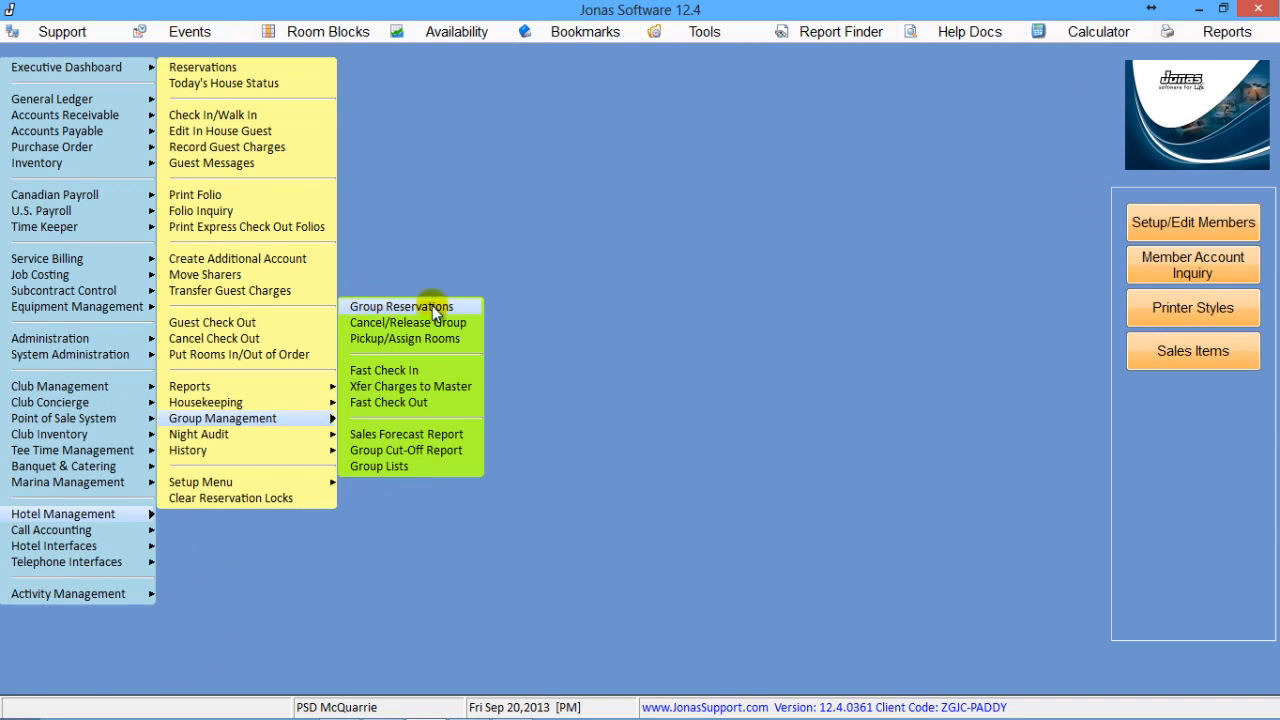
mouse_move(203, 67)
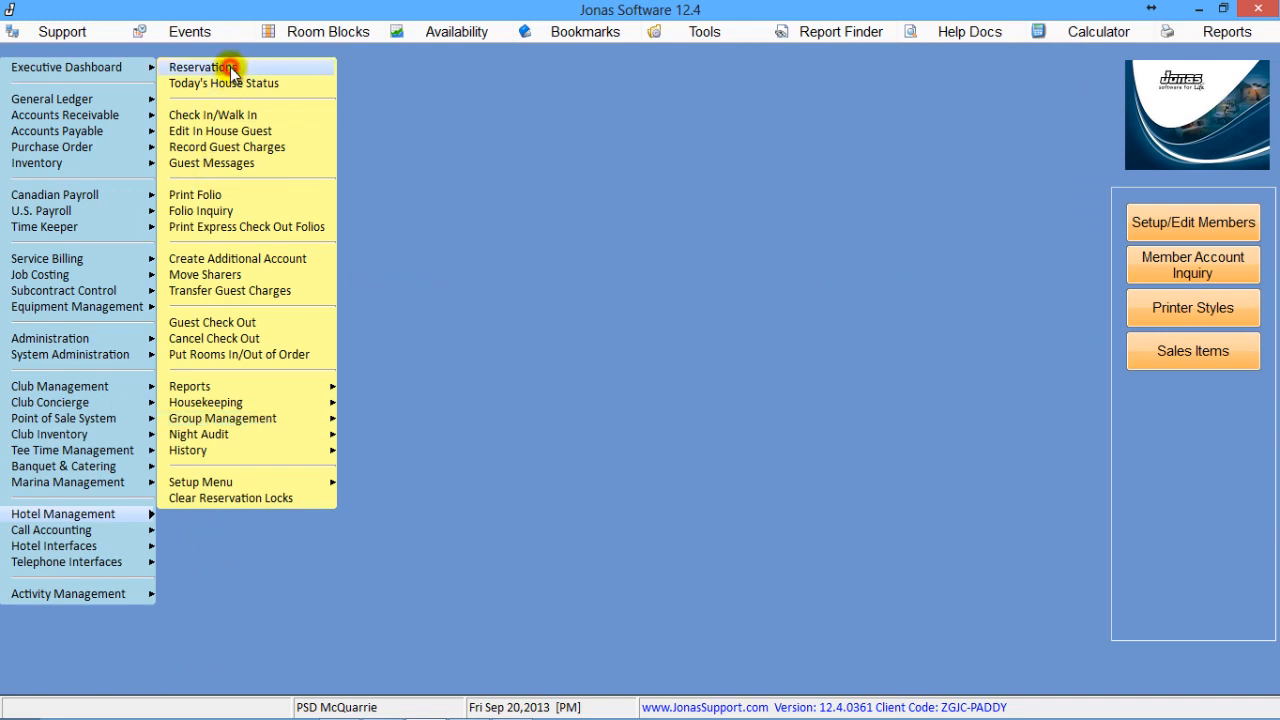
left_click(201, 66)
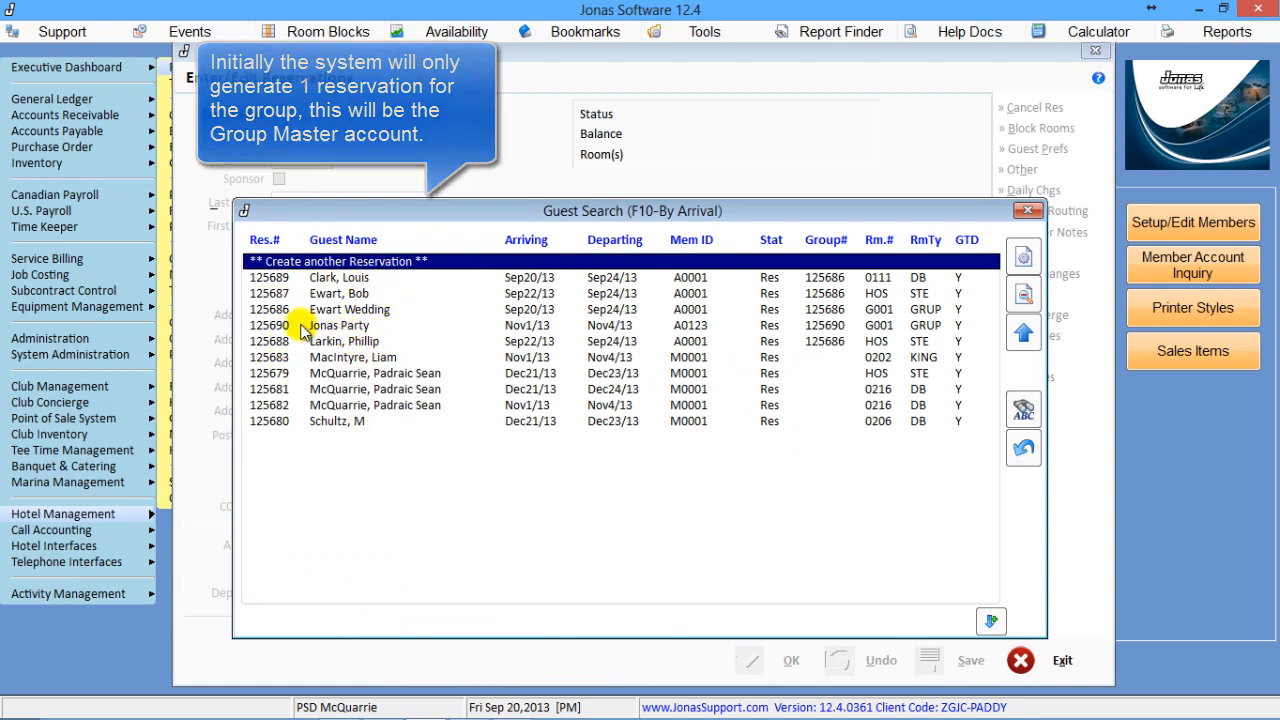
left_click(338, 325)
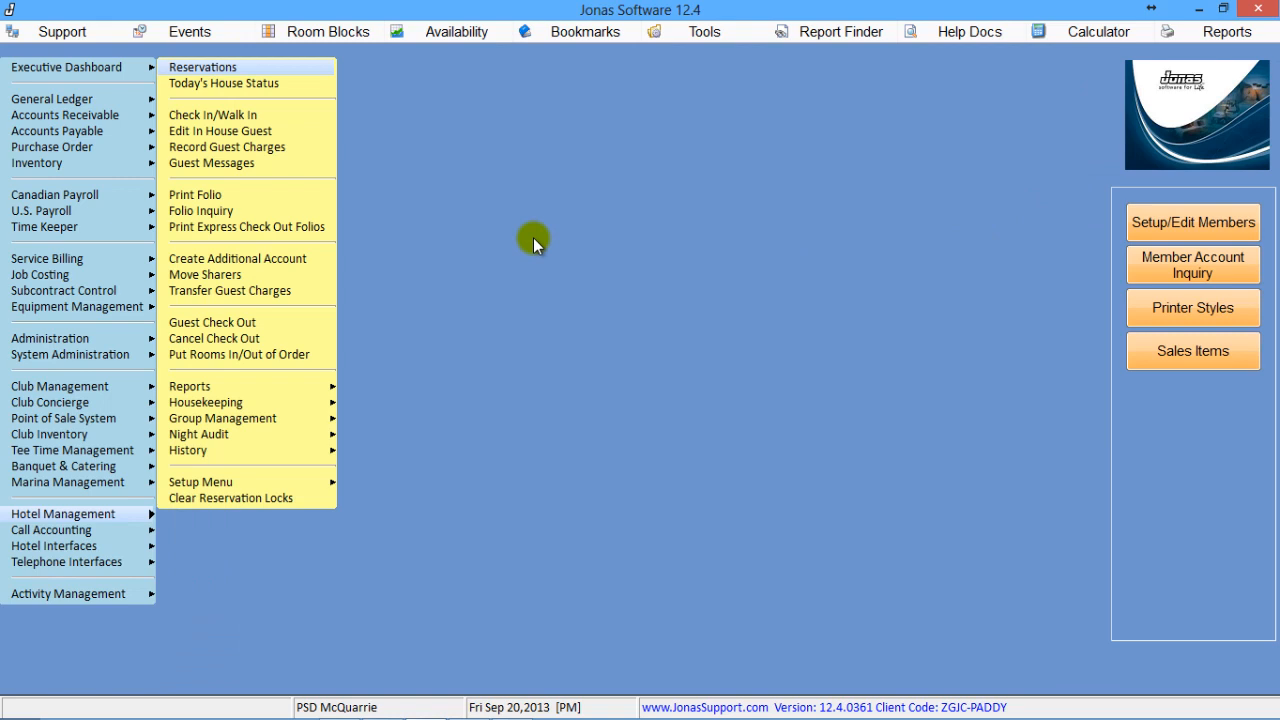
mouse_move(508, 228)
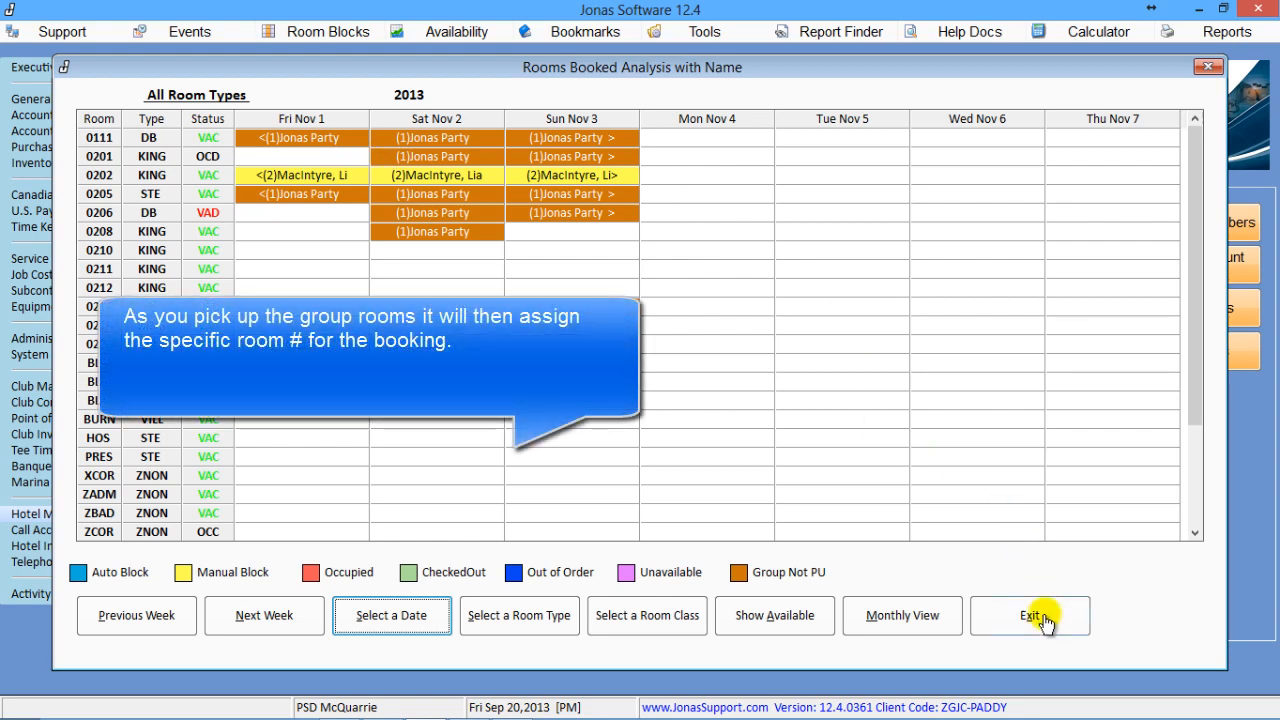
- Close Rooms Booked Analysis and open Pickup/Assign Rooms for the Jonas Party group
left_click(1030, 615)
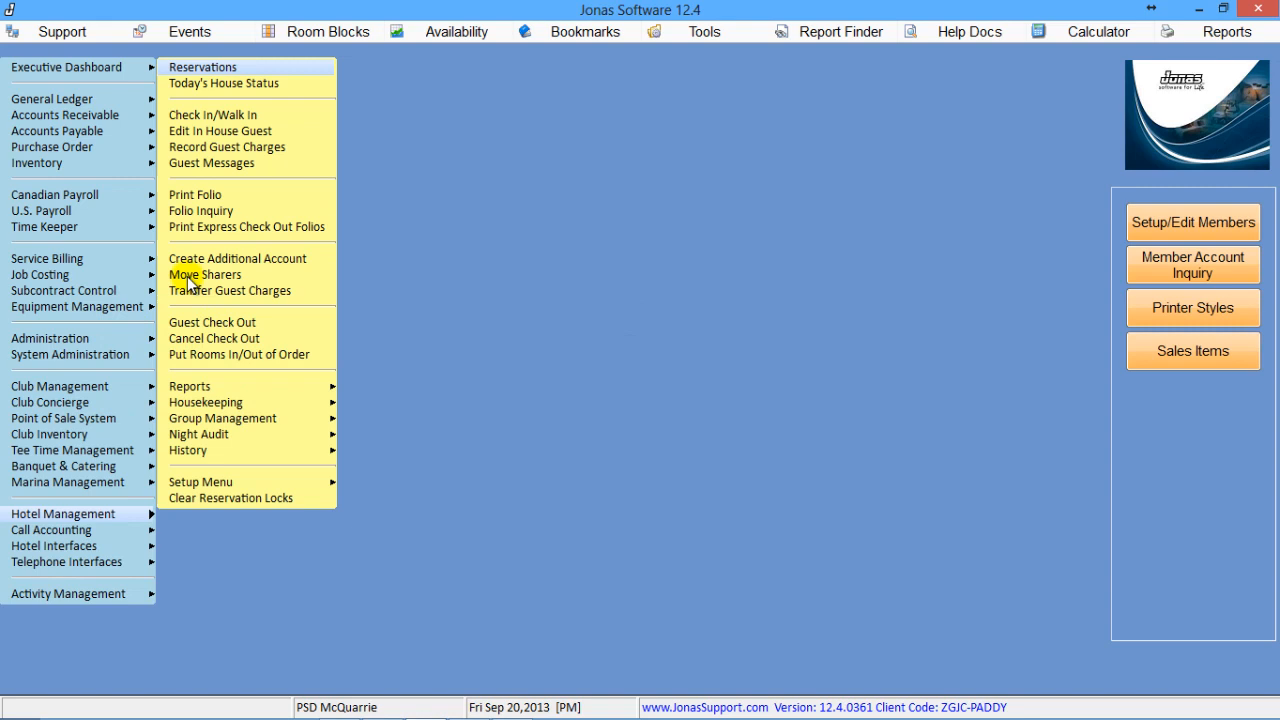
mouse_move(57, 513)
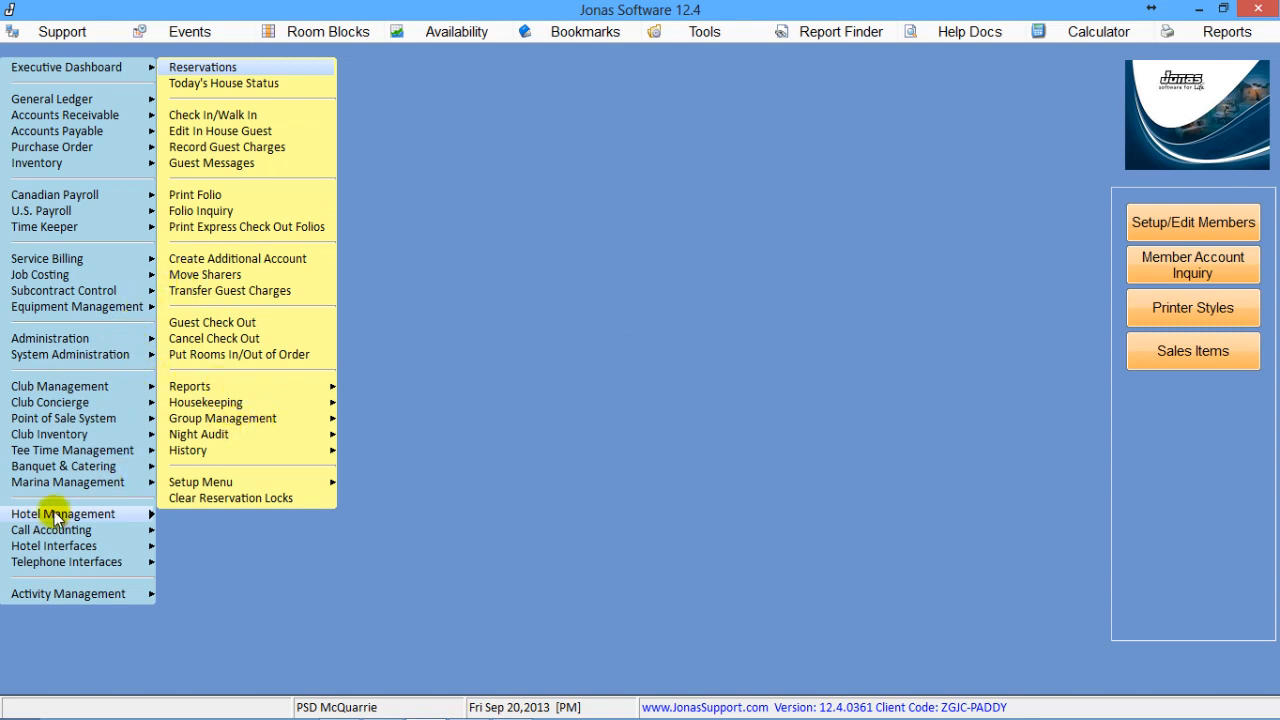
mouse_move(225, 402)
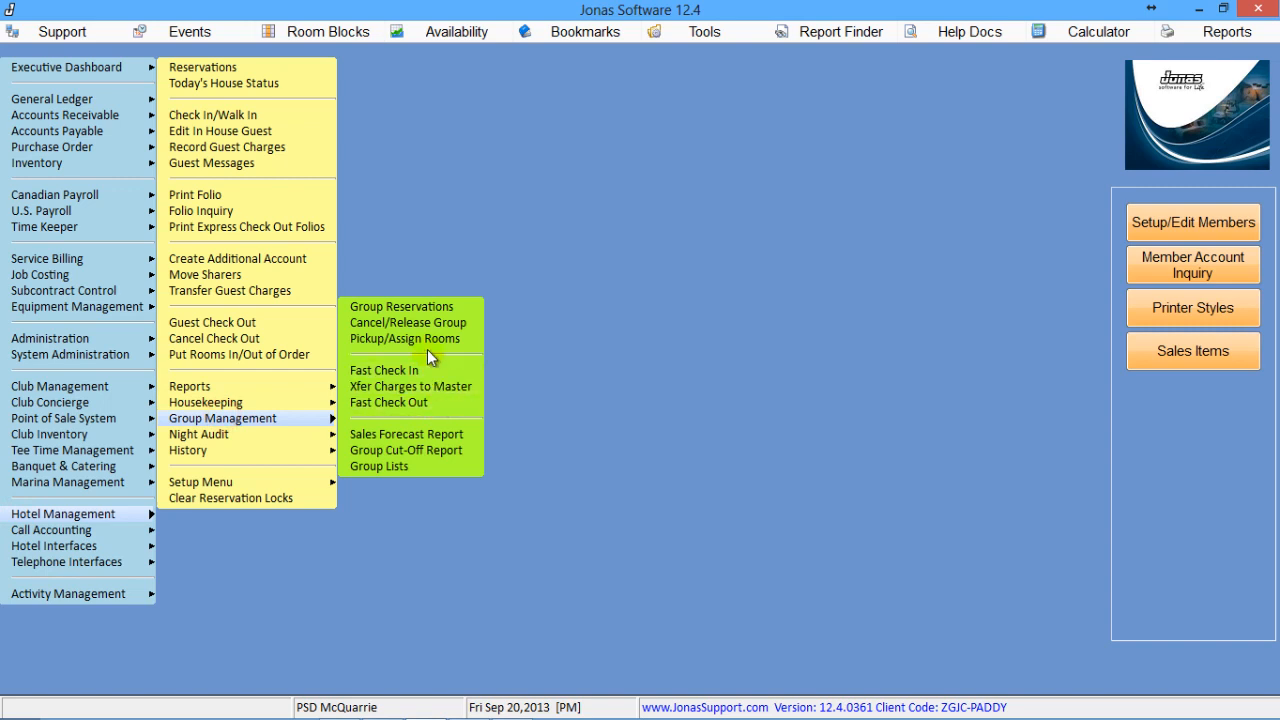
left_click(404, 338)
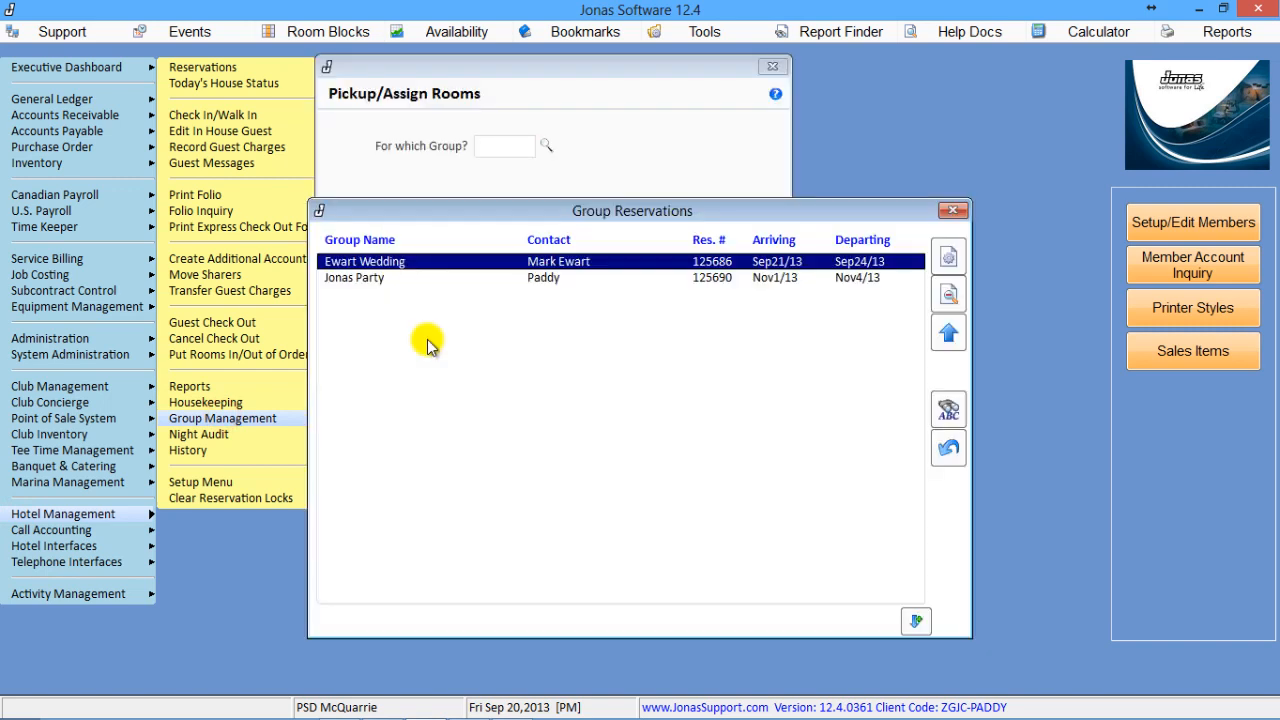
left_click(354, 277)
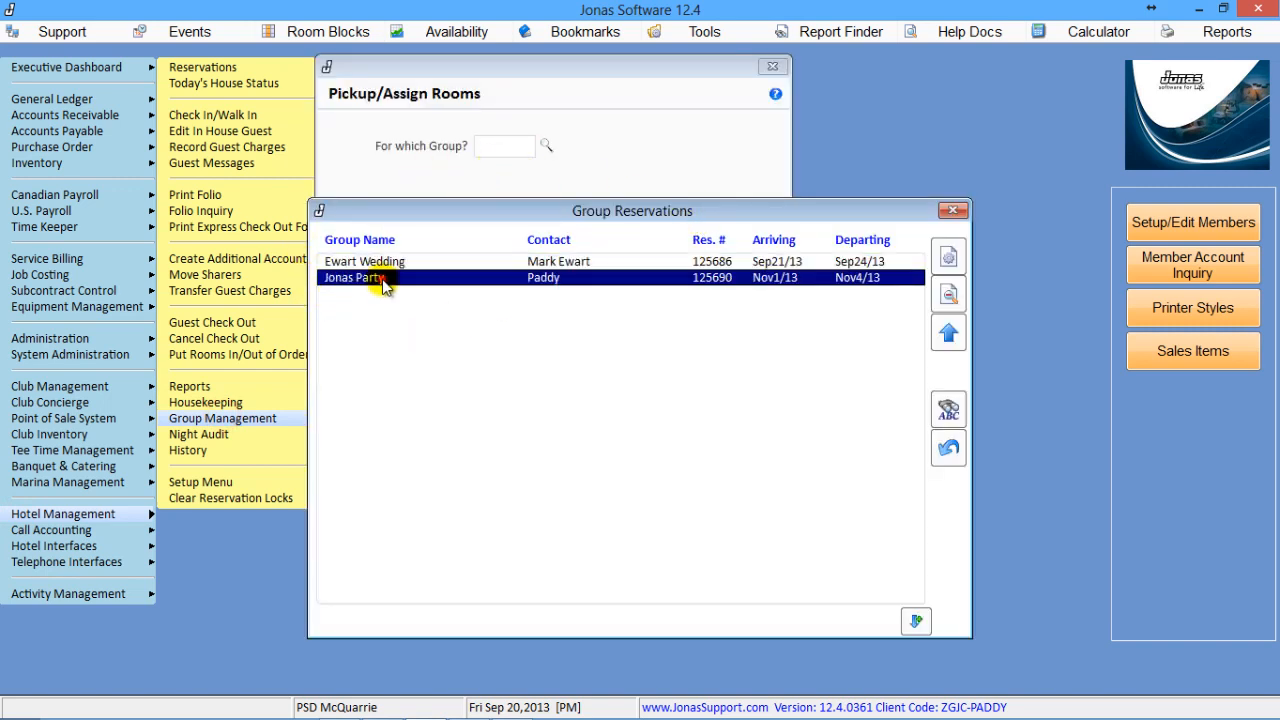
double_click(353, 277)
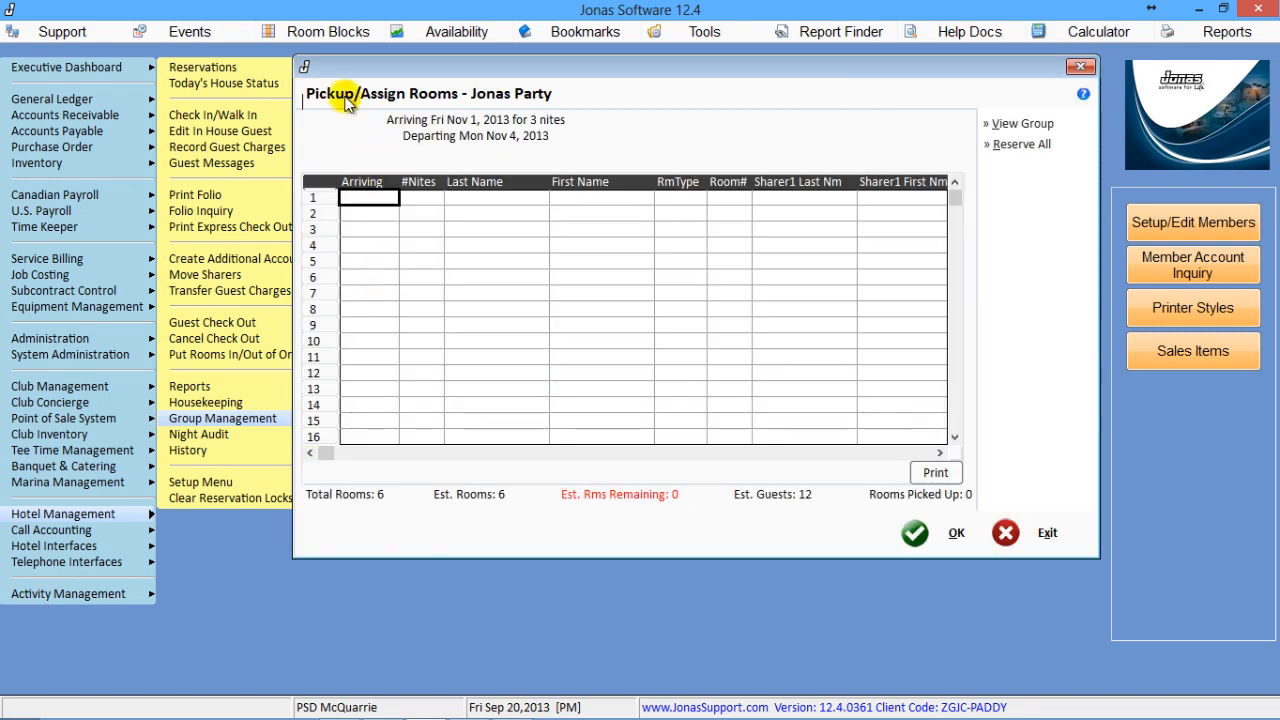
mouse_move(623, 415)
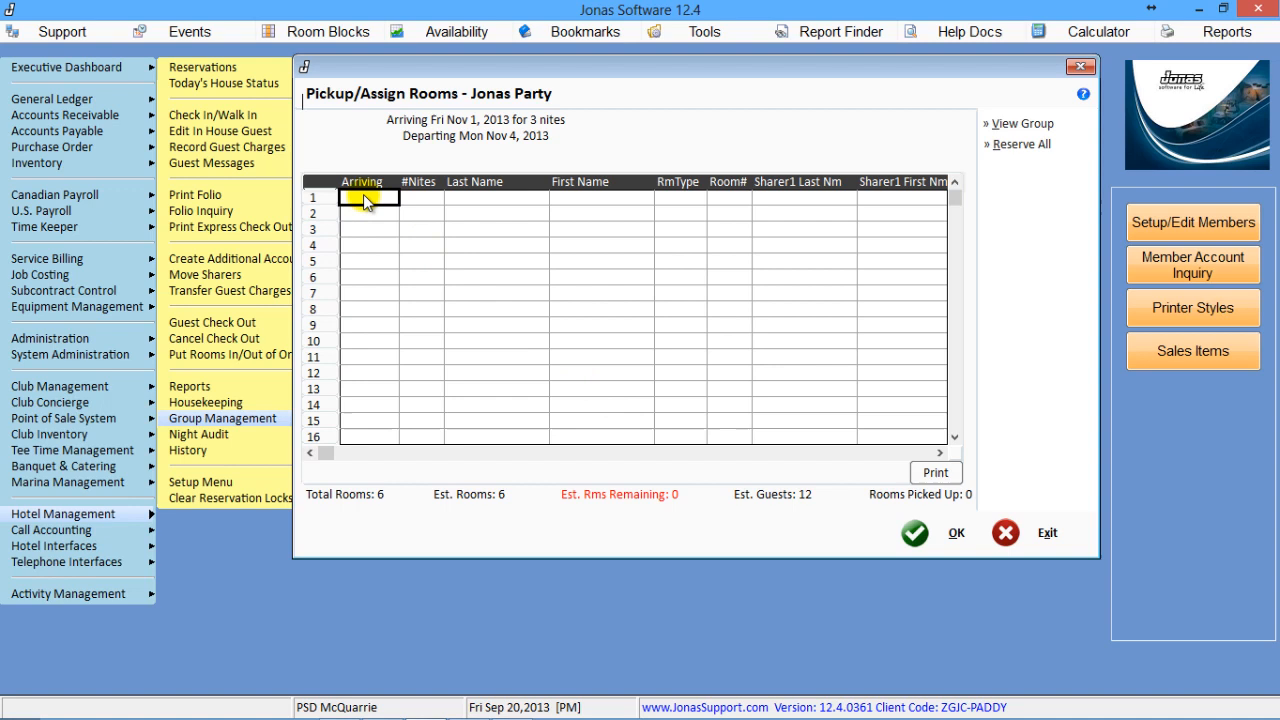
type("11012013")
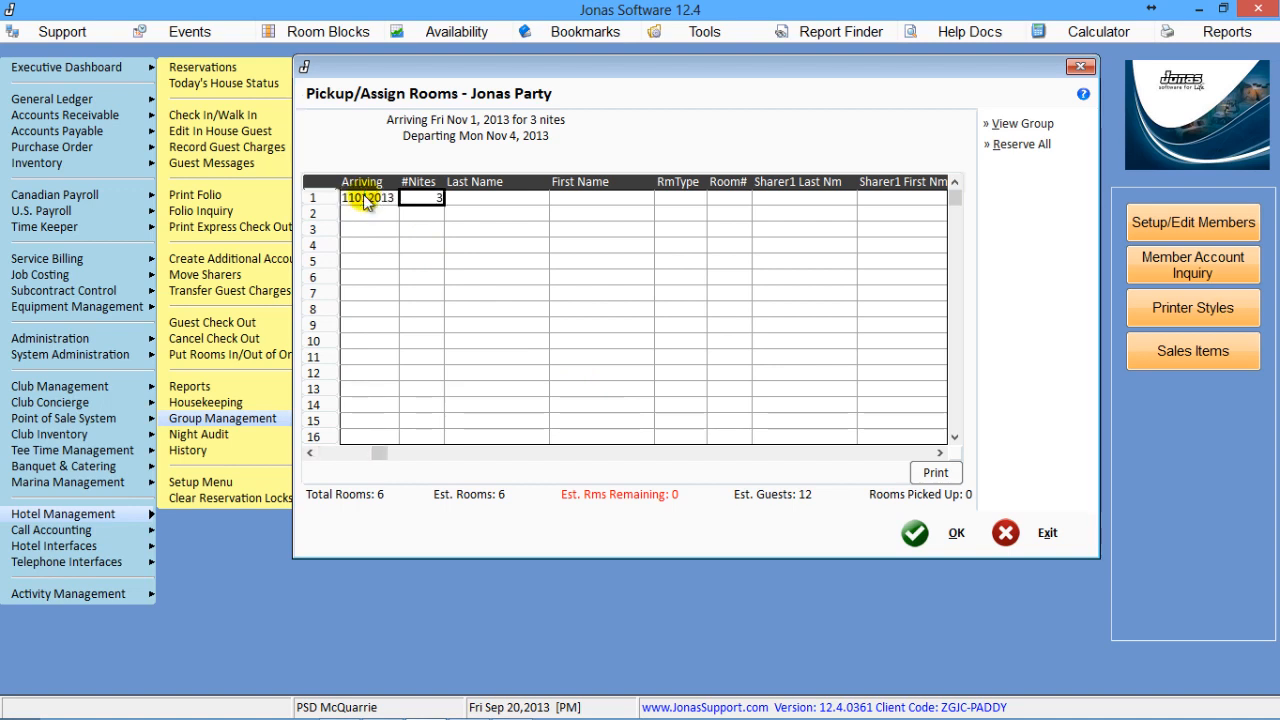
type("Jonas Party")
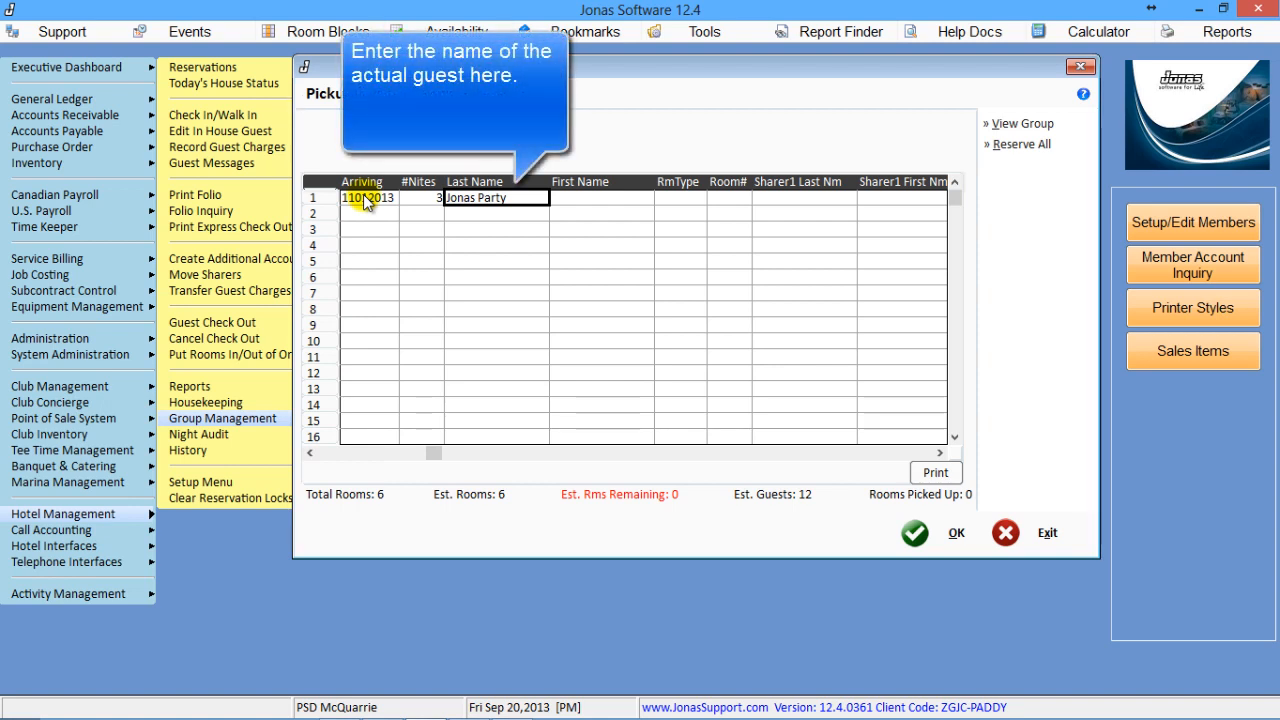
type("McQuarrie")
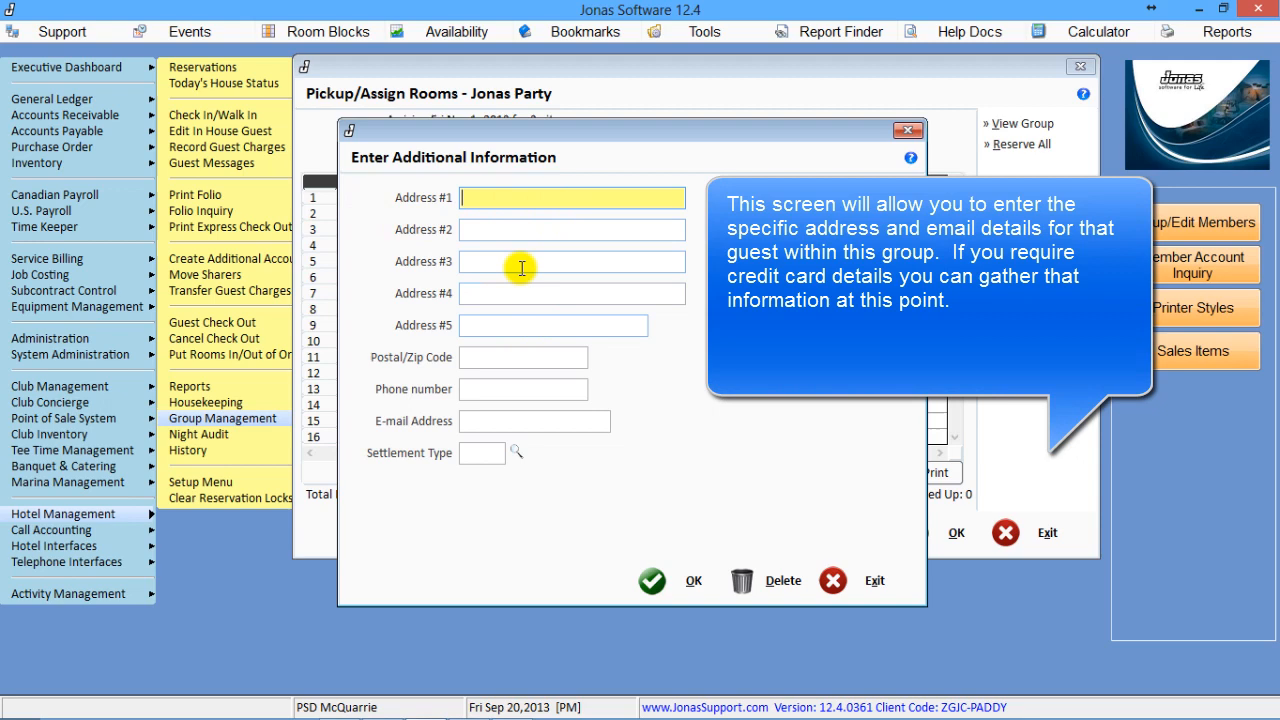
mouse_move(540, 421)
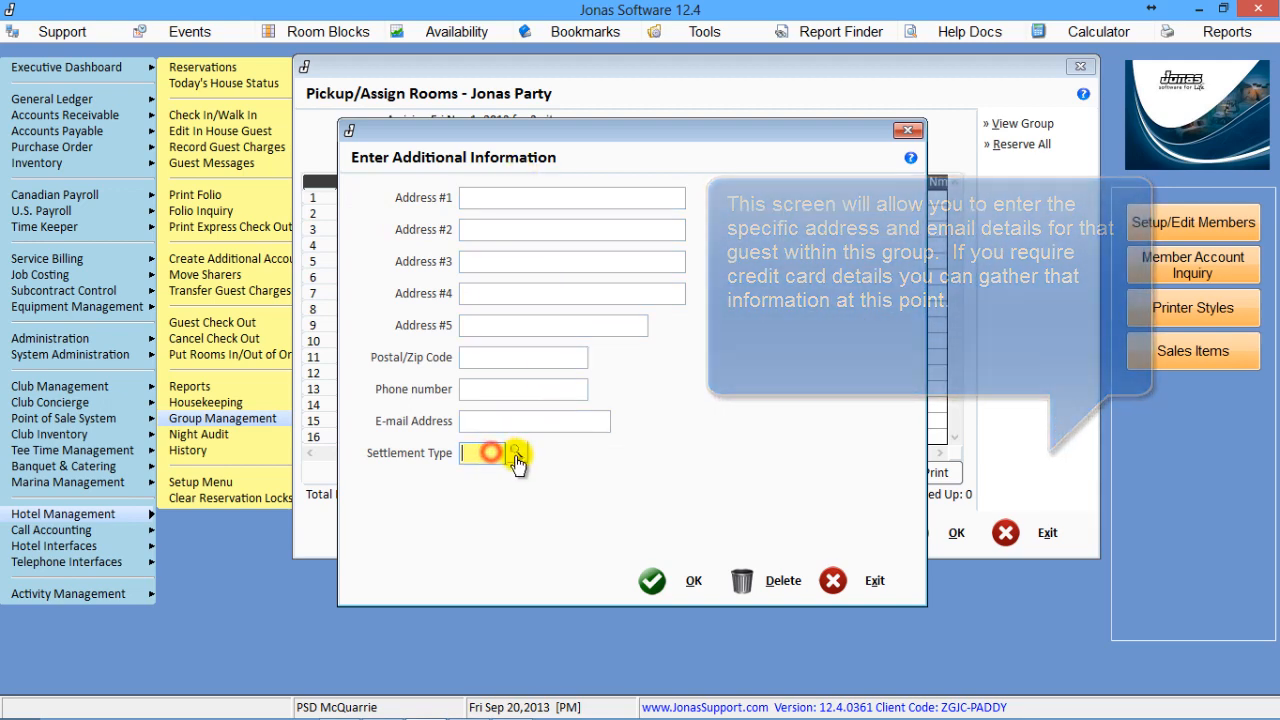
left_click(516, 453)
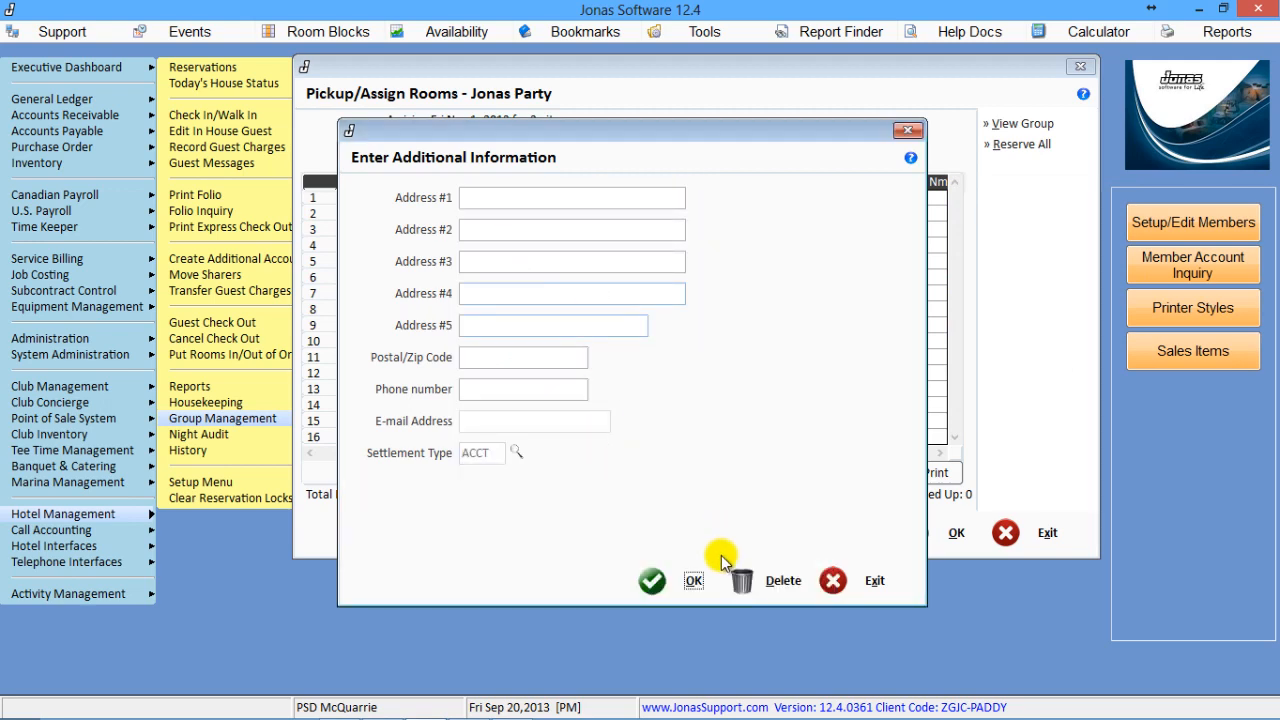
left_click(693, 580)
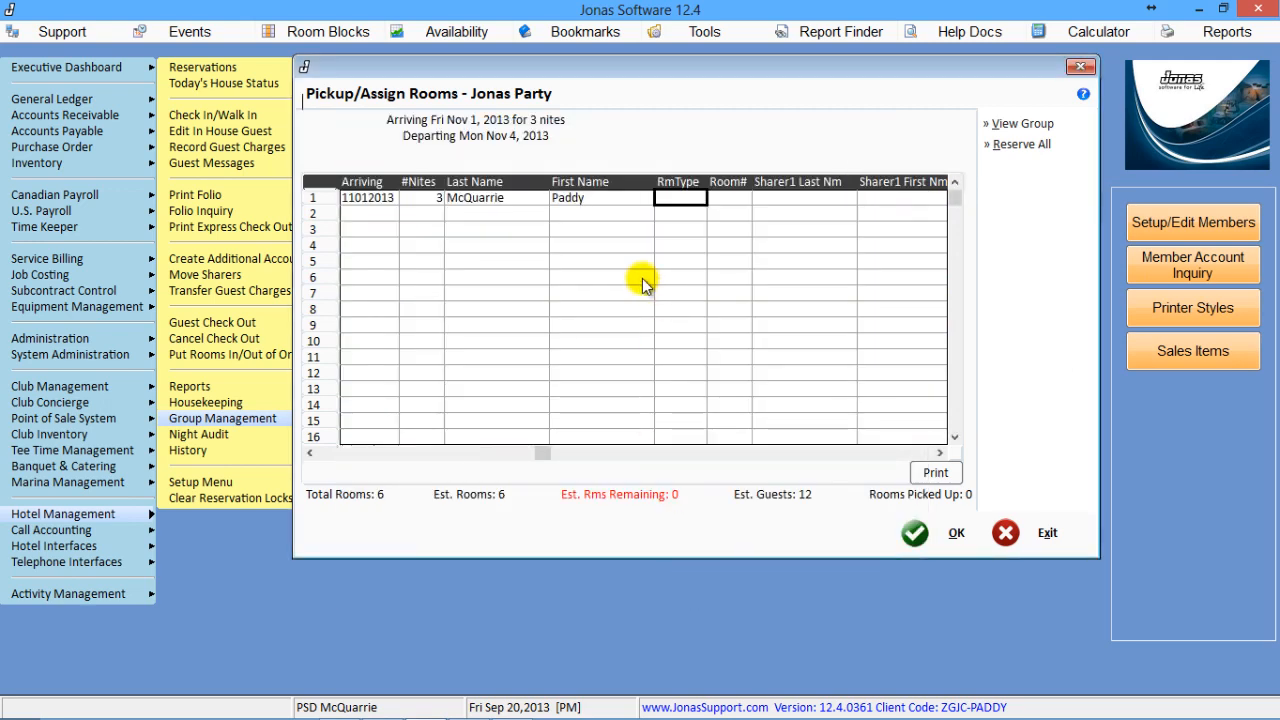
mouse_move(685, 197)
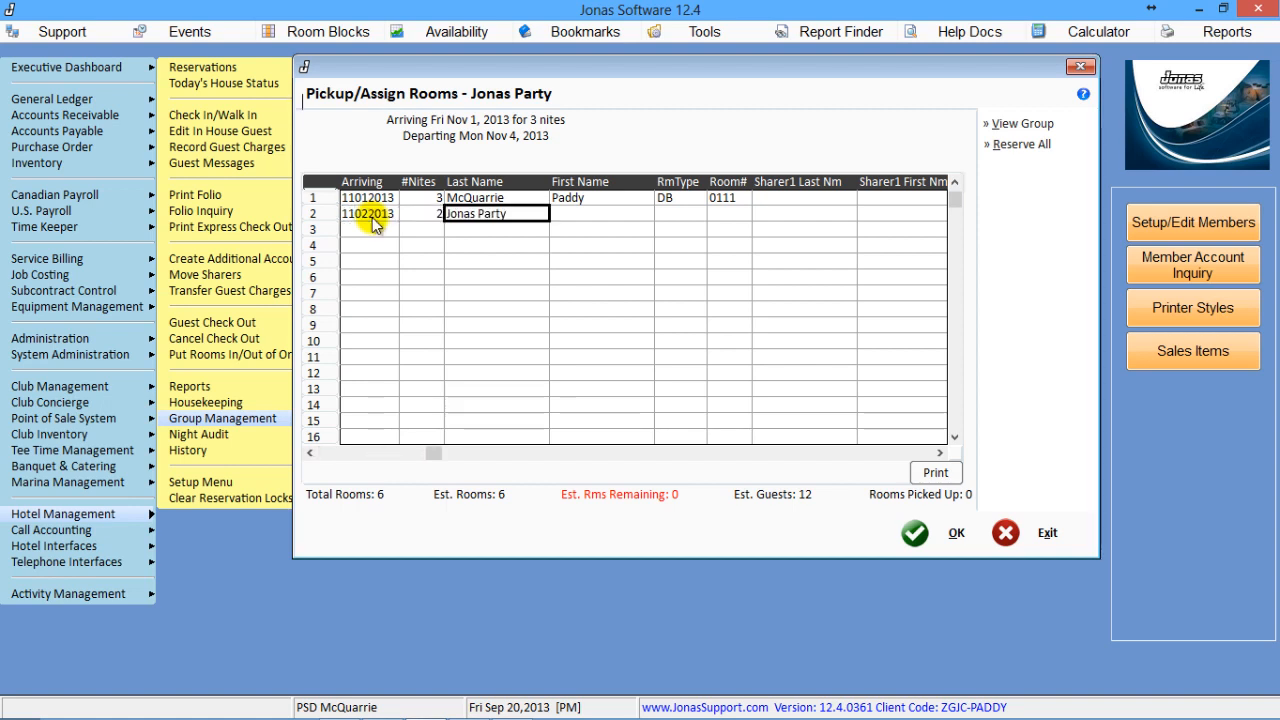
- Give Paddy DB room 0111 and add Joe Smith, 11/02/2013, 2 nights, KING 0201
type("Smith")
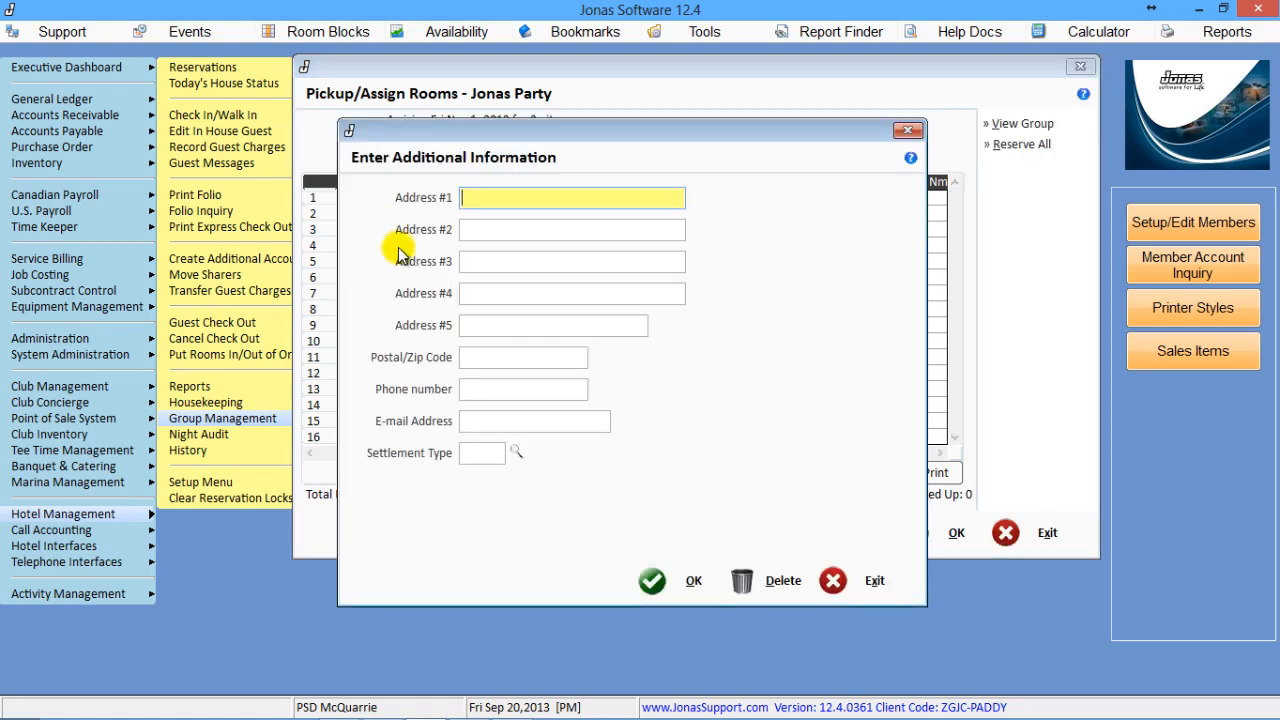
left_click(517, 452)
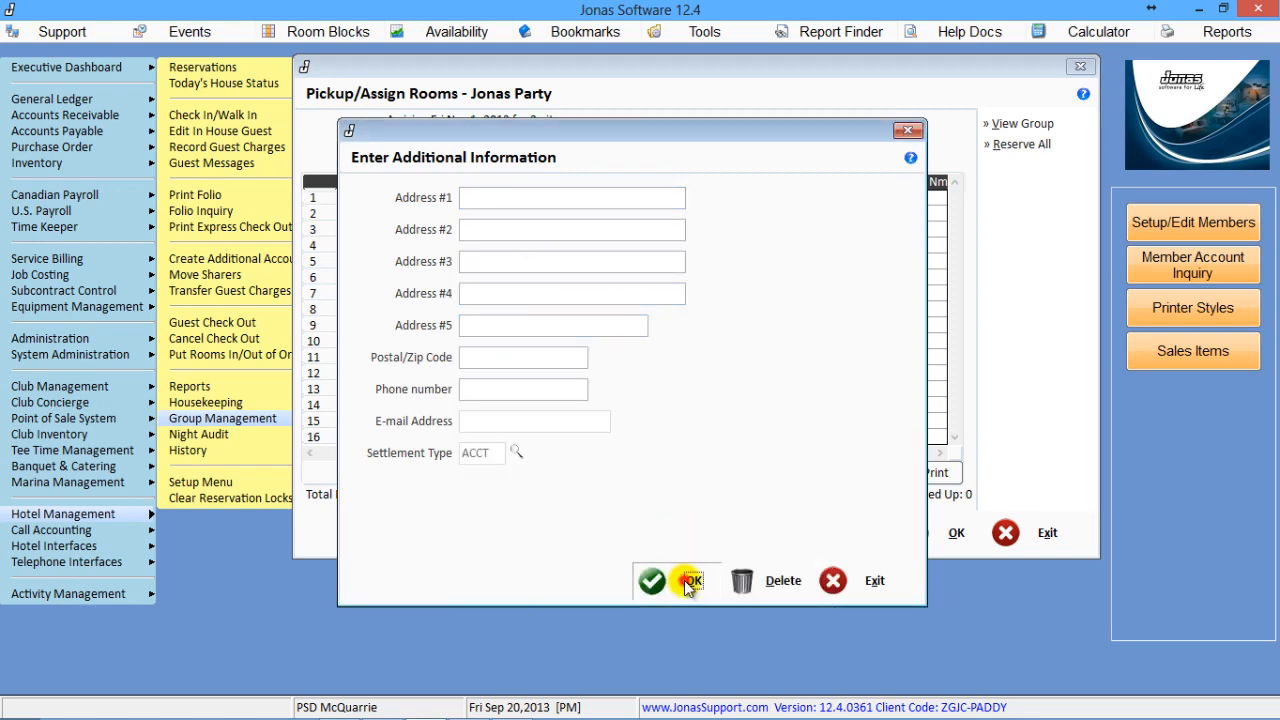
left_click(690, 581)
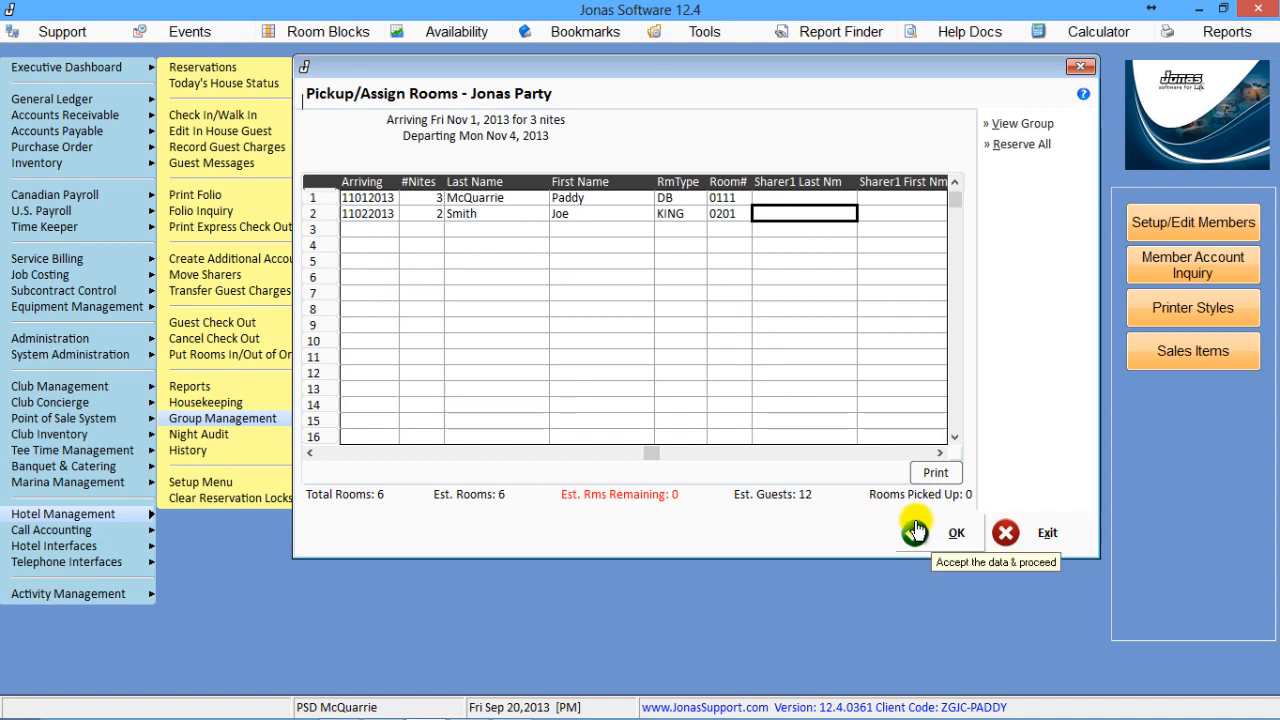
mouse_move(478, 171)
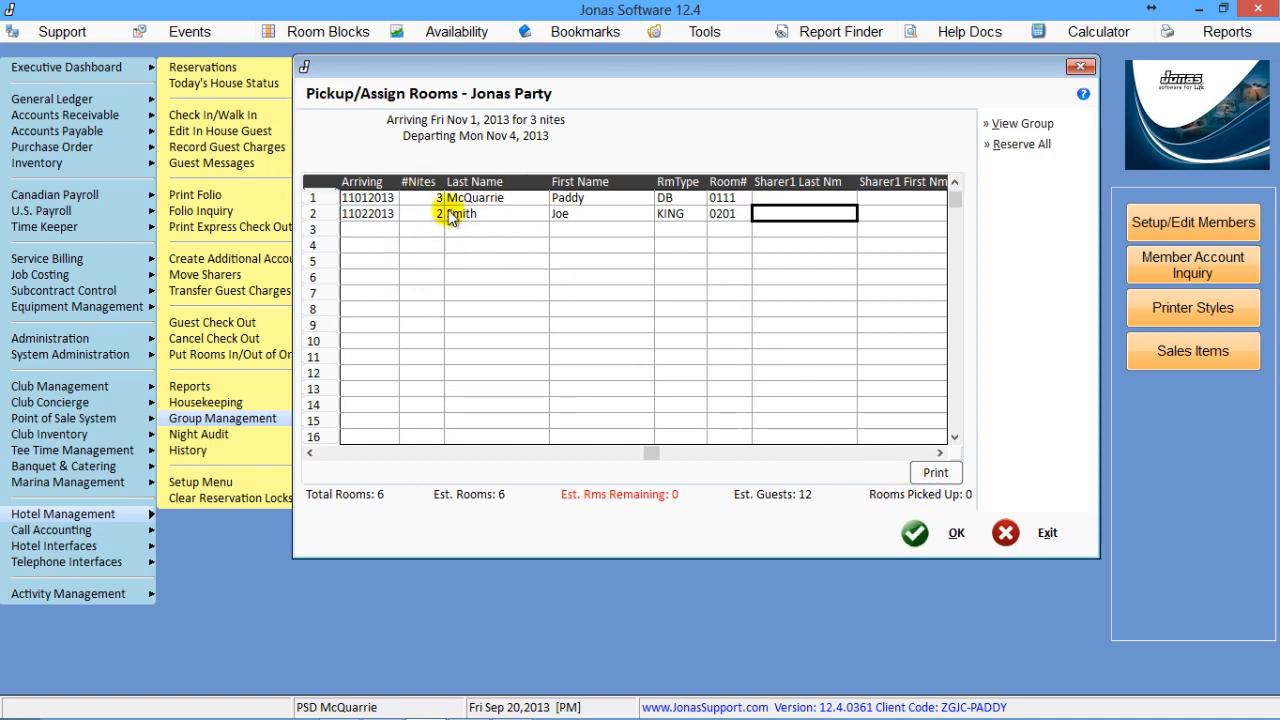
mouse_move(498, 152)
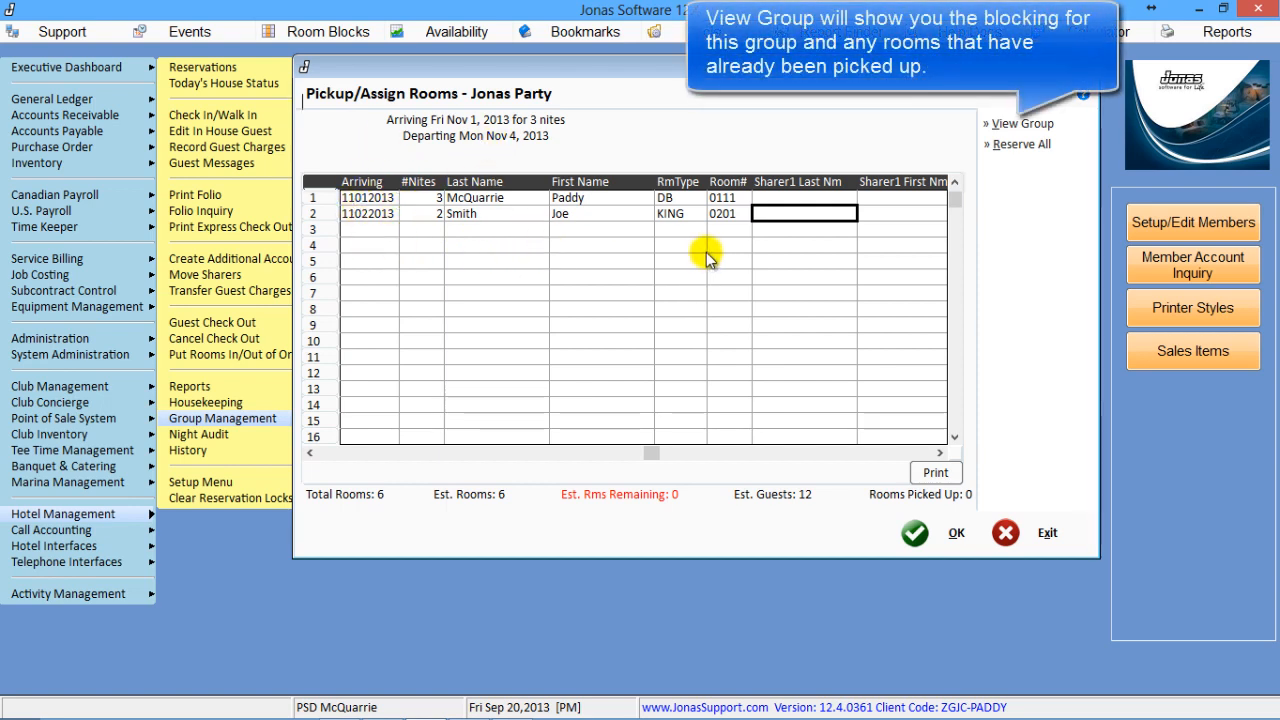
mouse_move(1020, 128)
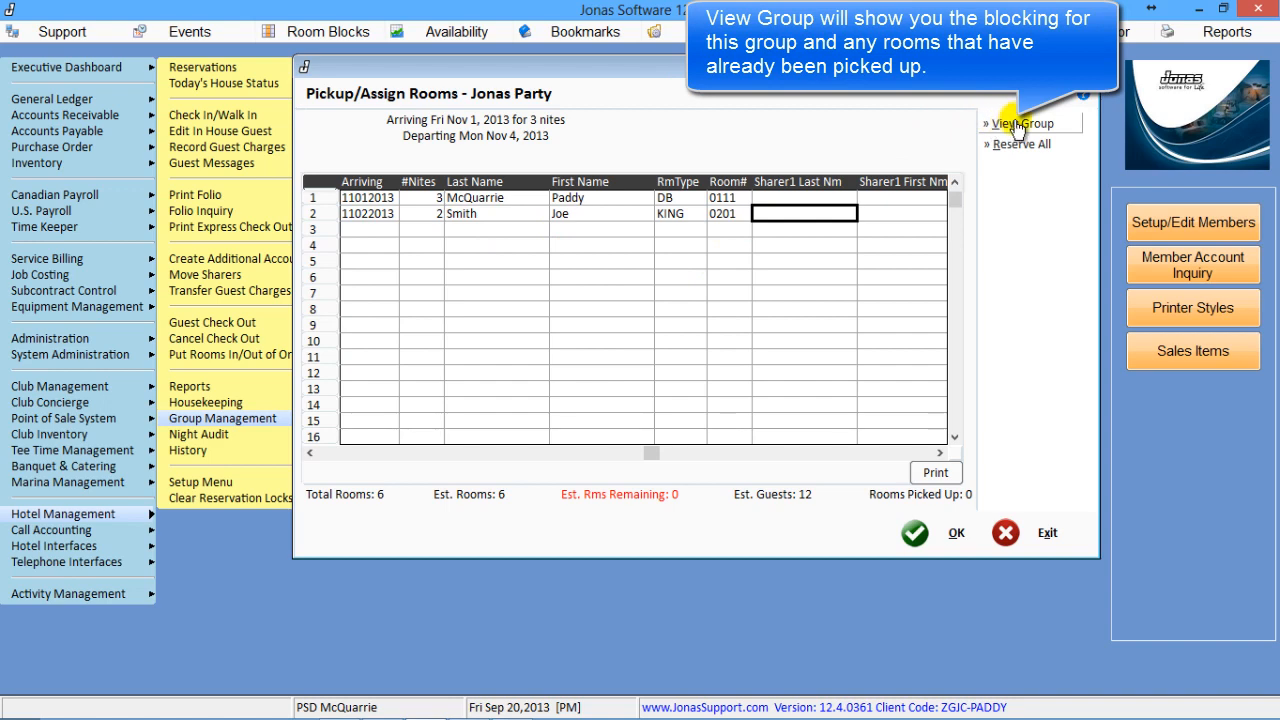
- View the Jonas Party Group List report showing 6 rooms booked and 0 picked up
left_click(1021, 122)
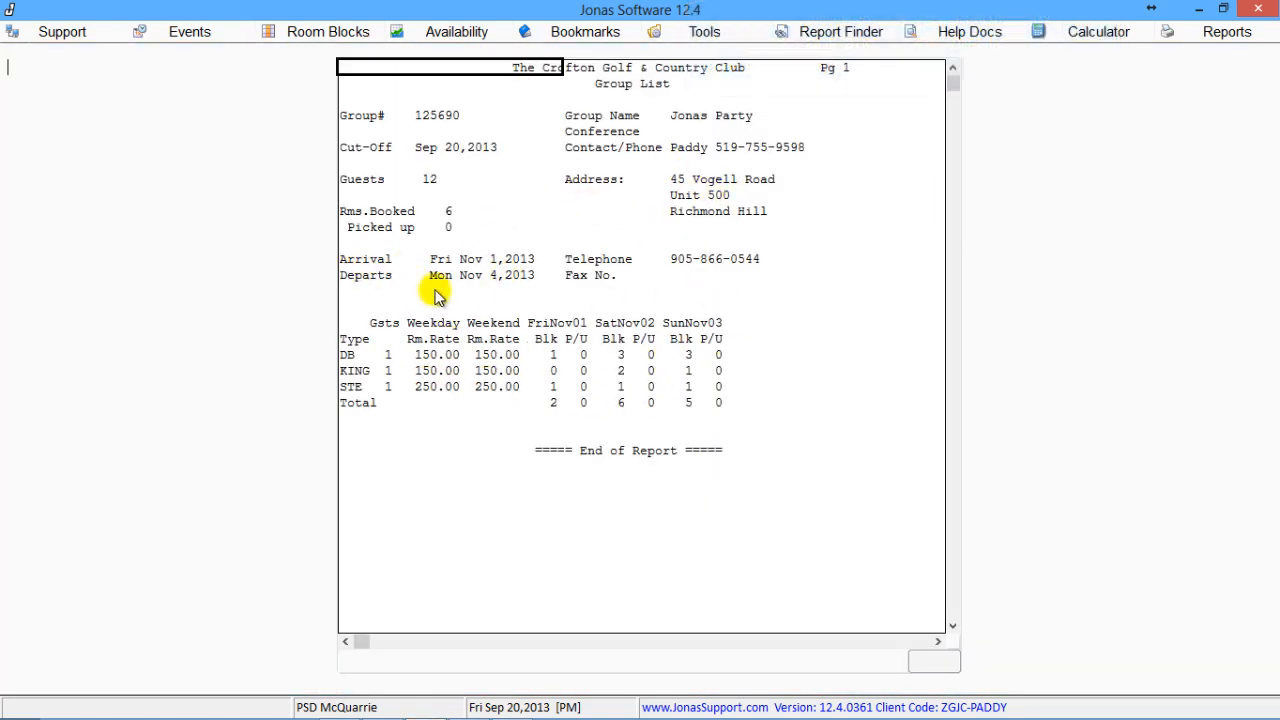
mouse_move(1225, 22)
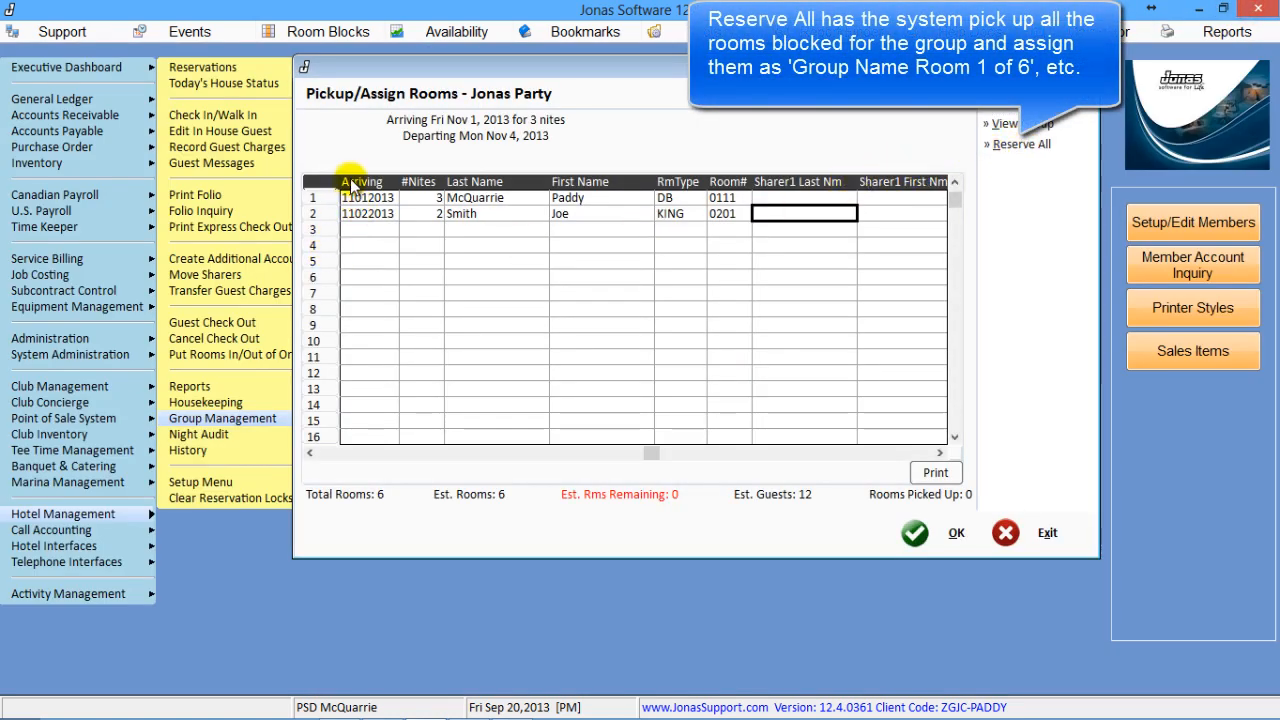
mouse_move(565, 243)
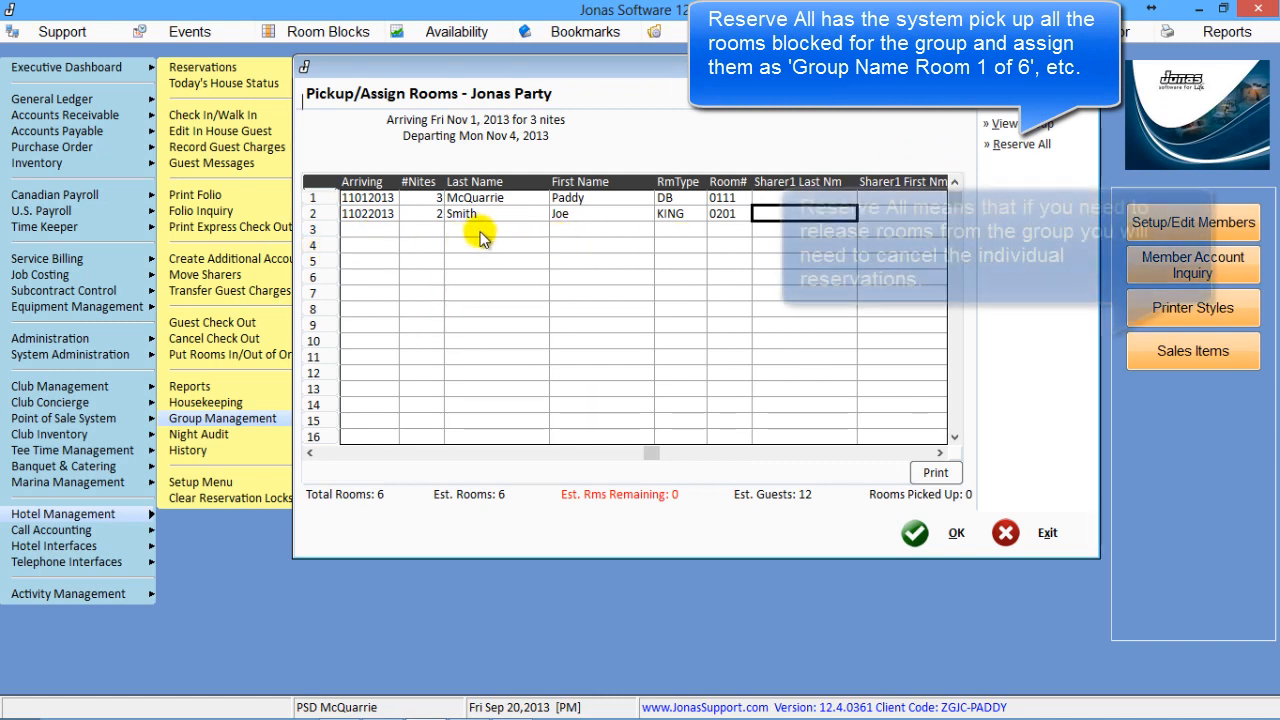
mouse_move(767, 248)
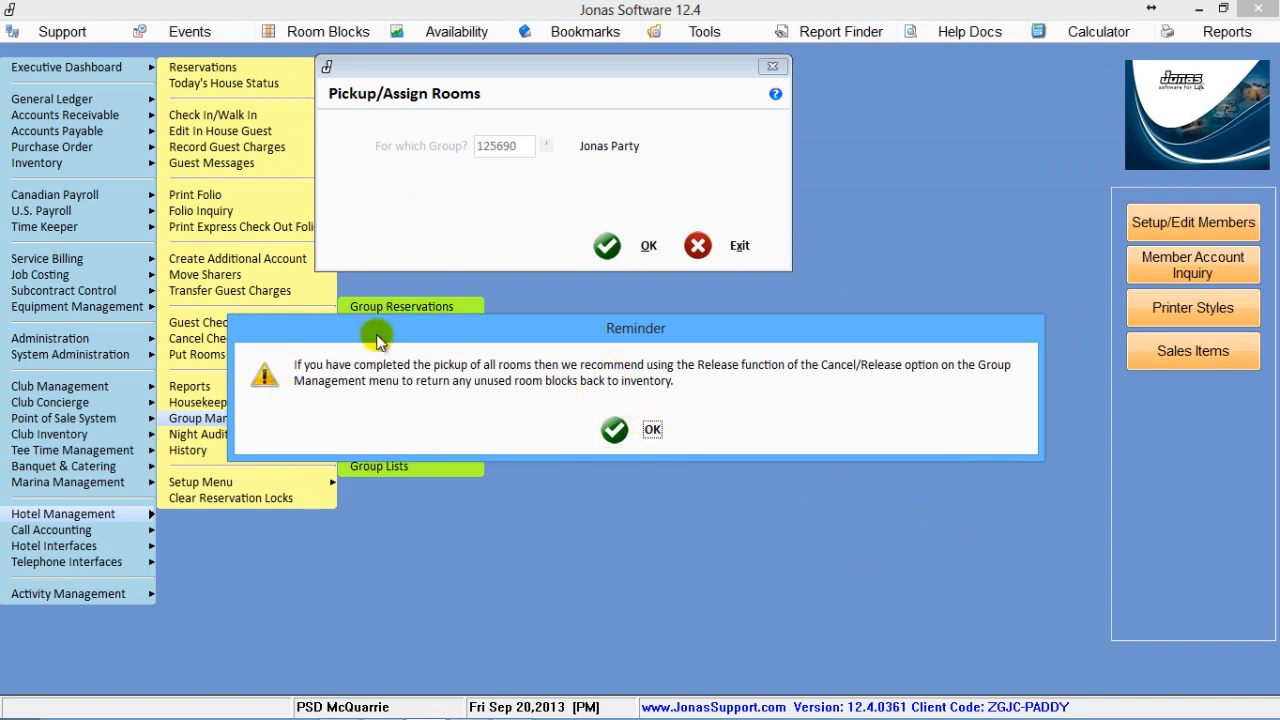
mouse_move(595, 410)
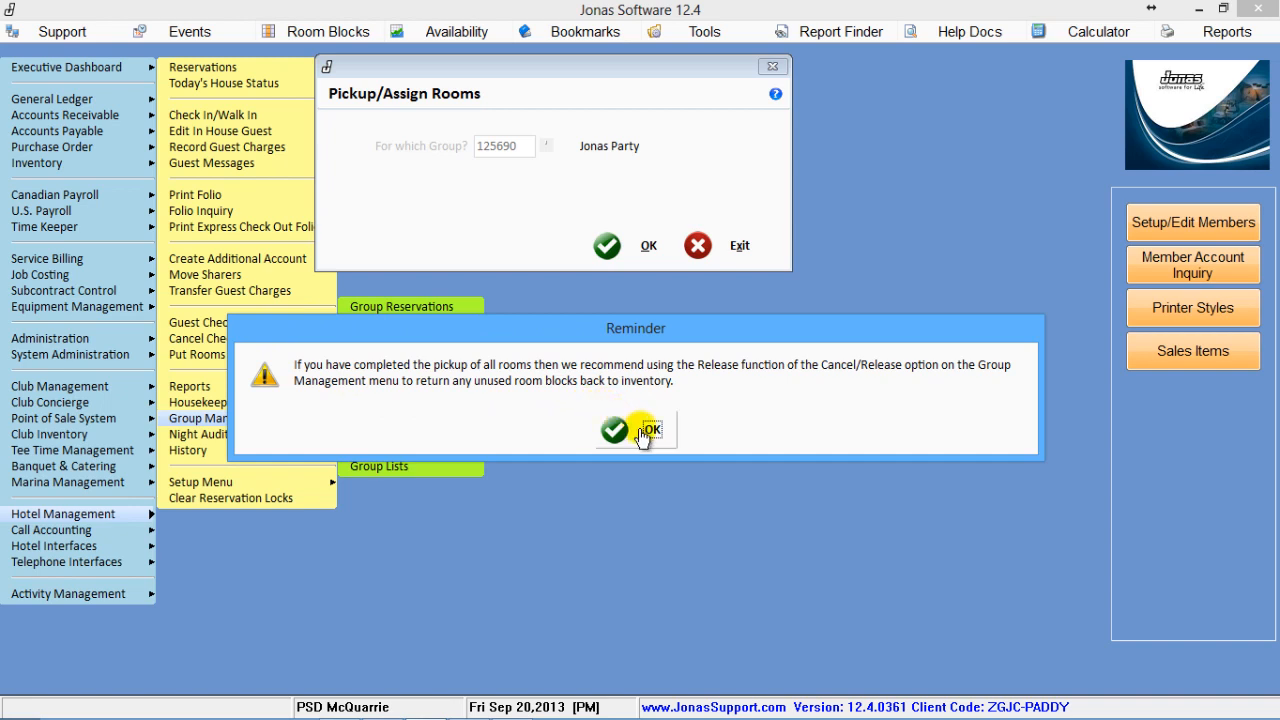
- Dismiss the room-block release reminder and agree to bump auto-blocked guests
left_click(635, 429)
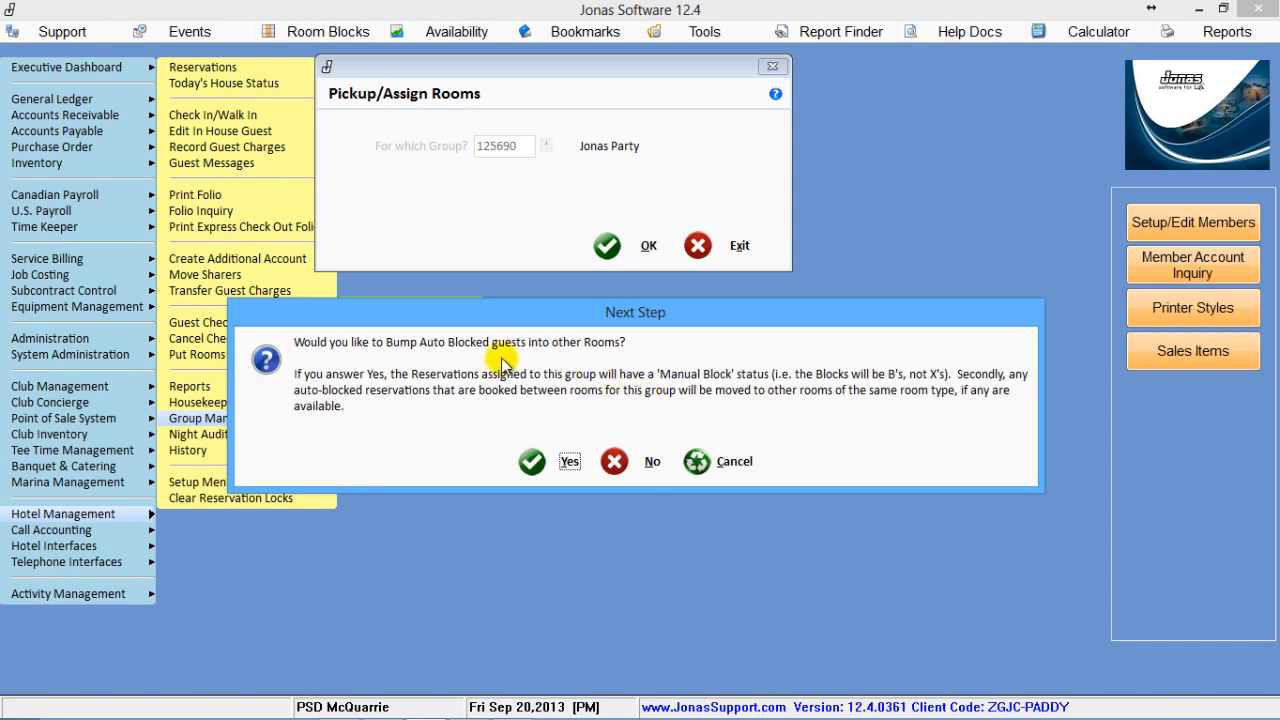
mouse_move(363, 410)
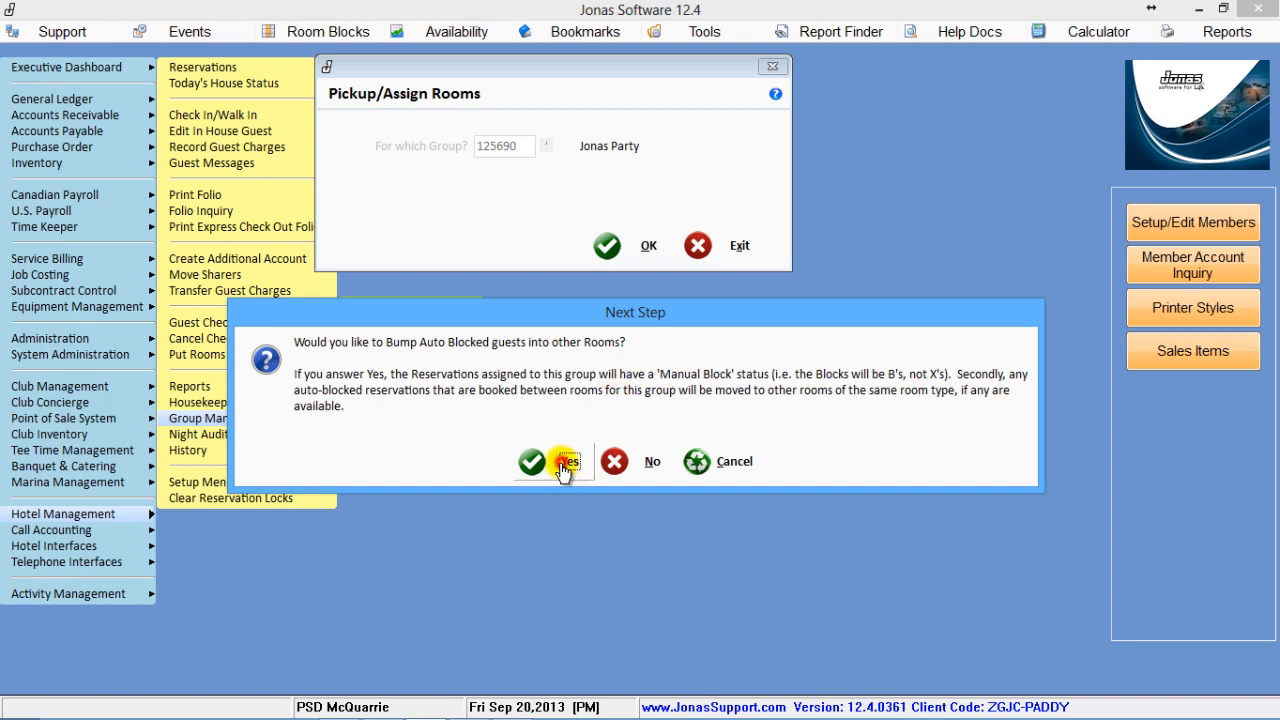
left_click(567, 461)
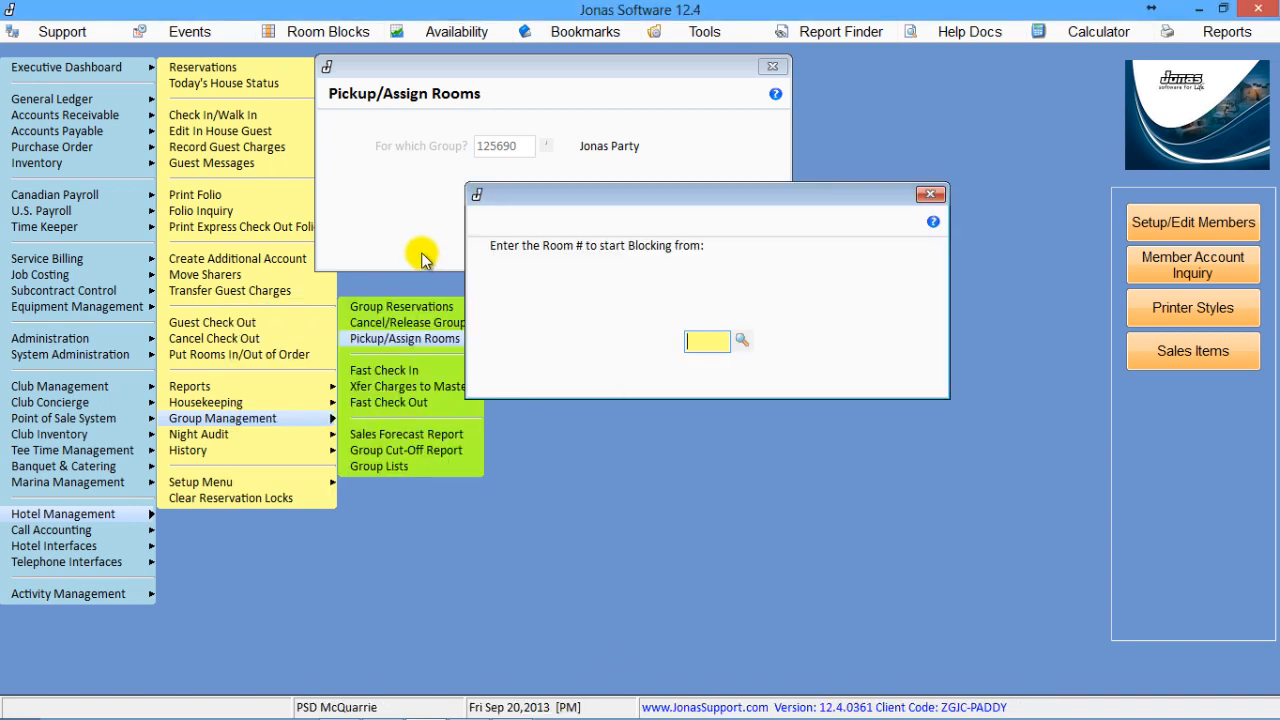
mouse_move(820, 270)
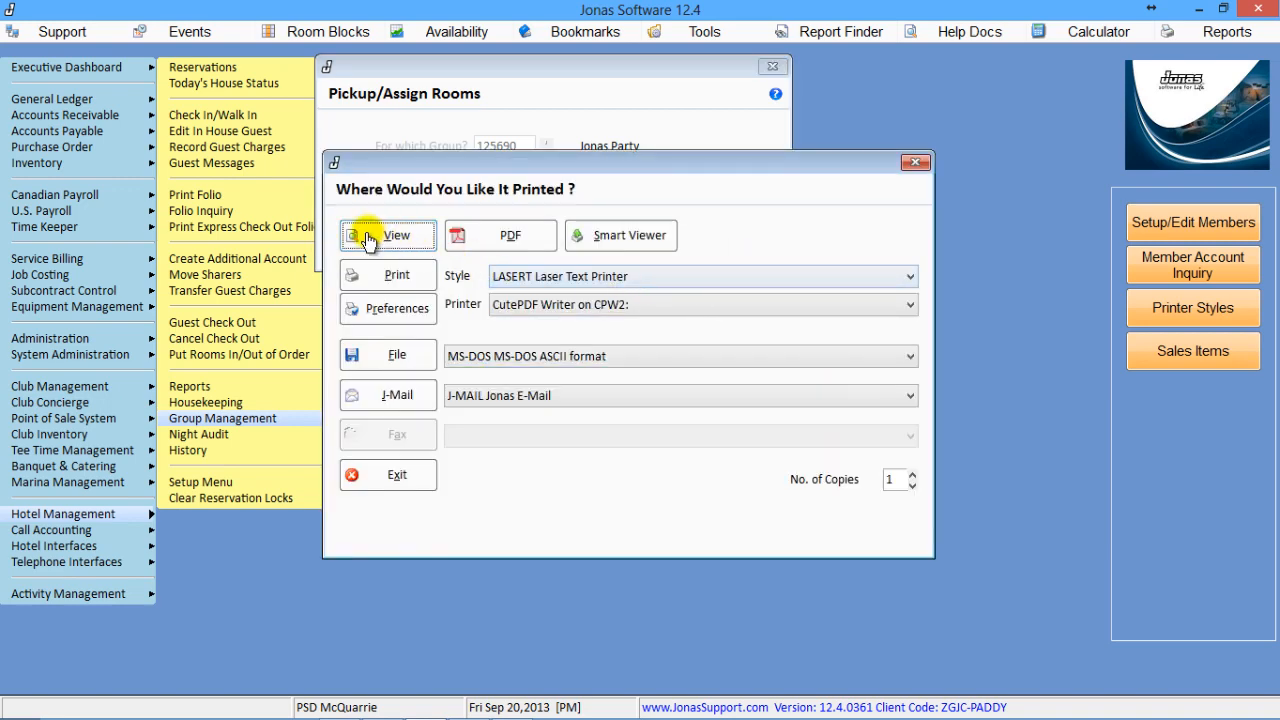
left_click(388, 235)
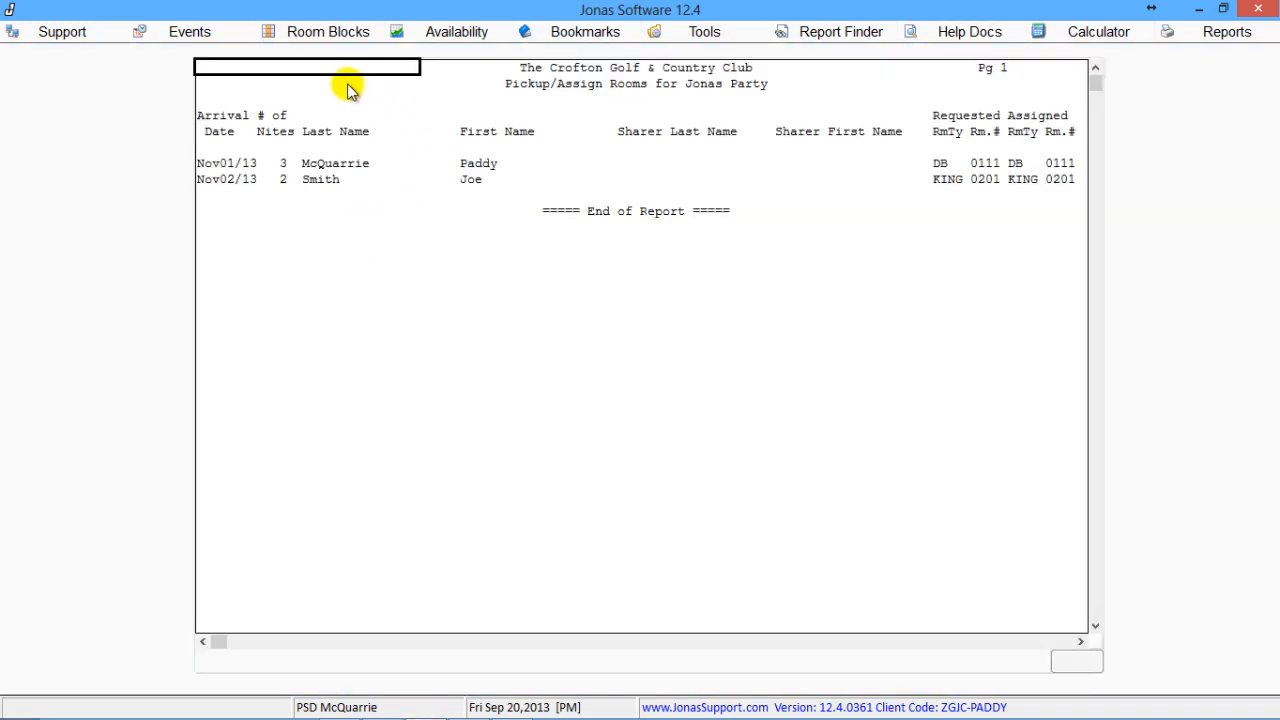
mouse_move(1180, 90)
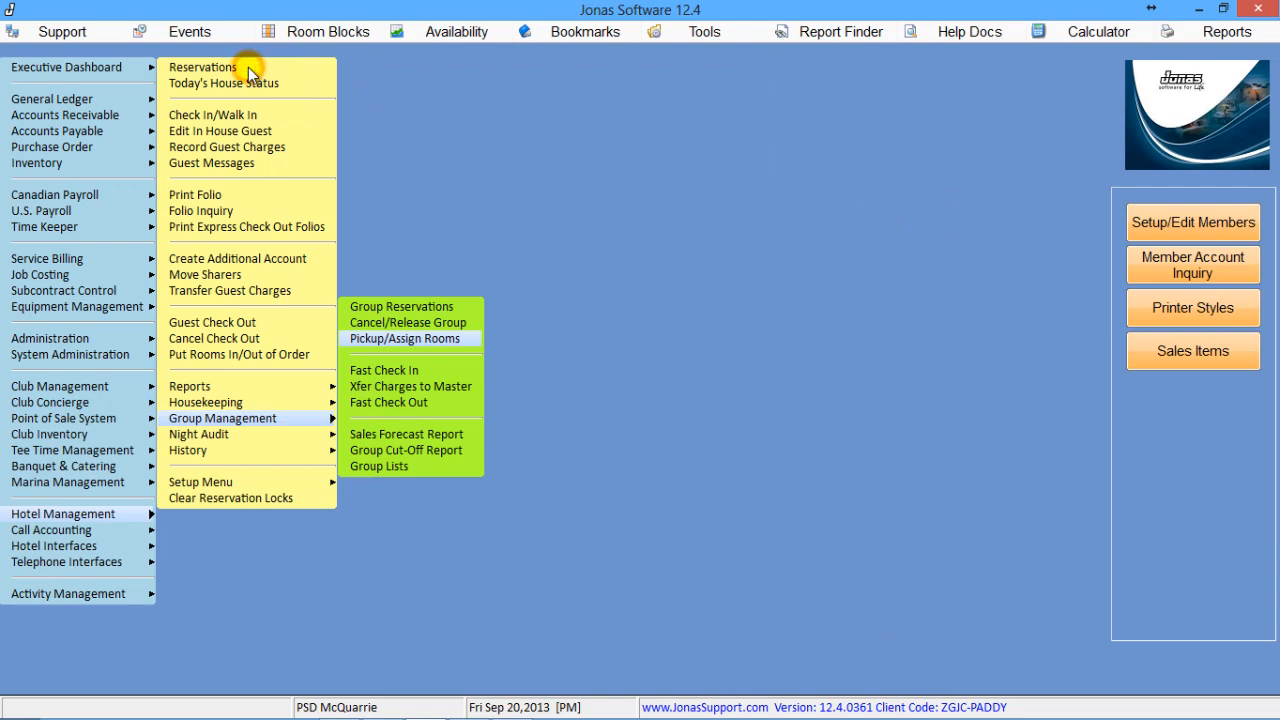
left_click(203, 67)
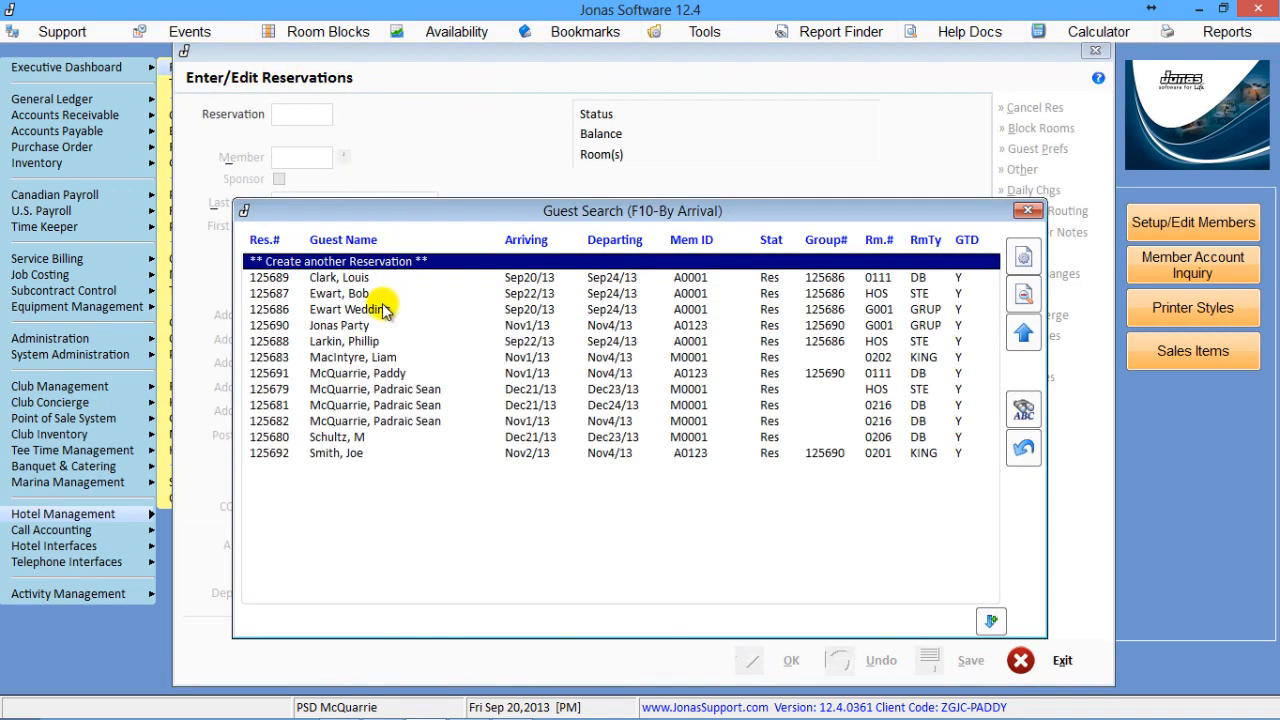
mouse_move(745, 357)
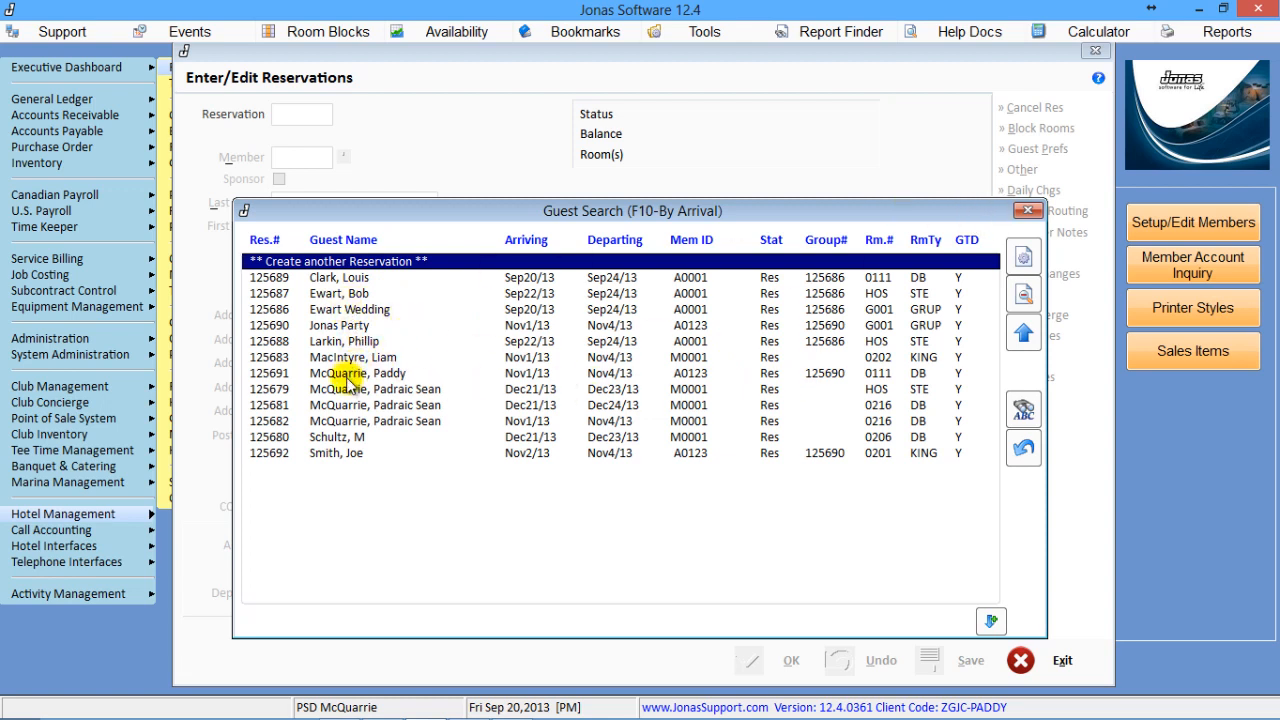
double_click(357, 373)
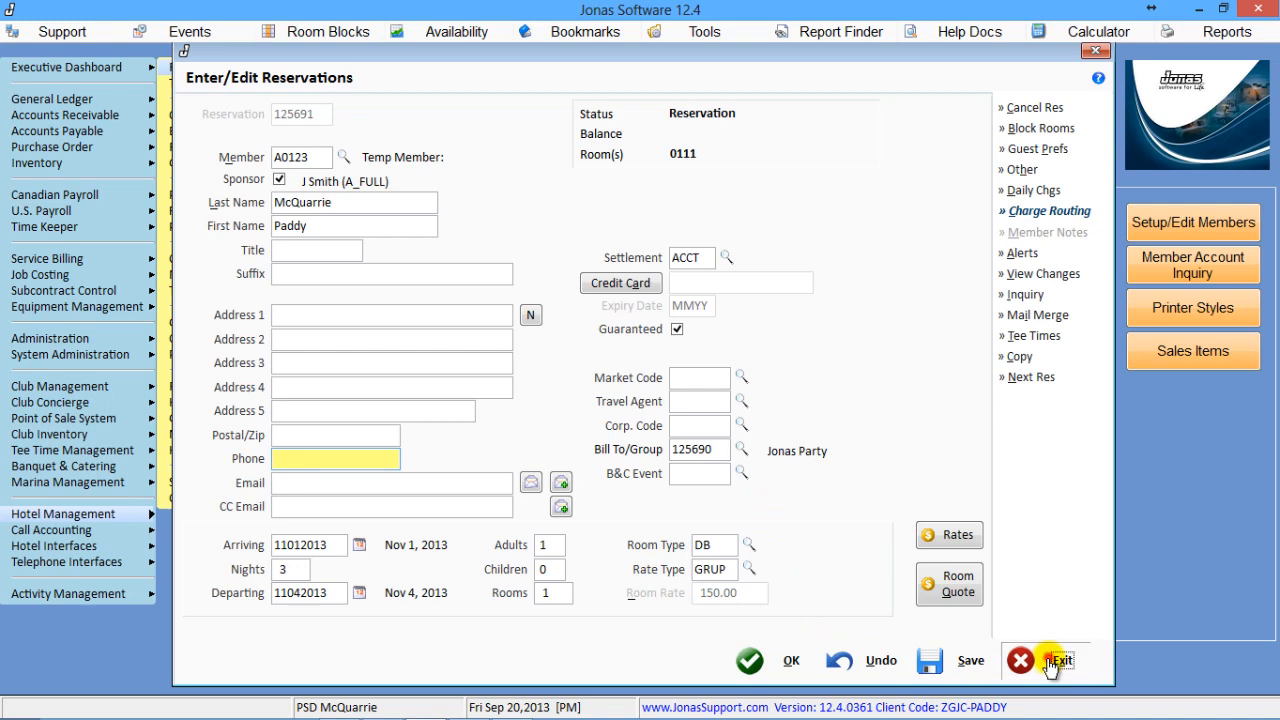
left_click(1057, 660)
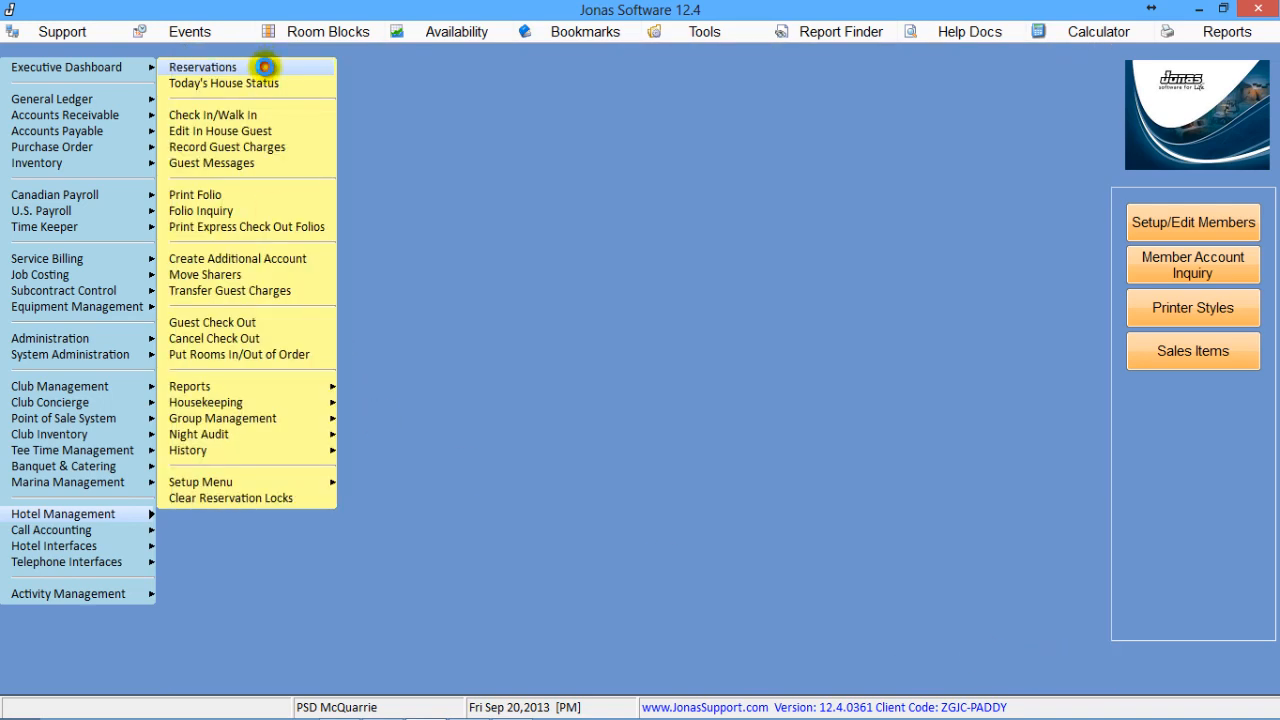
left_click(202, 66)
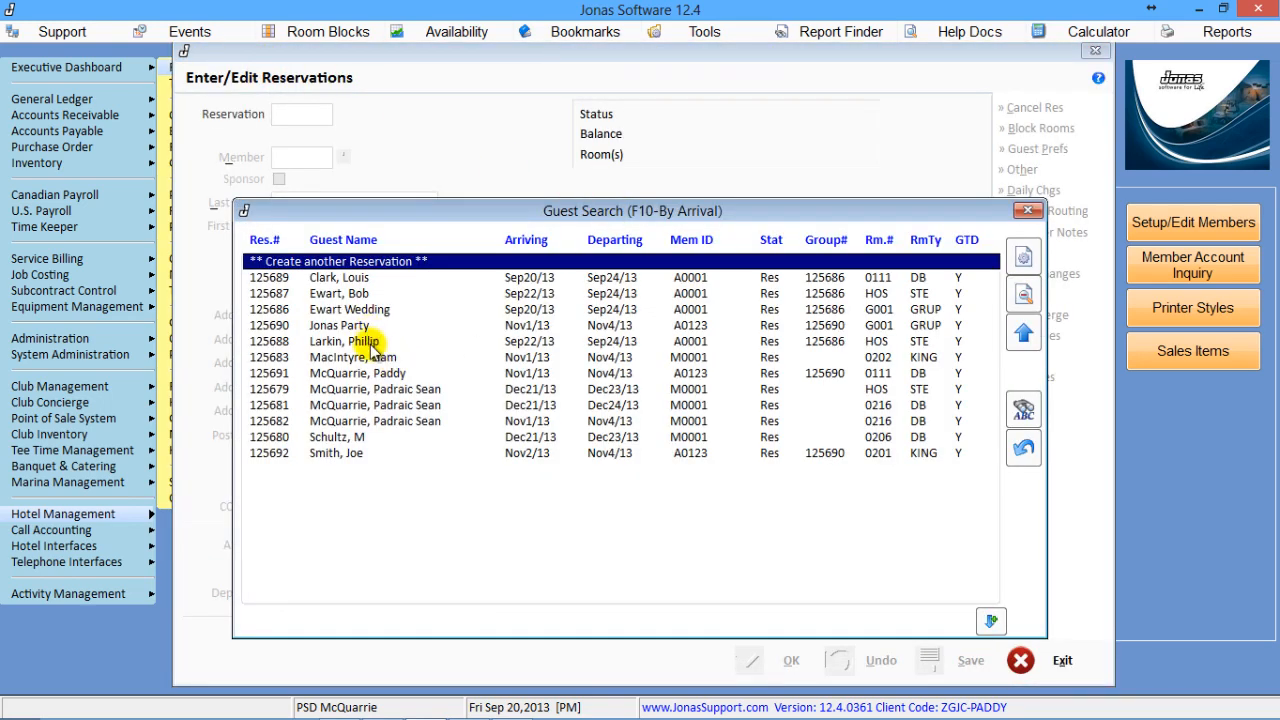
left_click(352, 357)
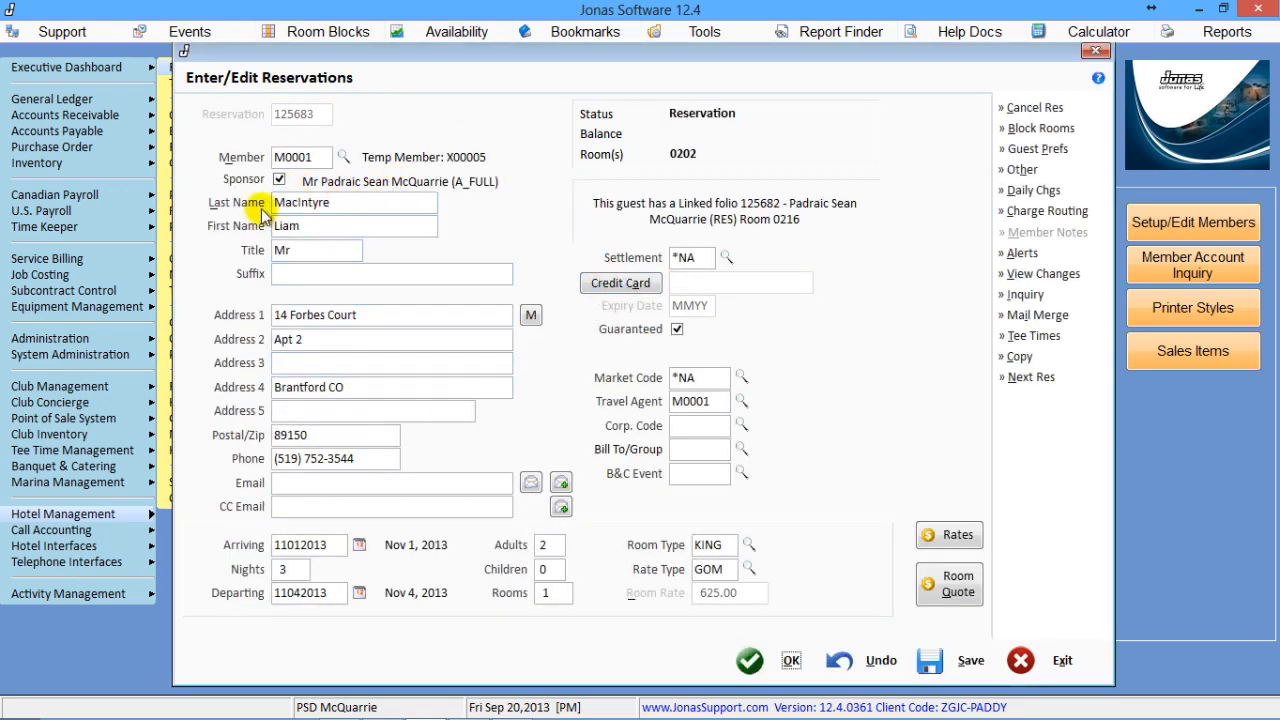
mouse_move(607, 449)
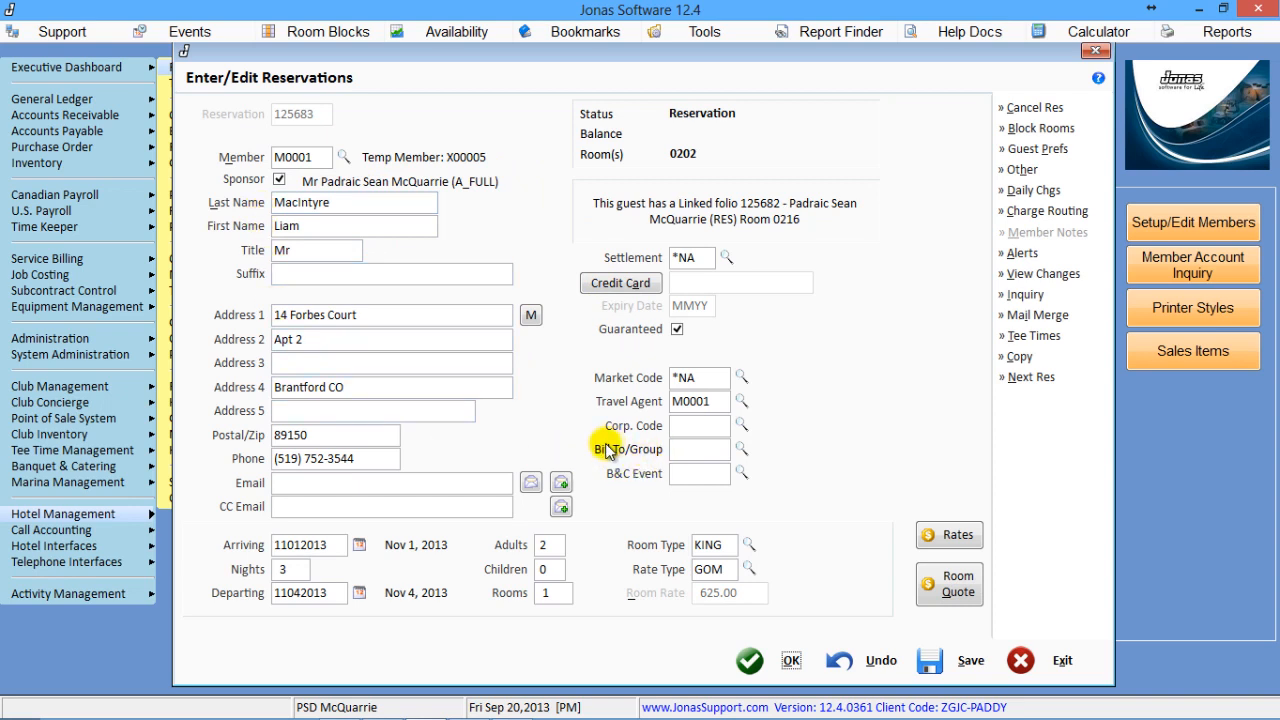
left_click(742, 448)
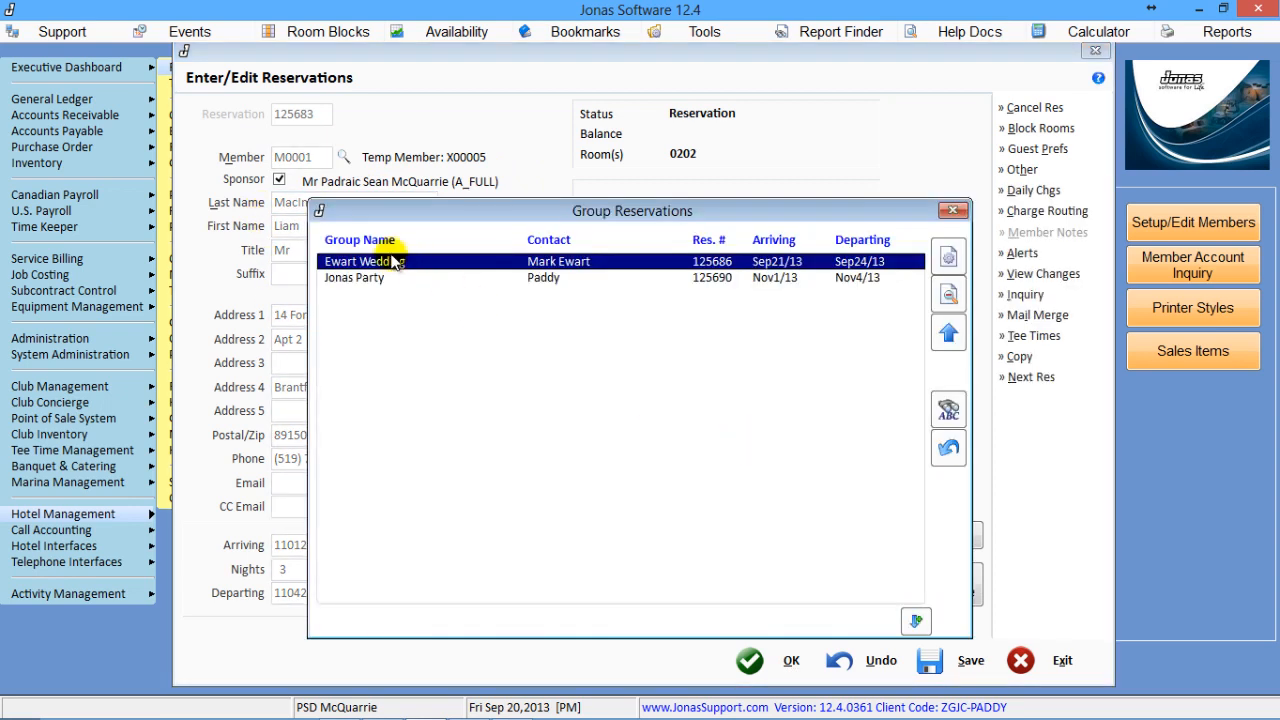
mouse_move(865, 218)
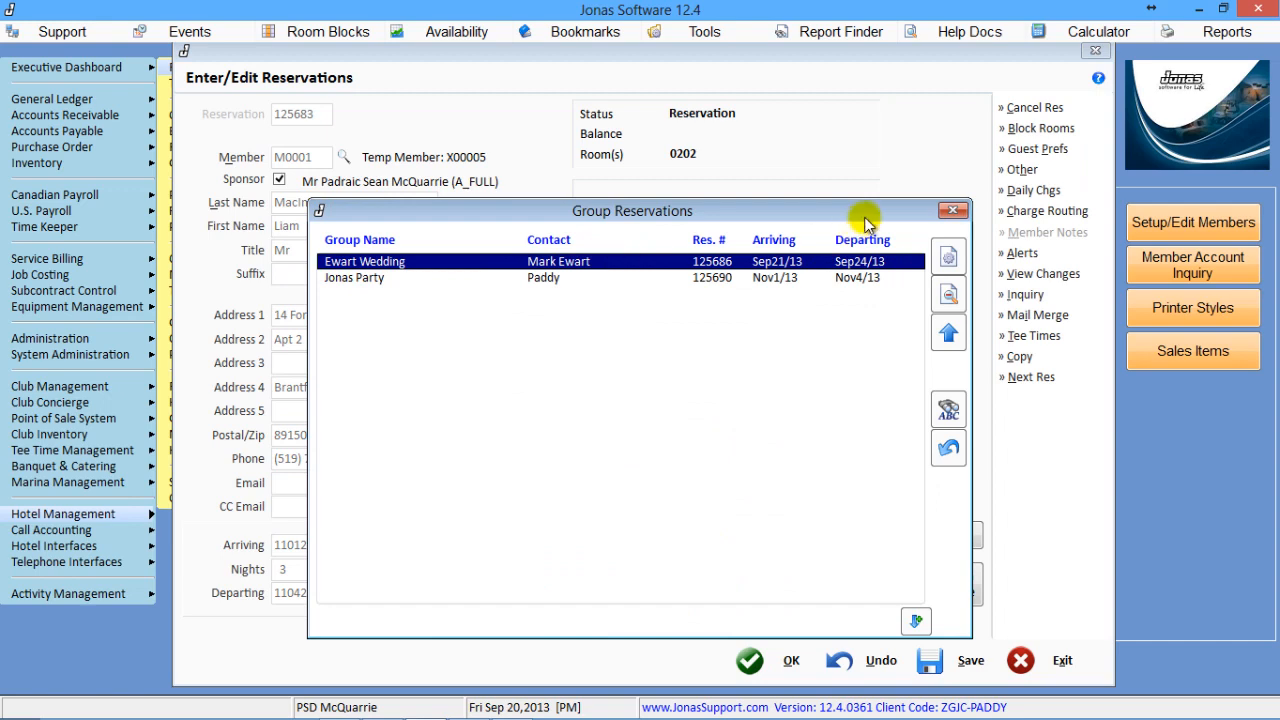